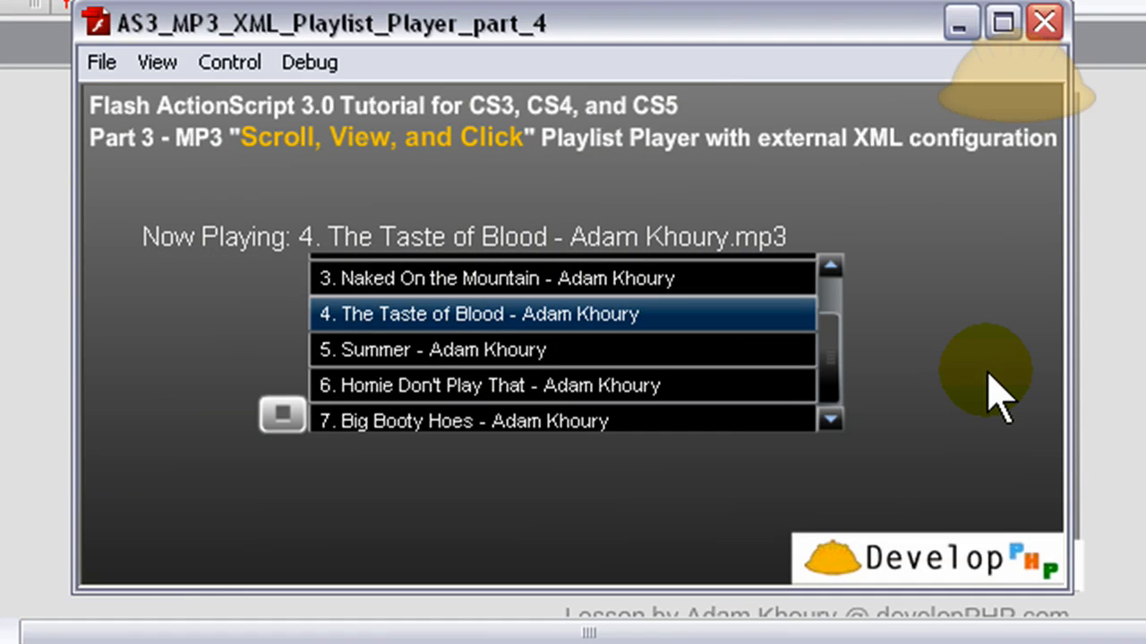
pyautogui.moveTo(618, 511)
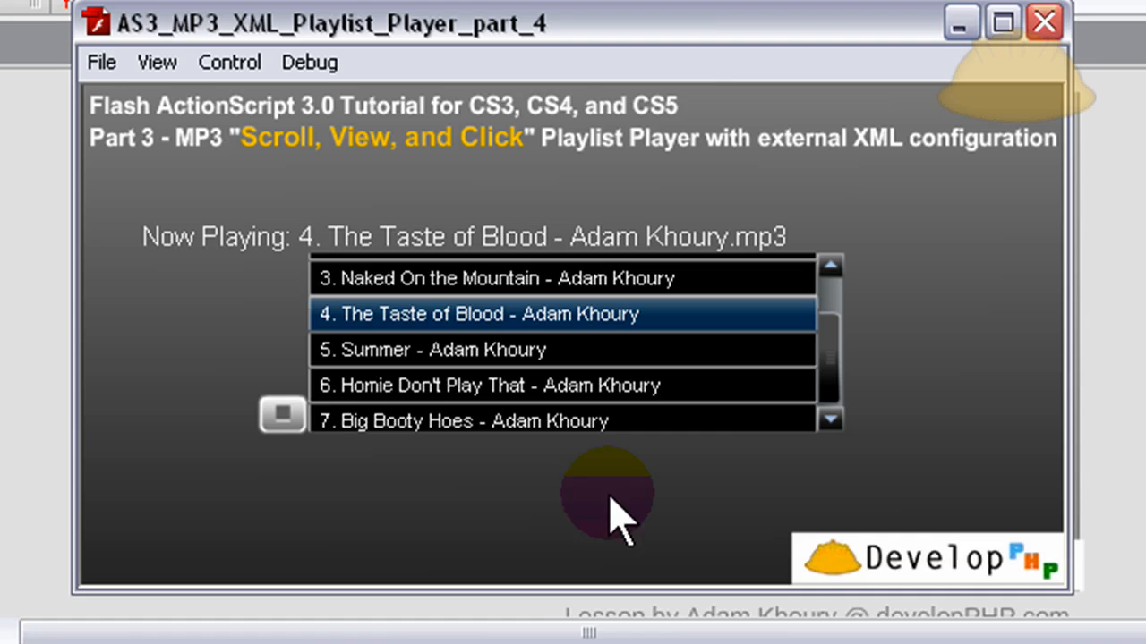
pyautogui.moveTo(268, 528)
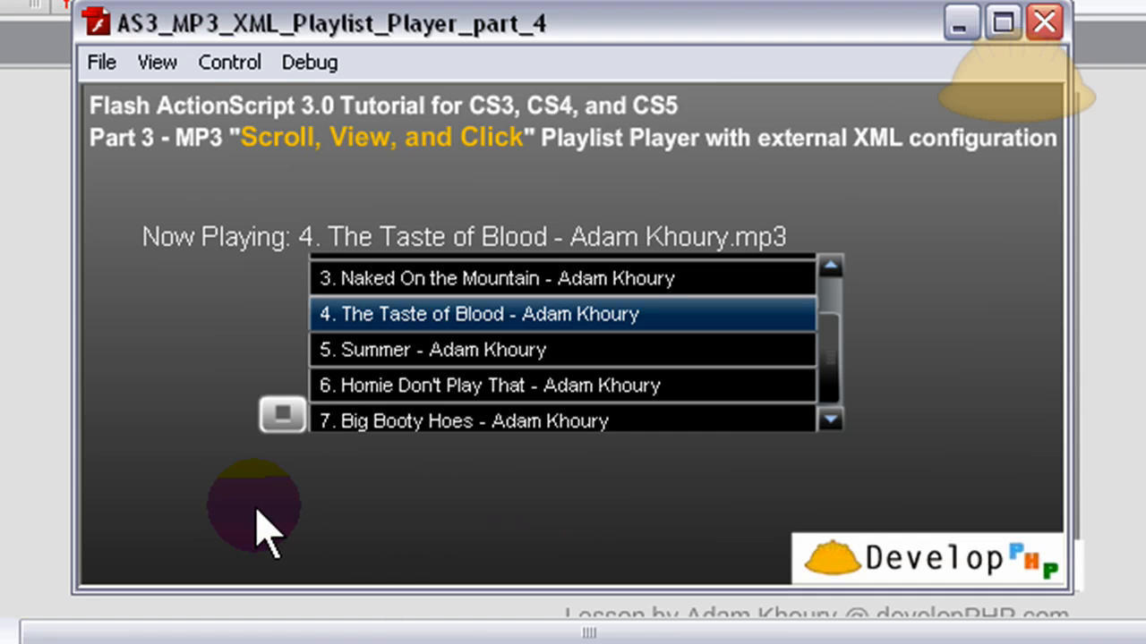
pyautogui.moveTo(385, 515)
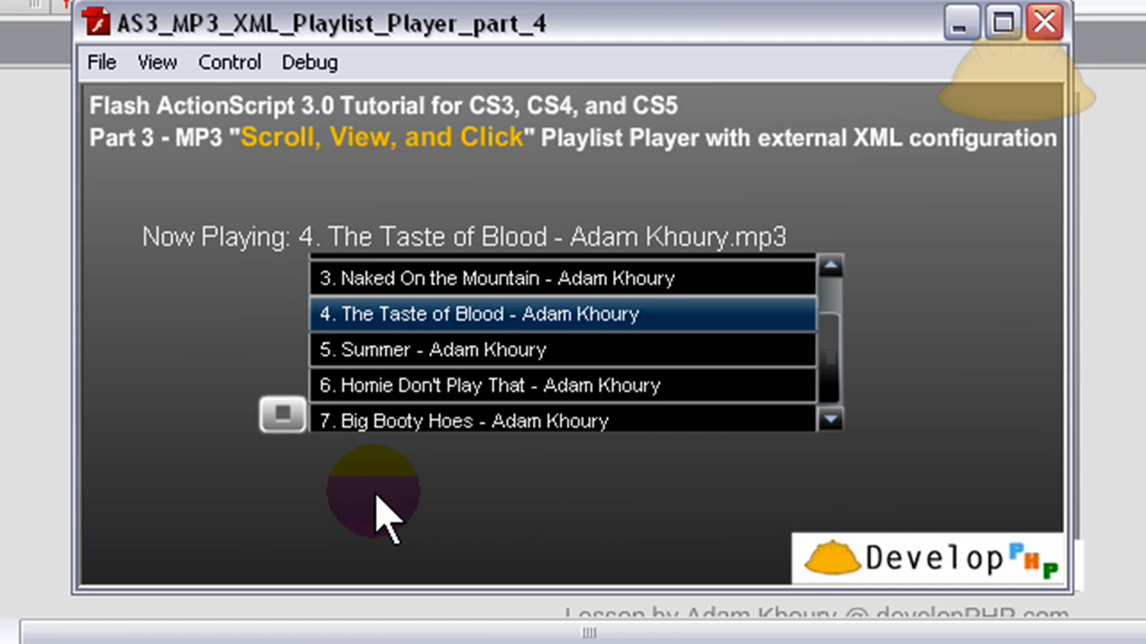
pyautogui.moveTo(510, 524)
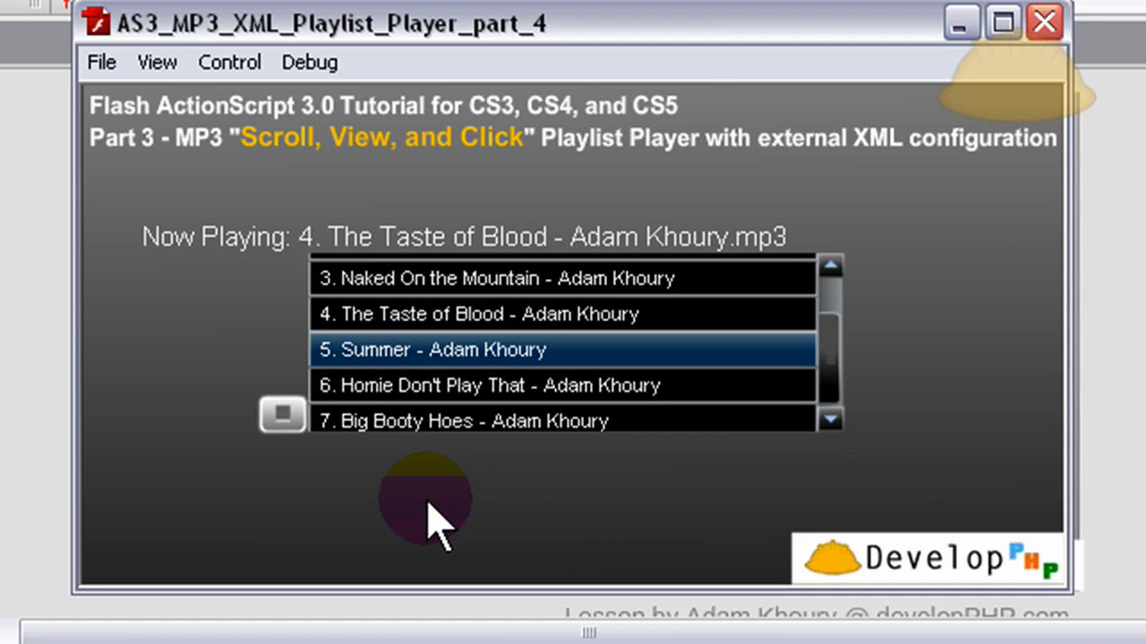
pyautogui.moveTo(313, 465)
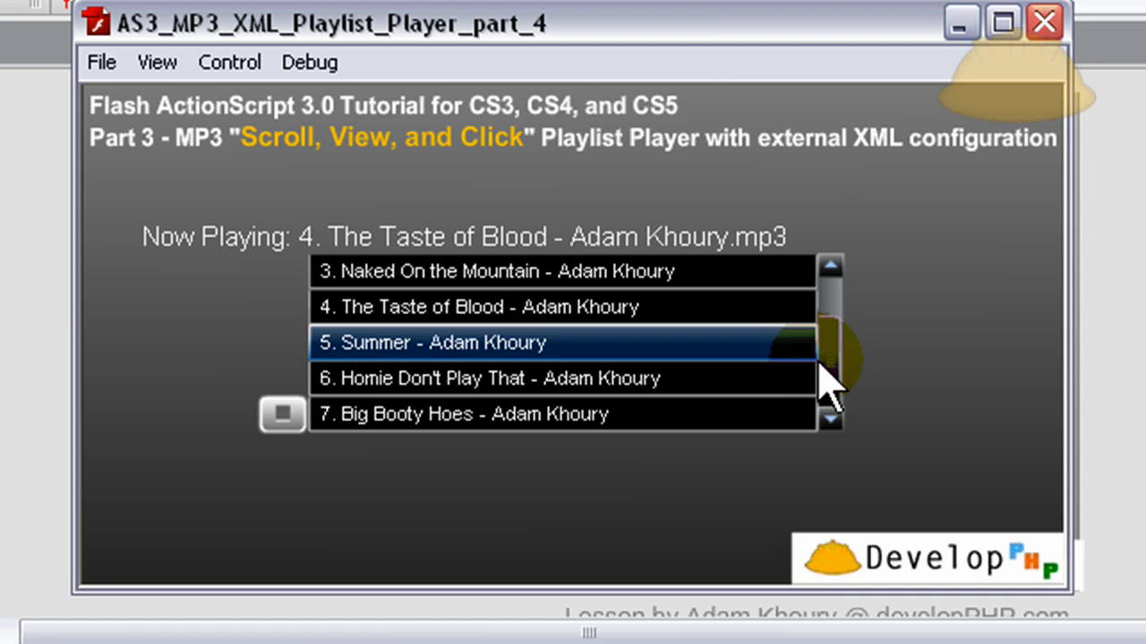
# - Scroll the song list up and down in the running playlist player
pyautogui.scroll(3)
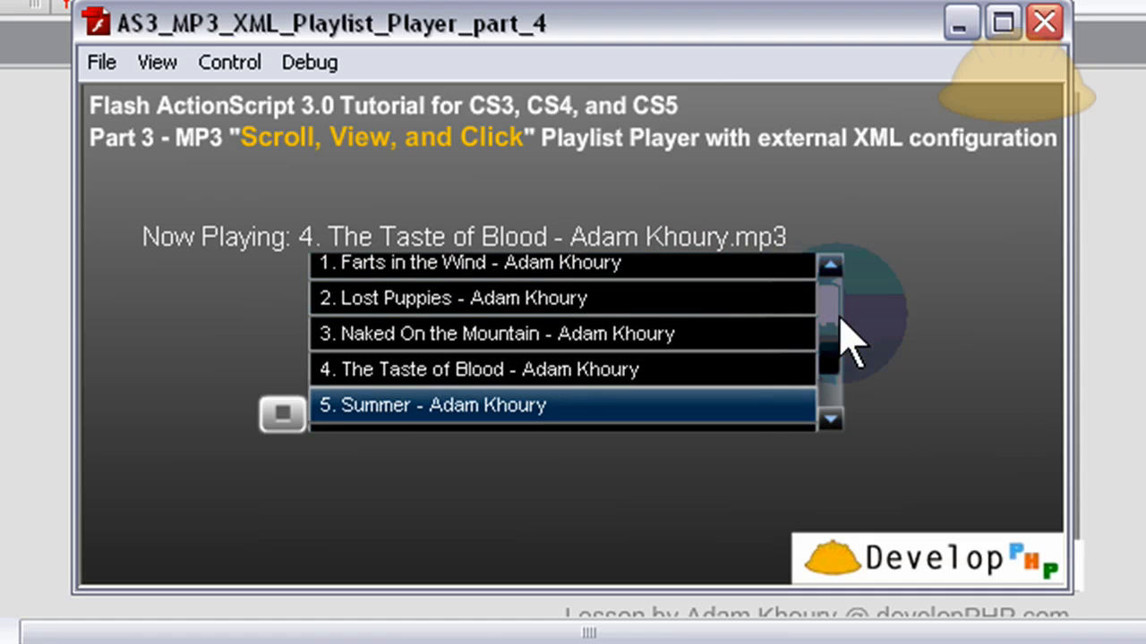
pyautogui.scroll(-3)
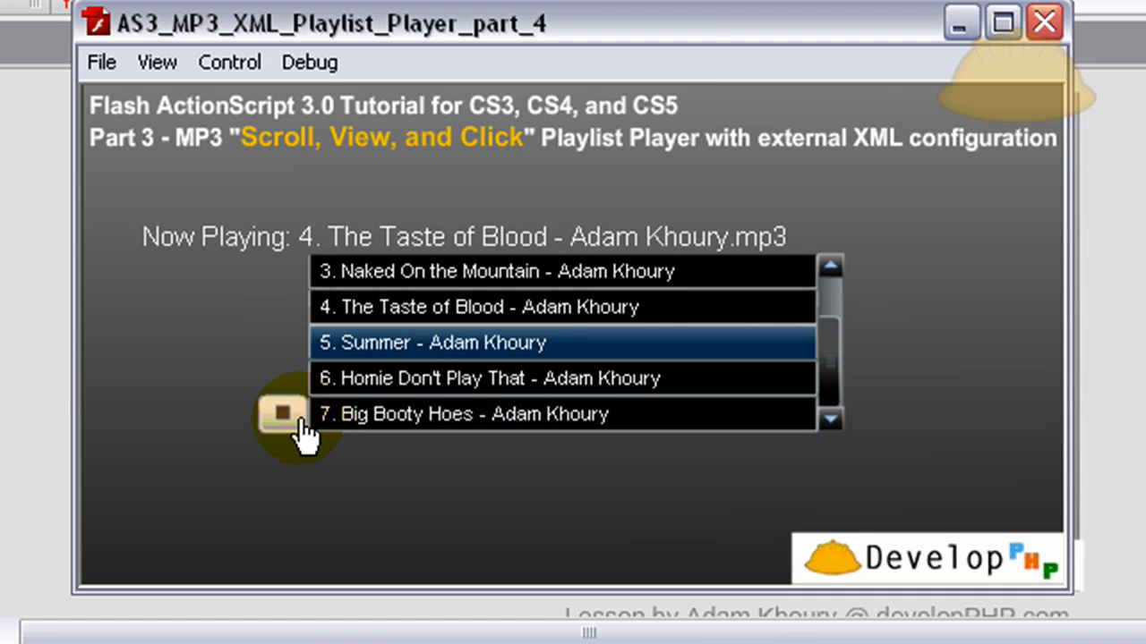
pyautogui.moveTo(300, 434)
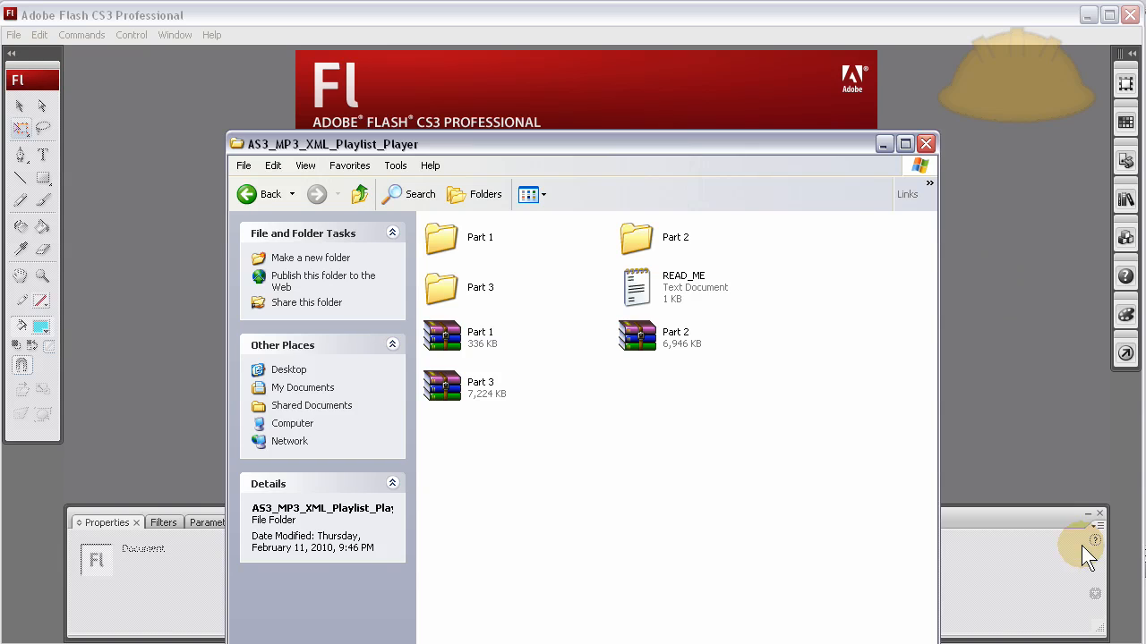
pyautogui.moveTo(738, 452)
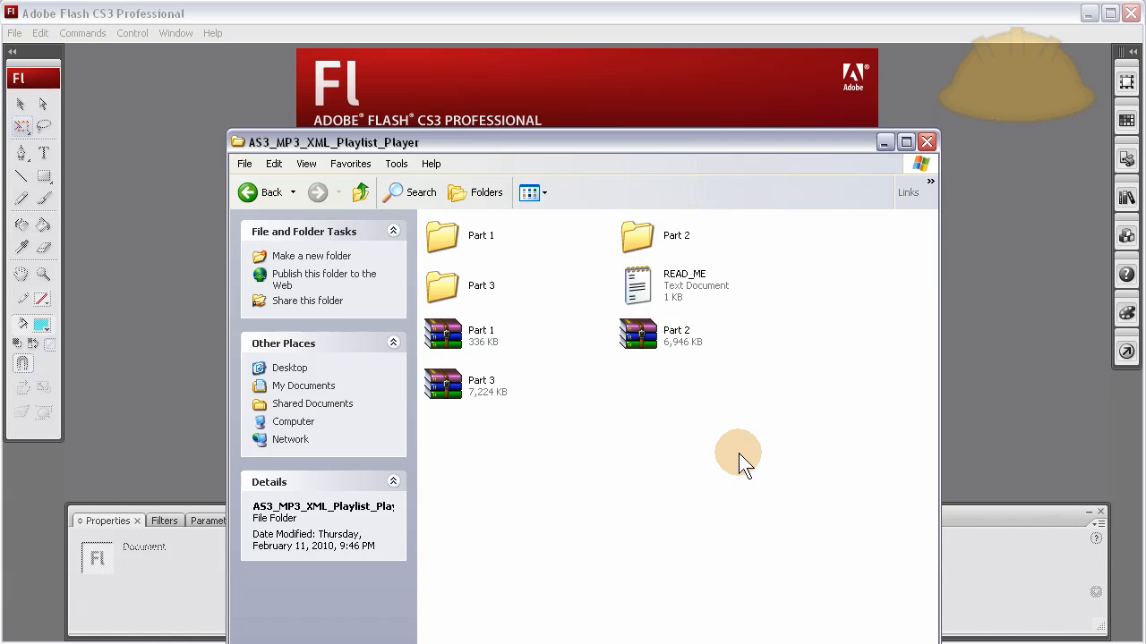
pyautogui.moveTo(739, 448)
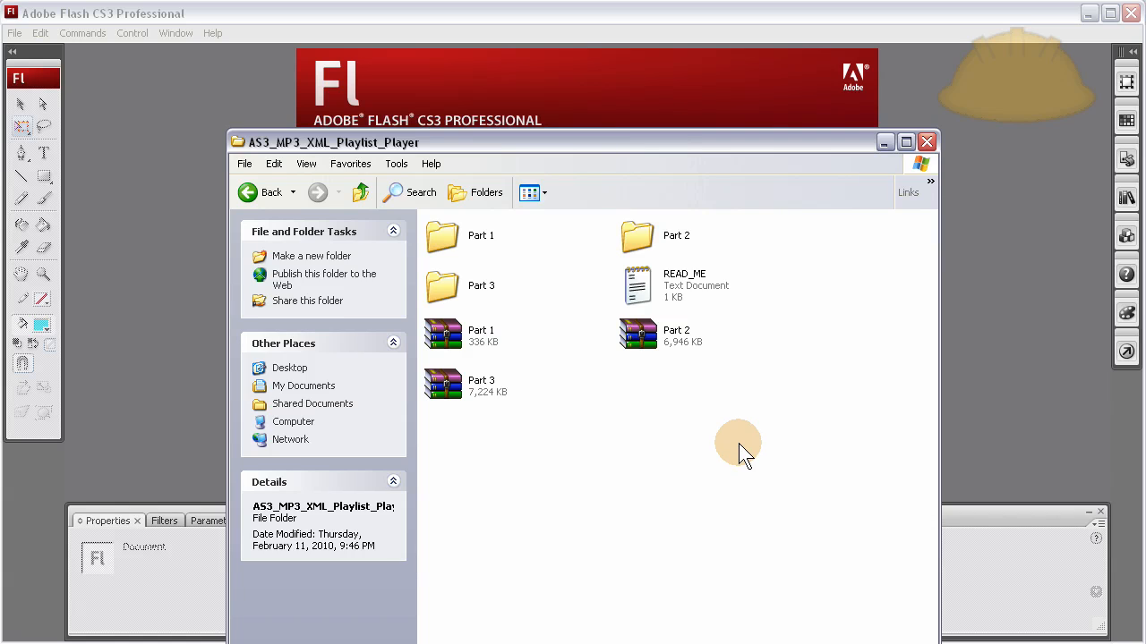
pyautogui.moveTo(492, 260)
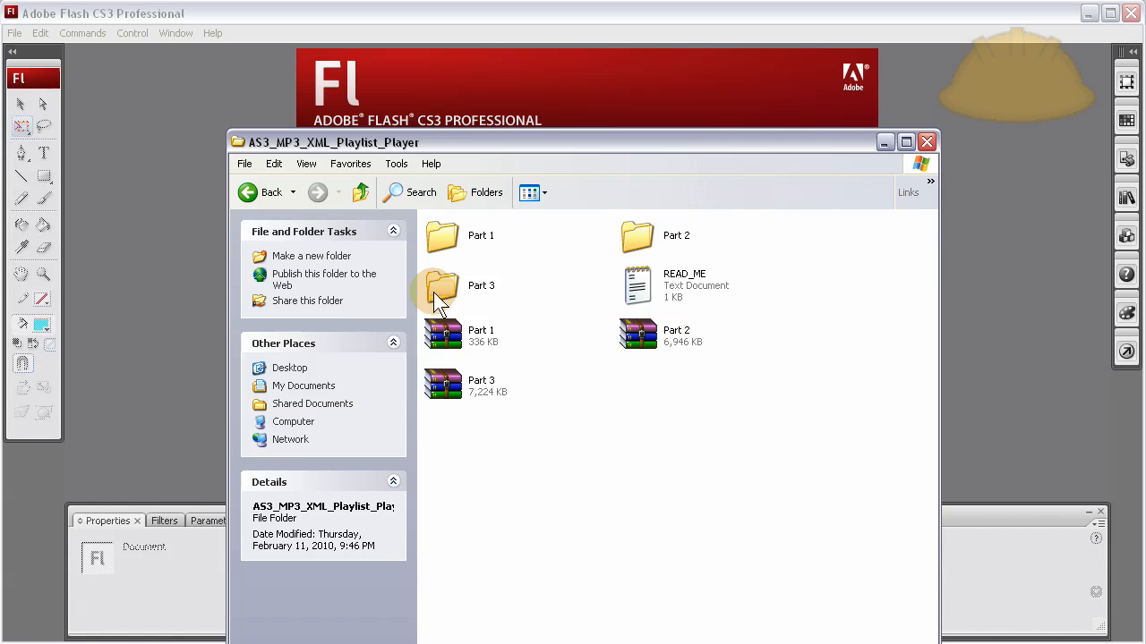
pyautogui.moveTo(445, 291)
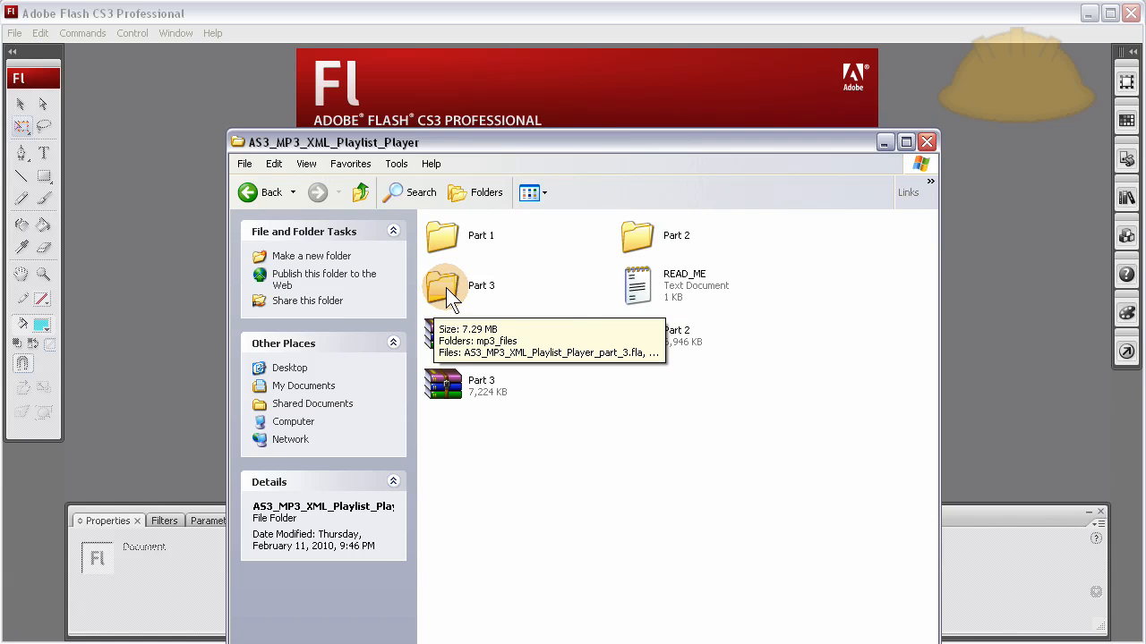
pyautogui.moveTo(644, 445)
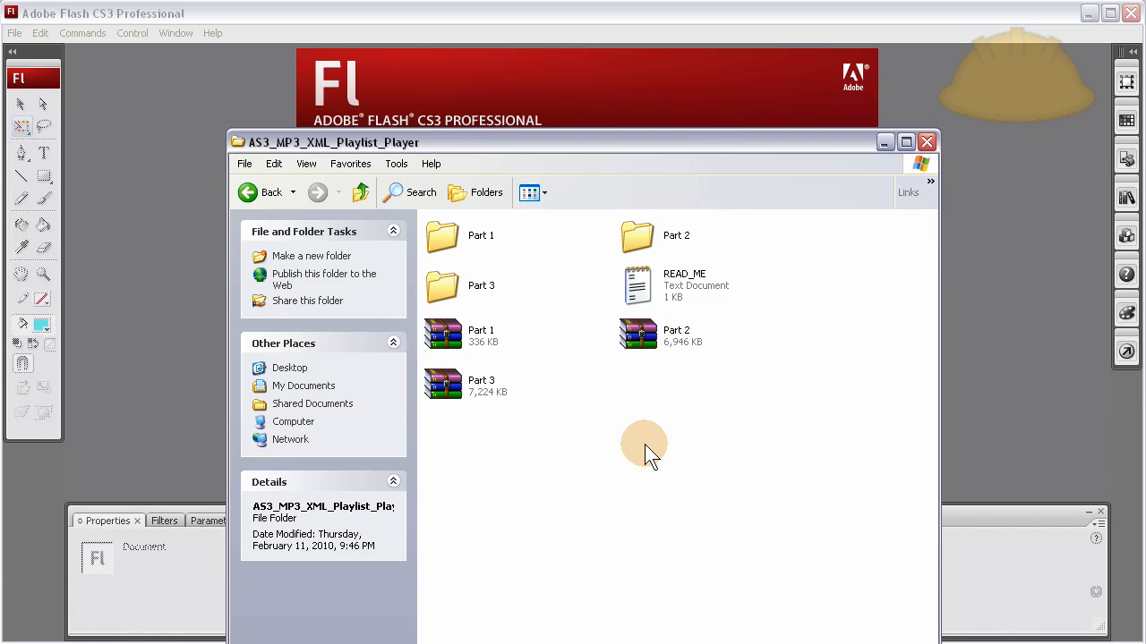
pyautogui.moveTo(528, 376)
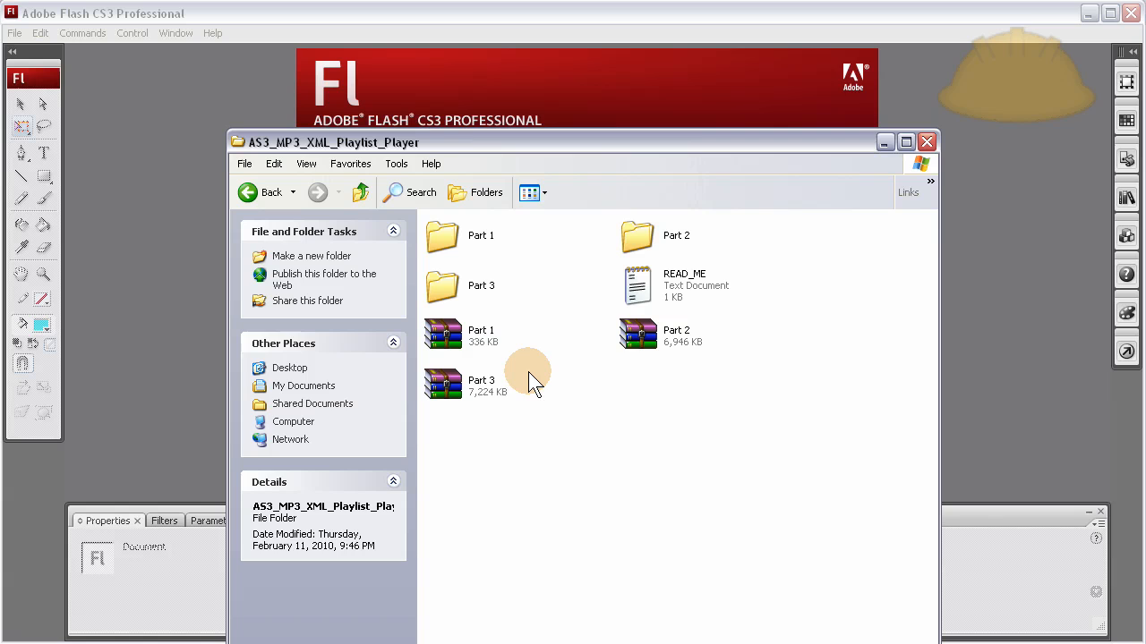
pyautogui.moveTo(448, 291)
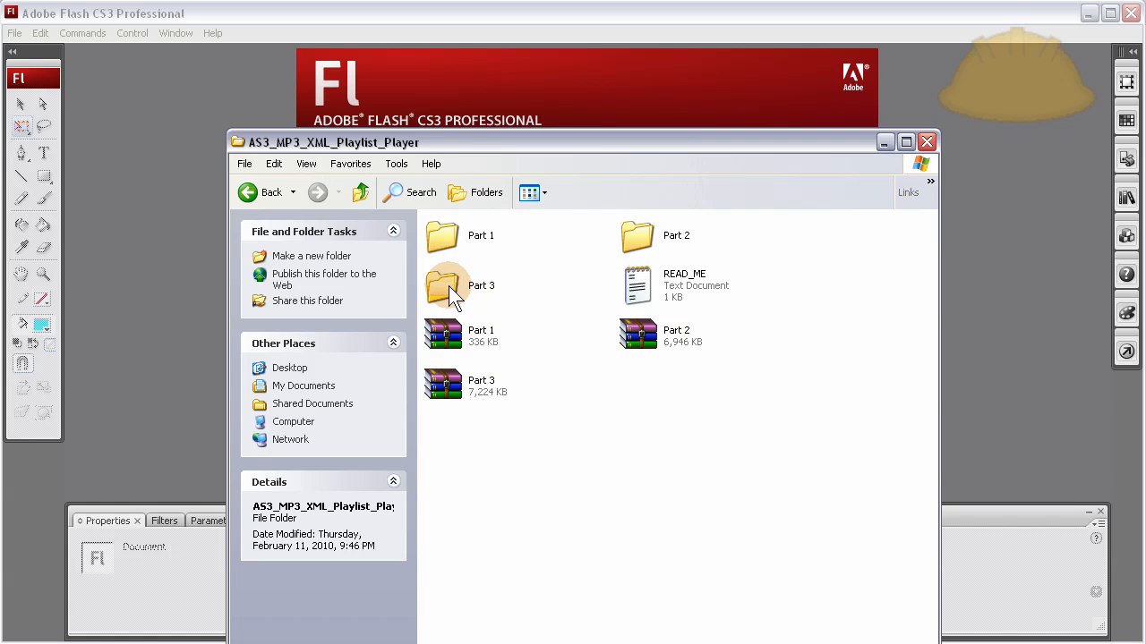
# - Copy and paste the Part 3 folder, rename the copy 'Part 4', and open it
pyautogui.click(448, 285)
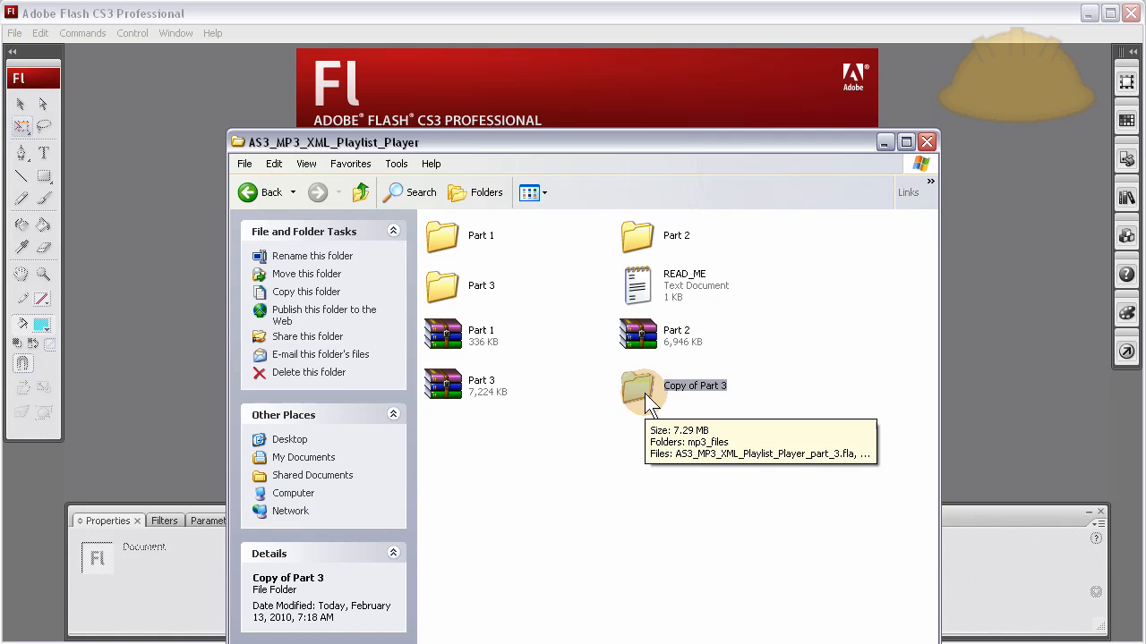
pyautogui.moveTo(672, 371)
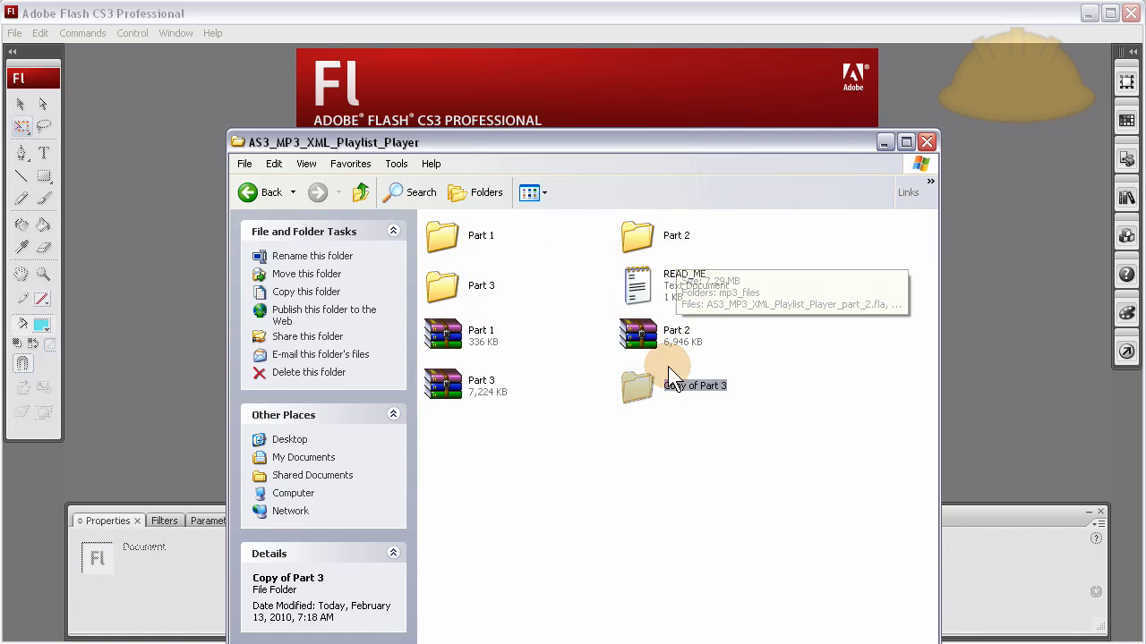
pyautogui.moveTo(658, 399)
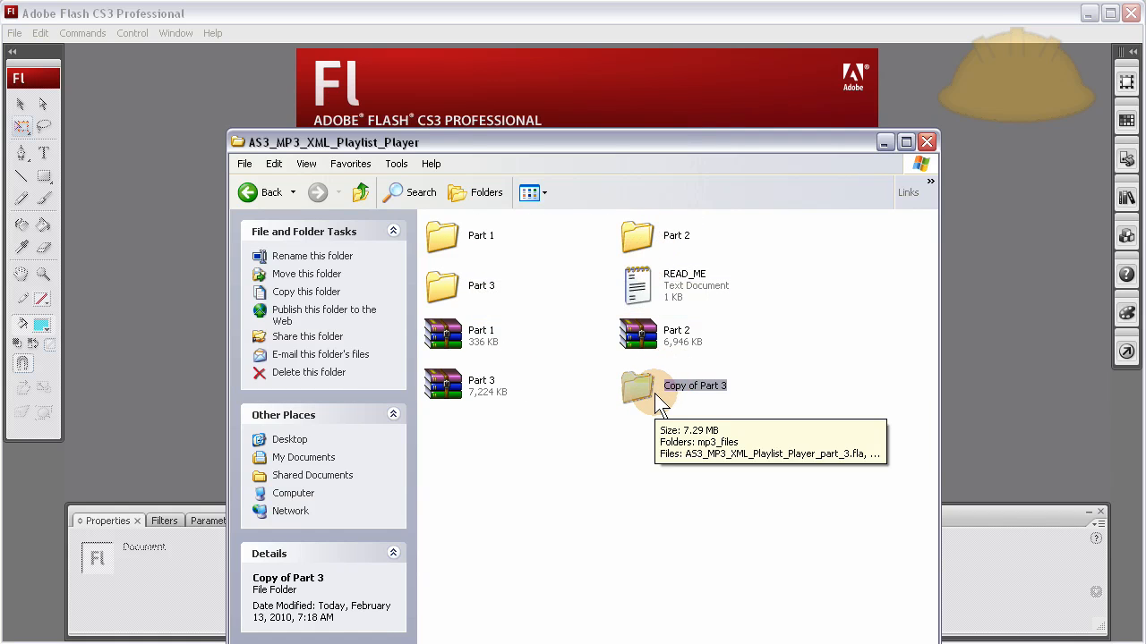
pyautogui.moveTo(613, 448)
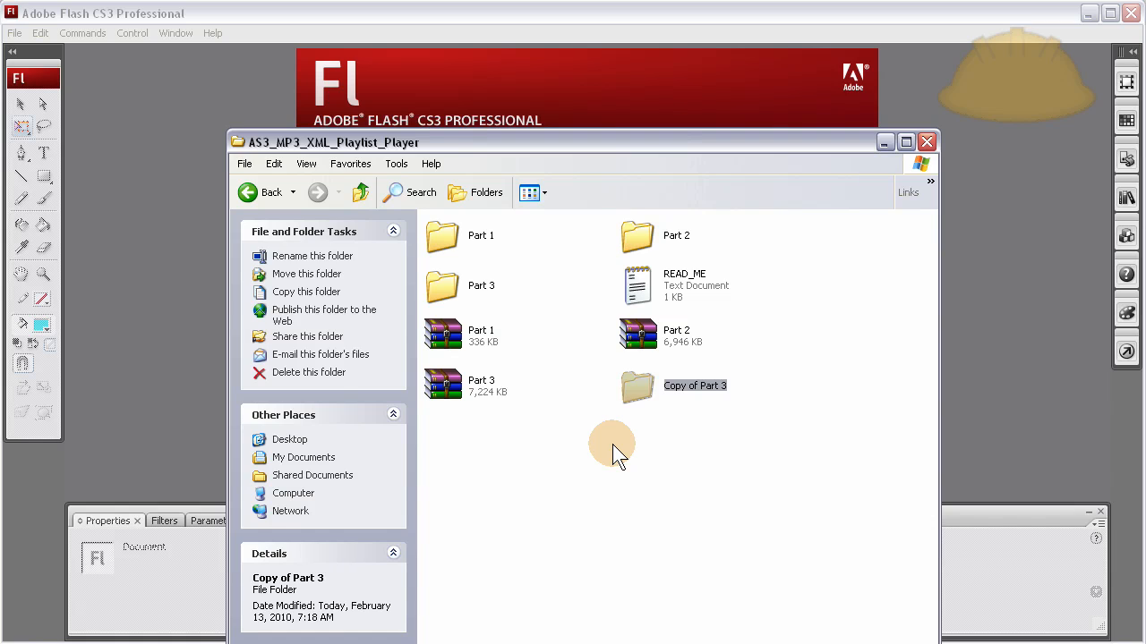
pyautogui.moveTo(639, 394)
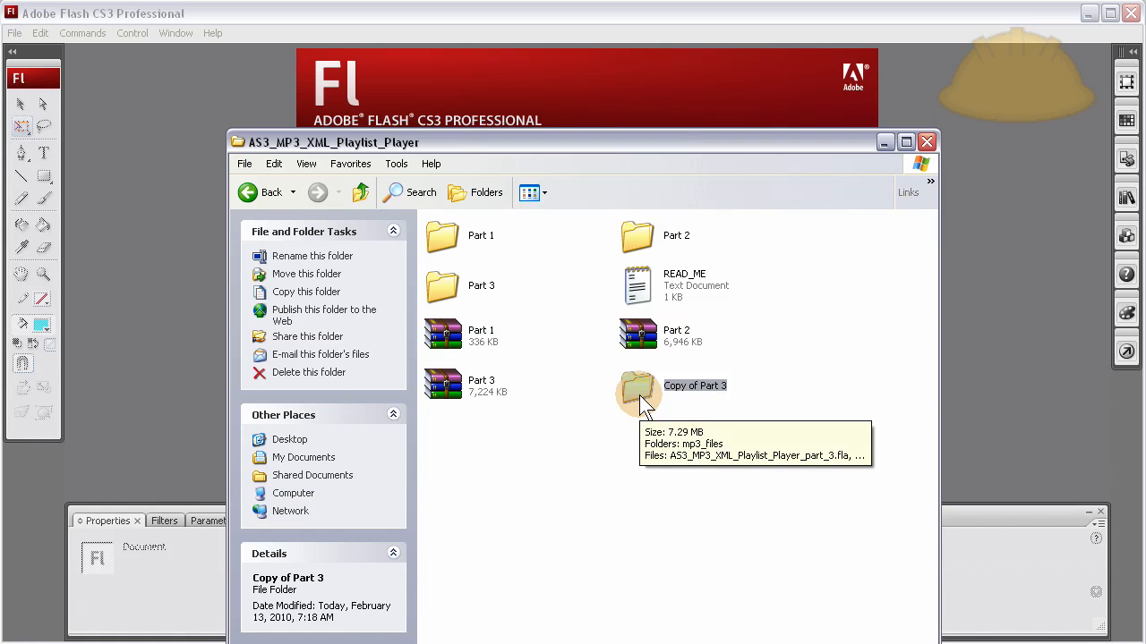
pyautogui.moveTo(461, 295)
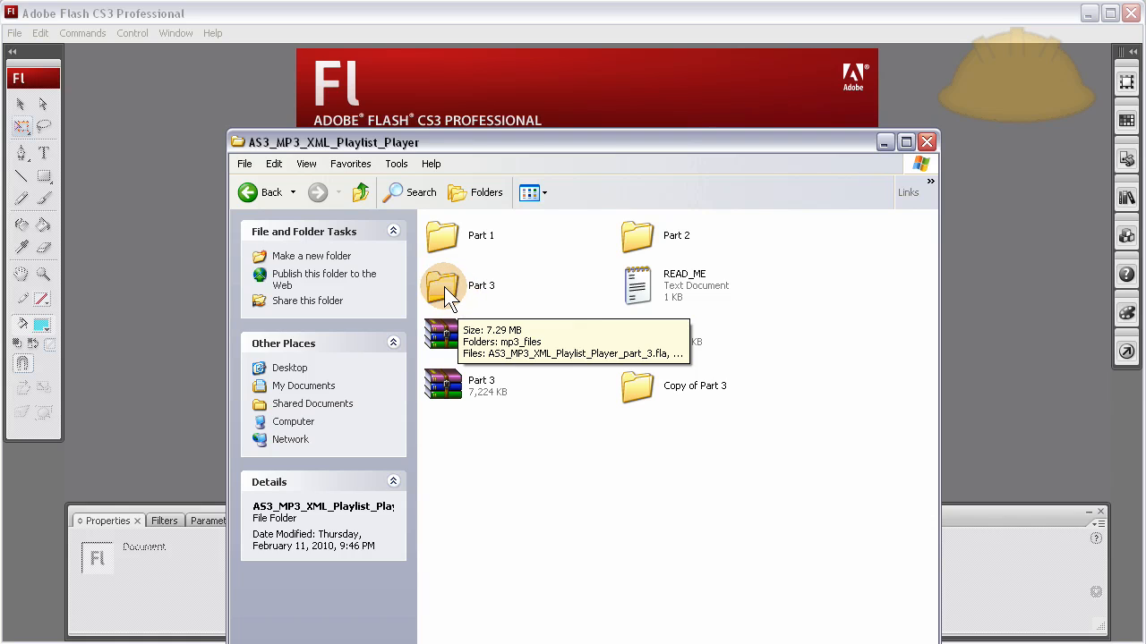
pyautogui.rightClick(637, 386)
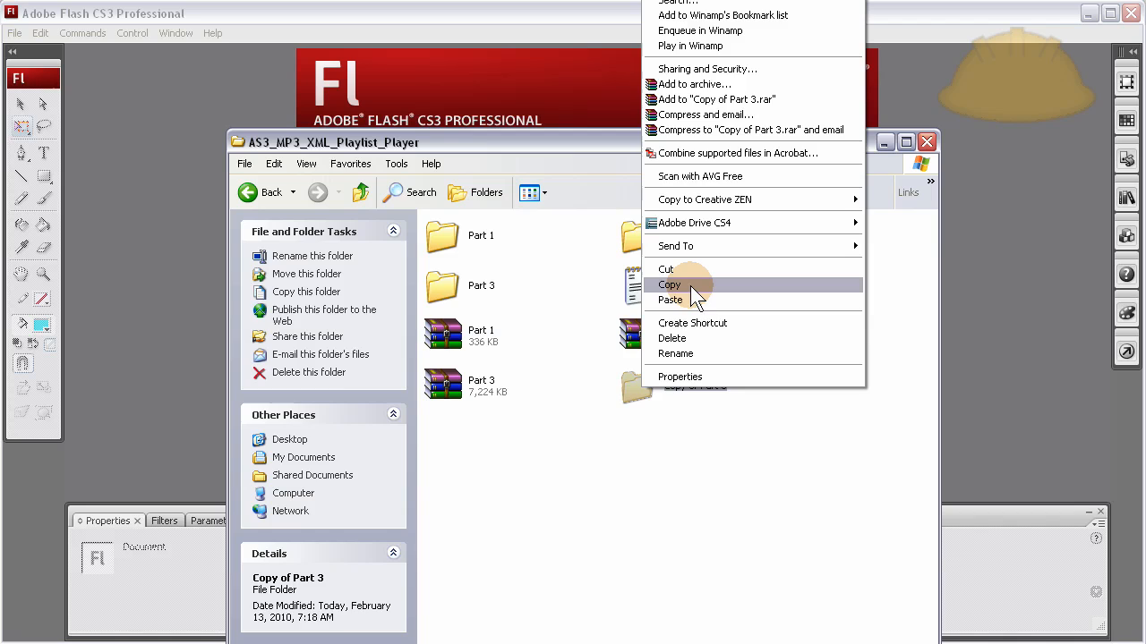
pyautogui.click(676, 353)
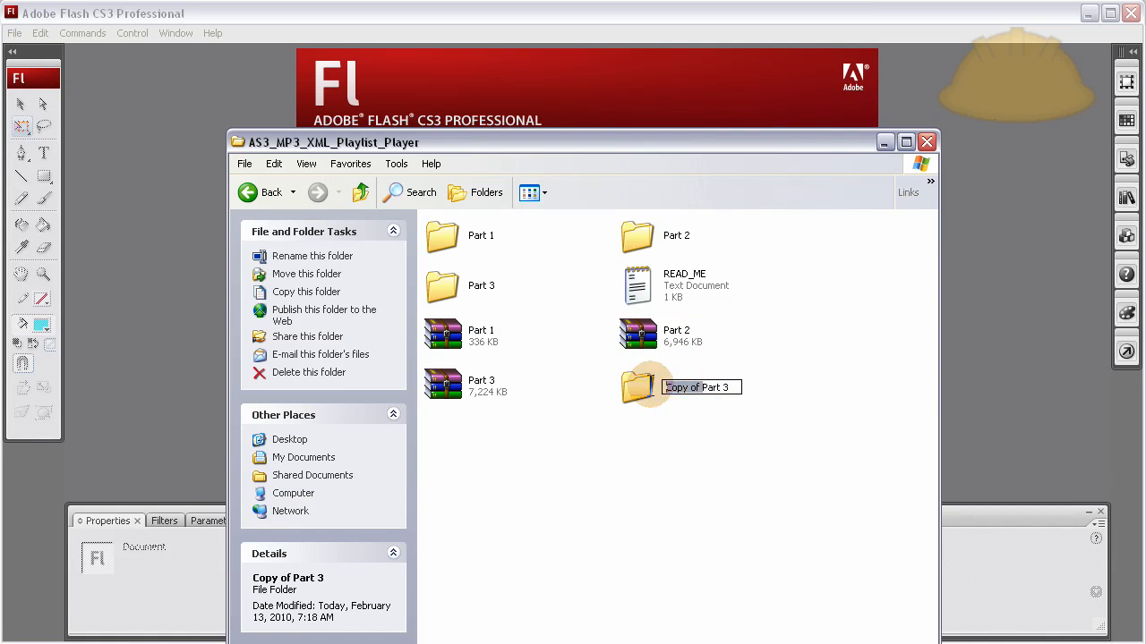
pyautogui.write('Part 4')
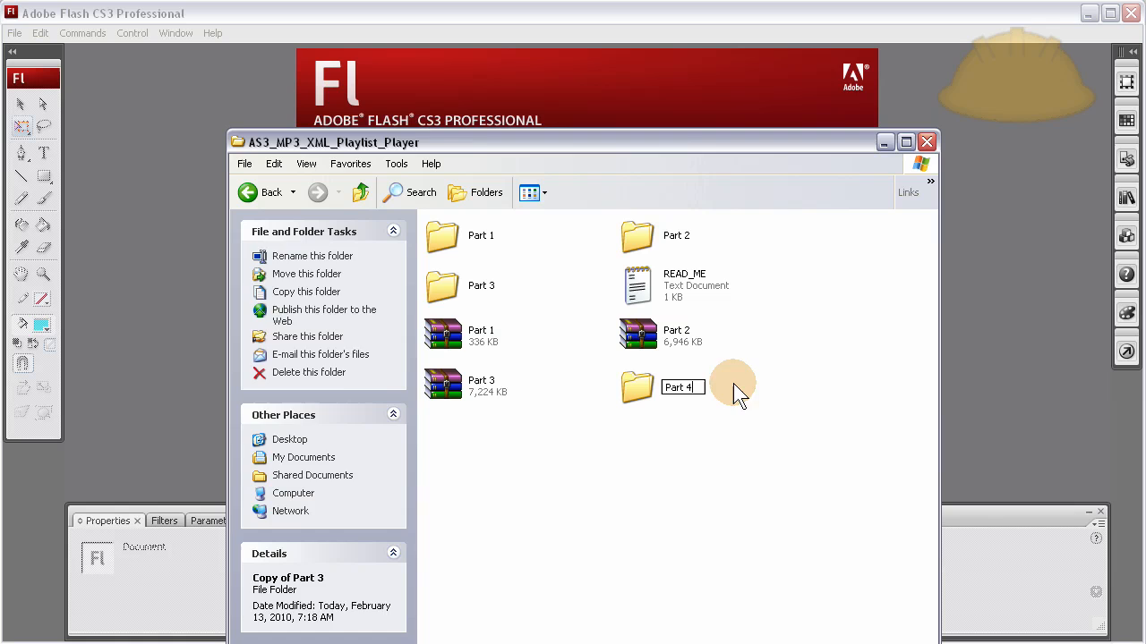
pyautogui.doubleClick(637, 386)
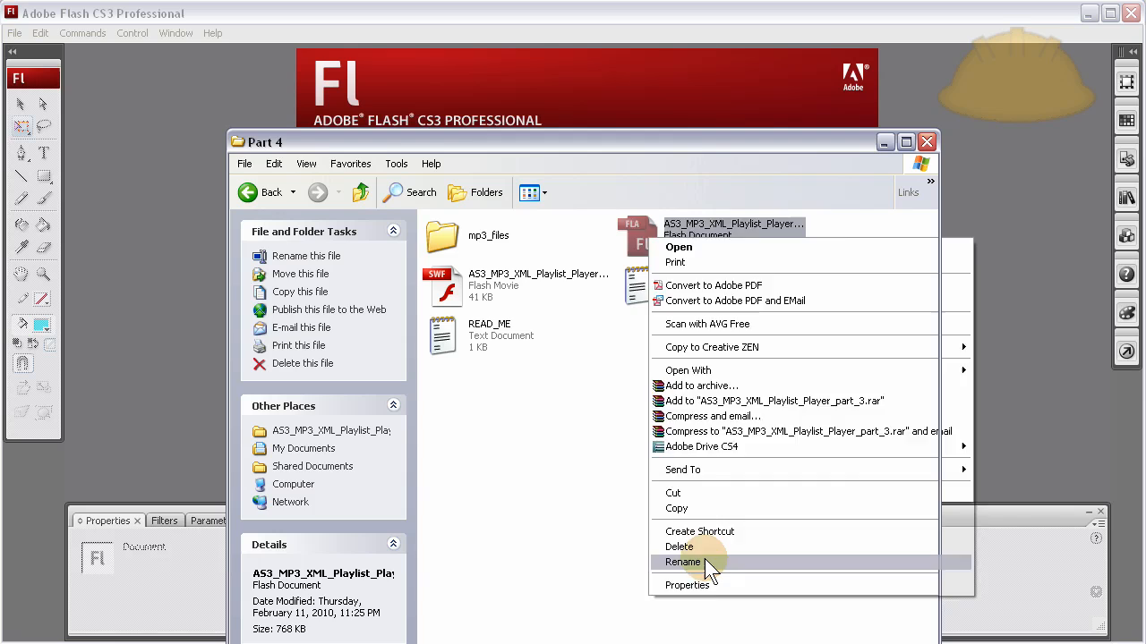
# - Rename the Flash document to AS3_MP3_XML_Playlist_Player_part_4 and open it in Flash
pyautogui.click(683, 562)
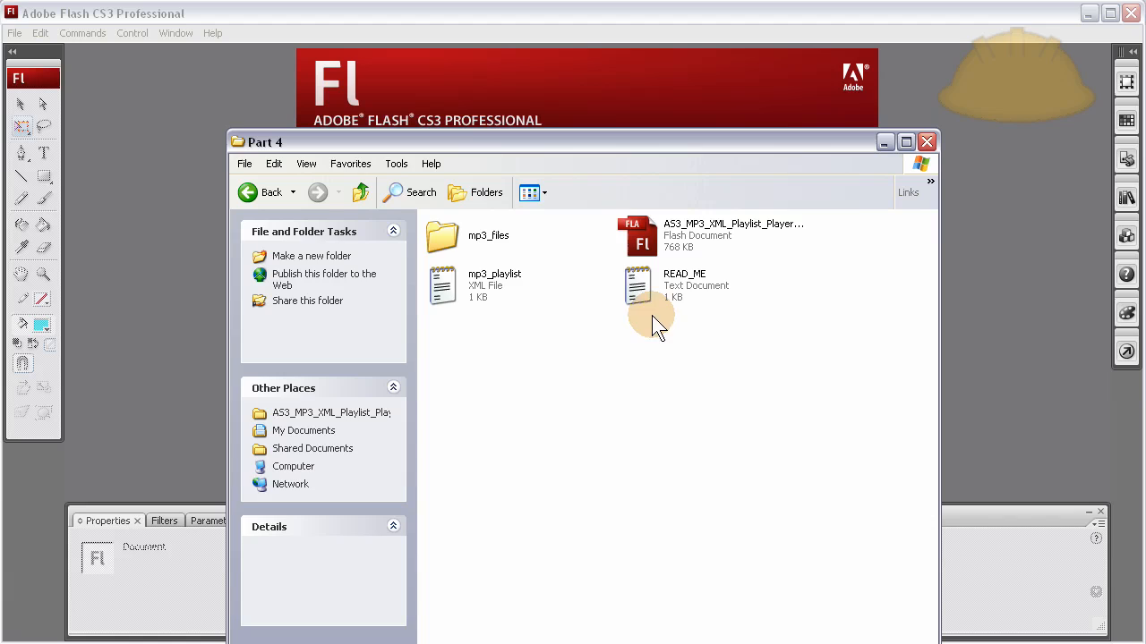
pyautogui.click(649, 411)
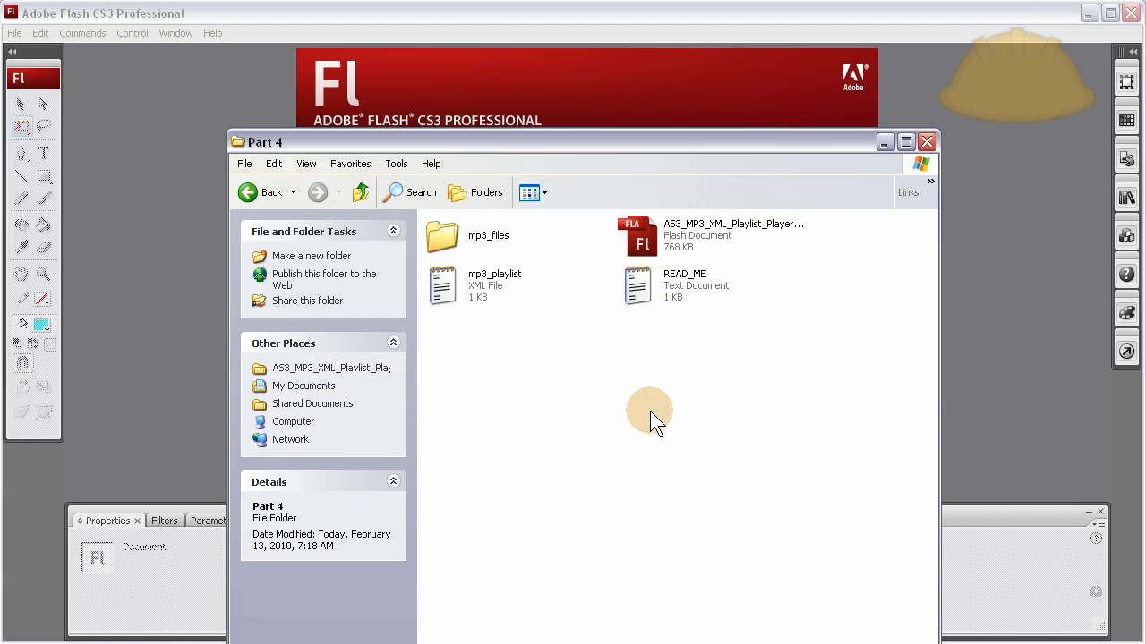
pyautogui.moveTo(823, 371)
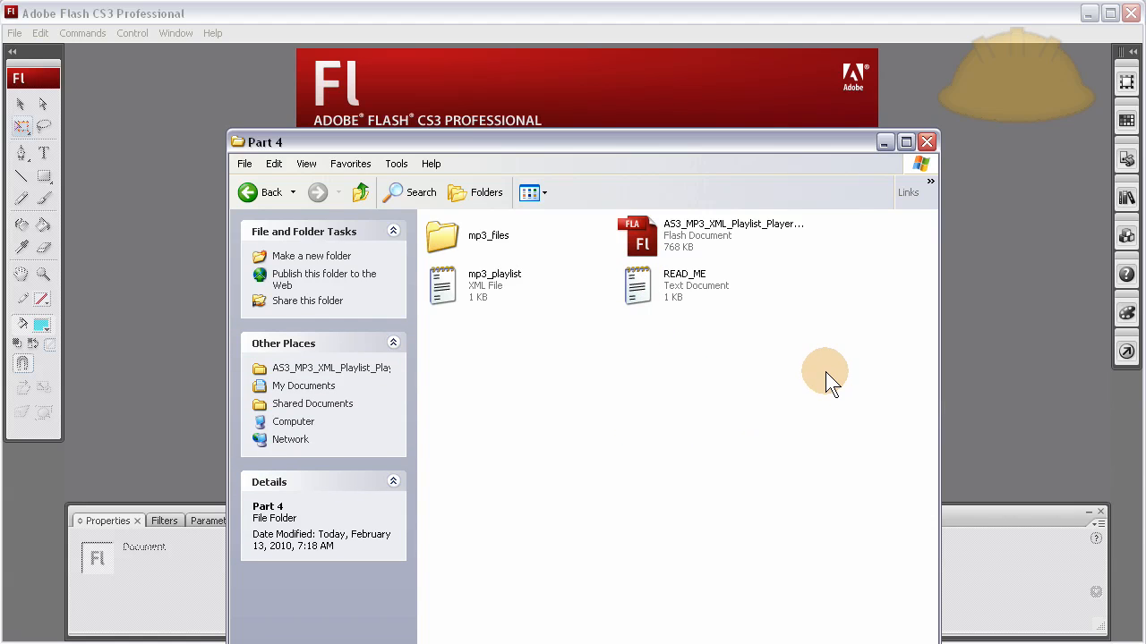
pyautogui.moveTo(729, 367)
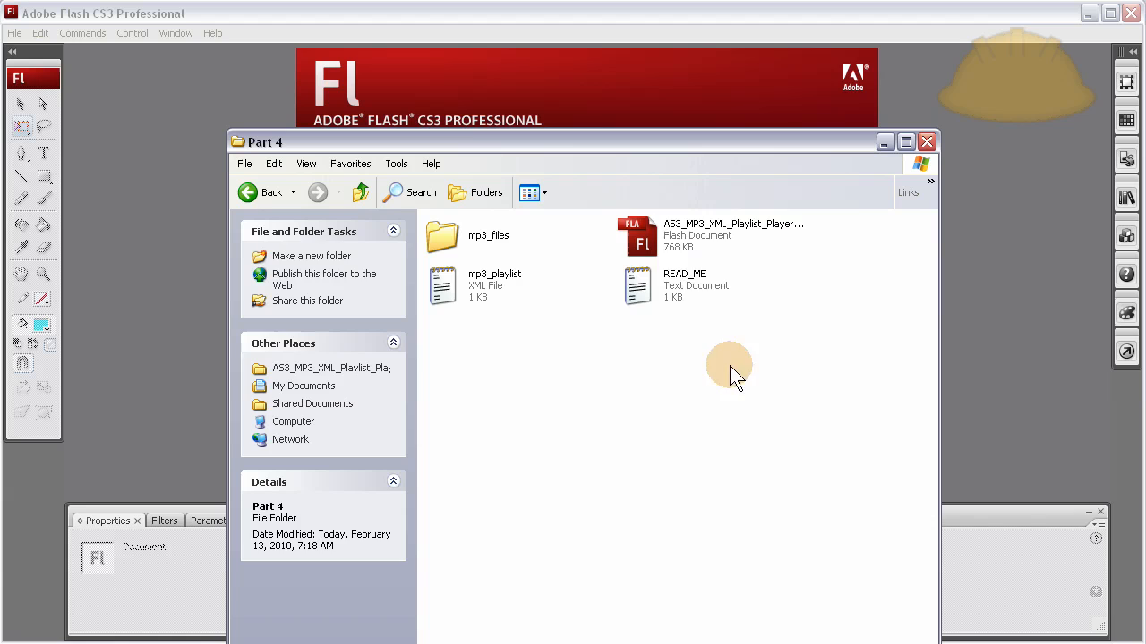
pyautogui.click(734, 235)
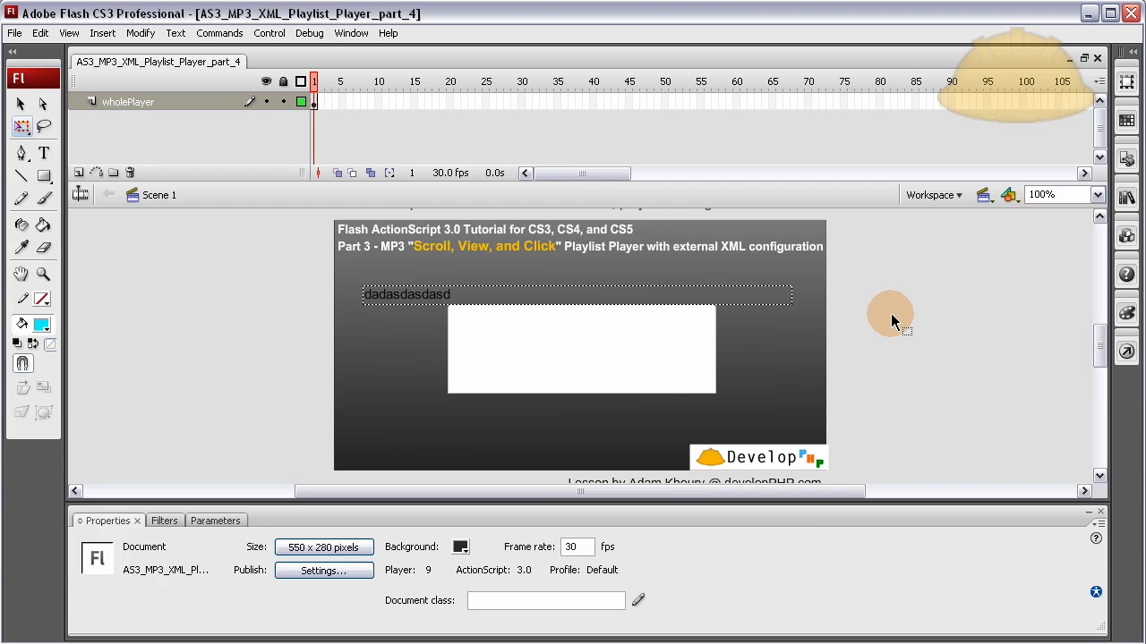
pyautogui.moveTo(878, 313)
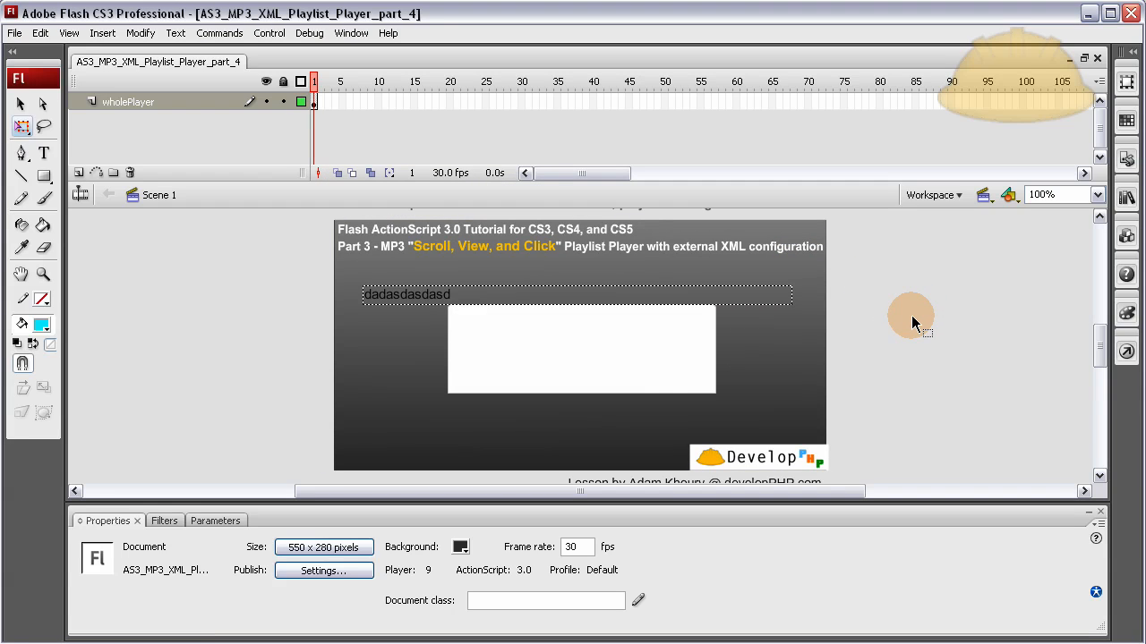
pyautogui.moveTo(907, 322)
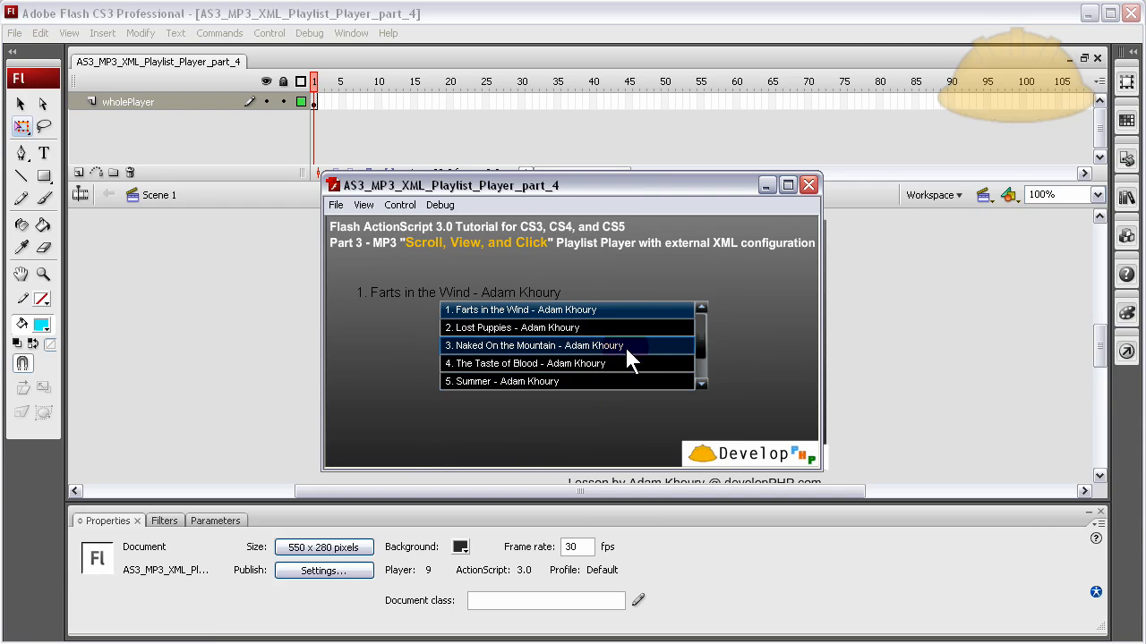
pyautogui.moveTo(774, 269)
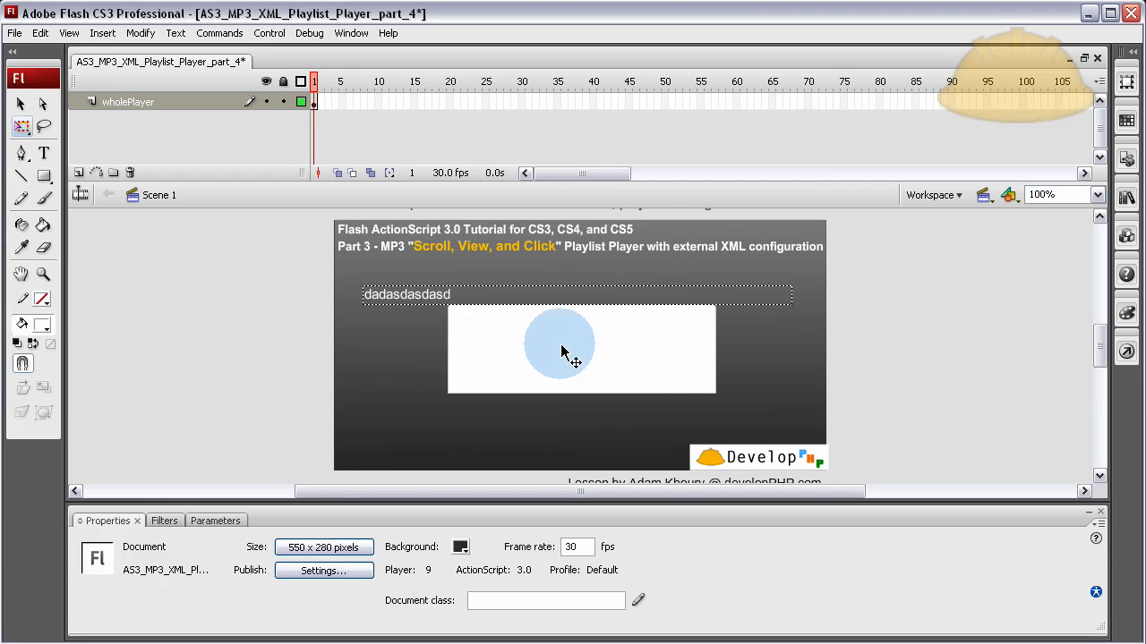
# - Enter the myWholePlayer clip and inspect the player Stuff layer's frames and objects
pyautogui.click(559, 349)
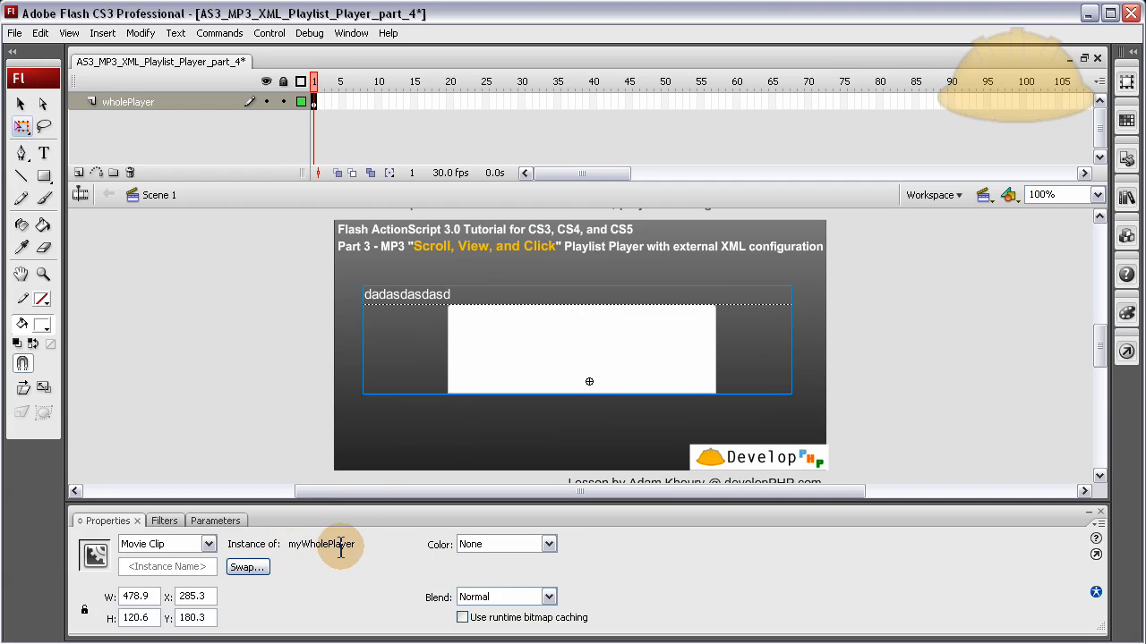
pyautogui.moveTo(465, 318)
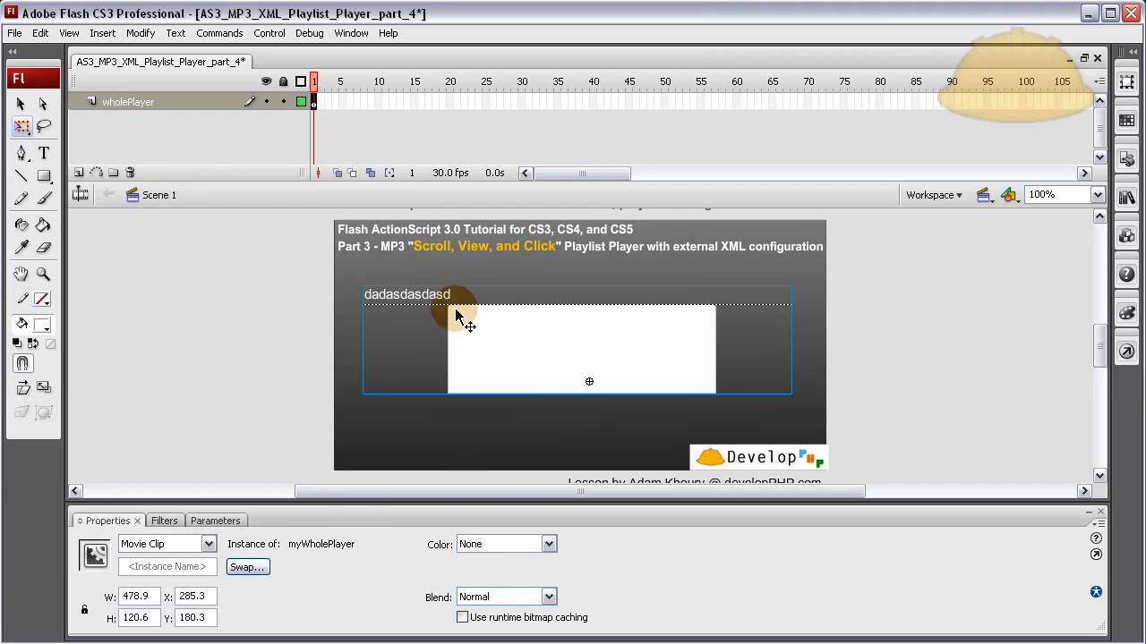
pyautogui.doubleClick(479, 341)
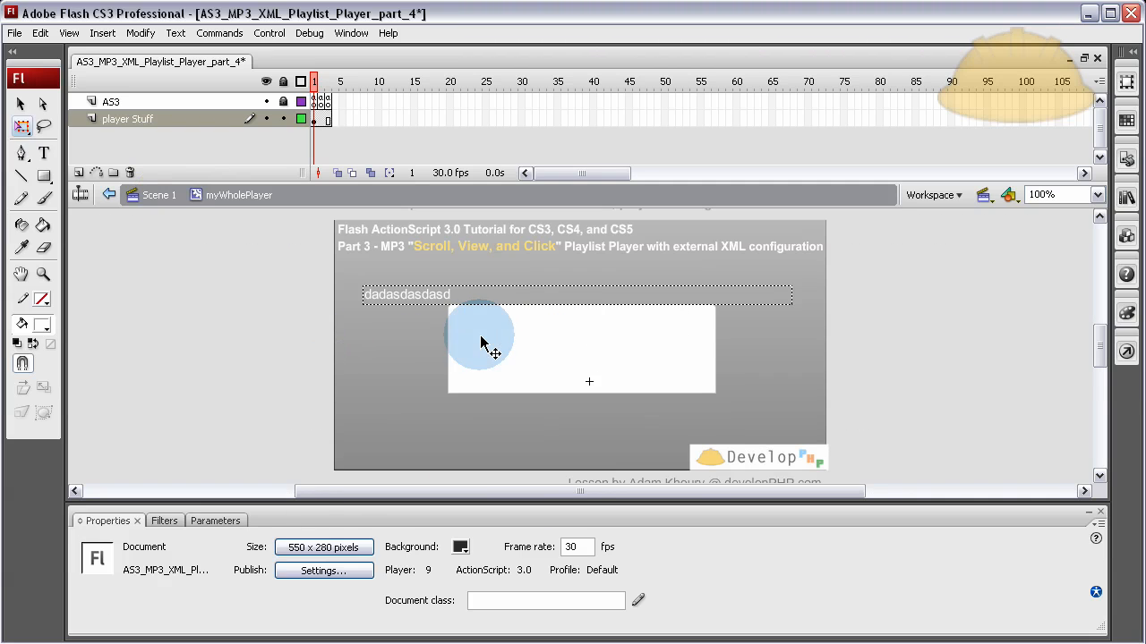
pyautogui.click(582, 349)
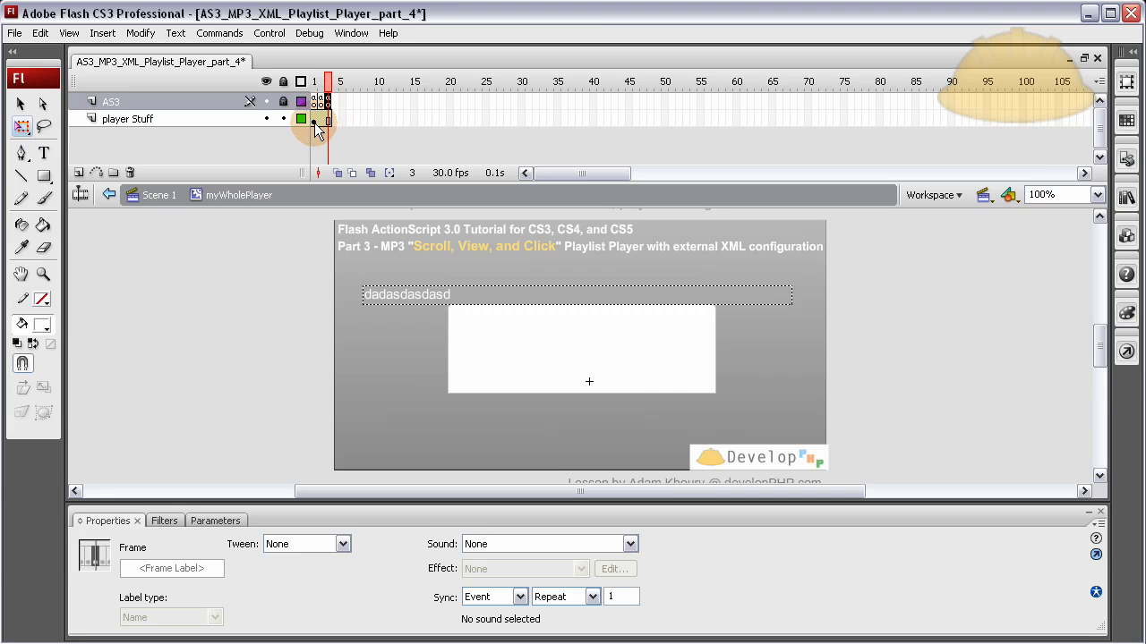
pyautogui.click(127, 119)
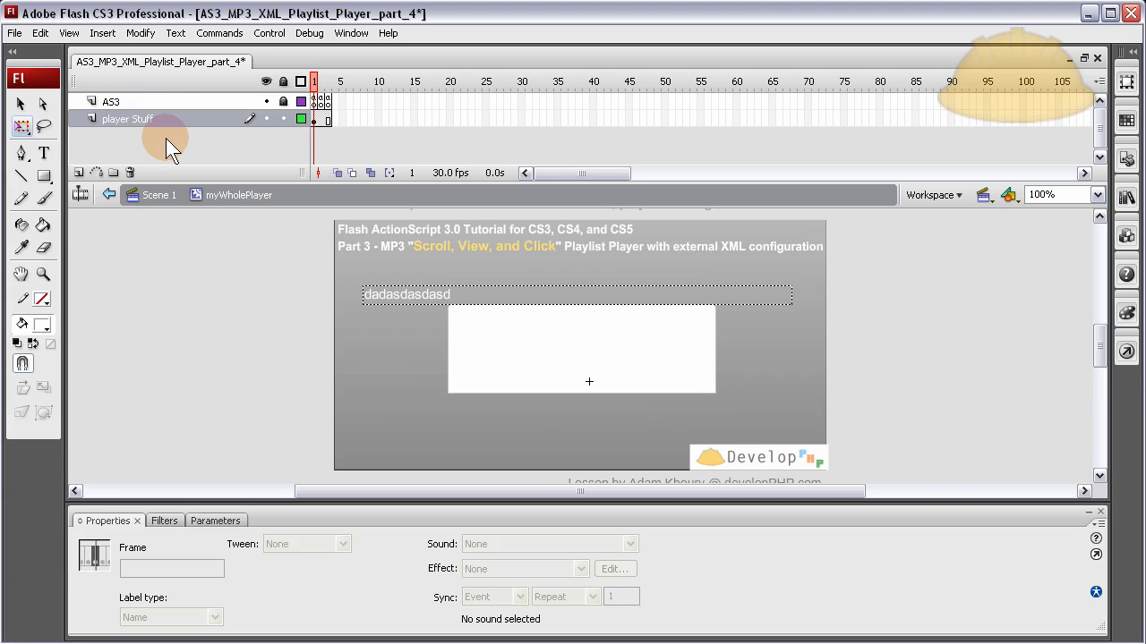
pyautogui.click(582, 349)
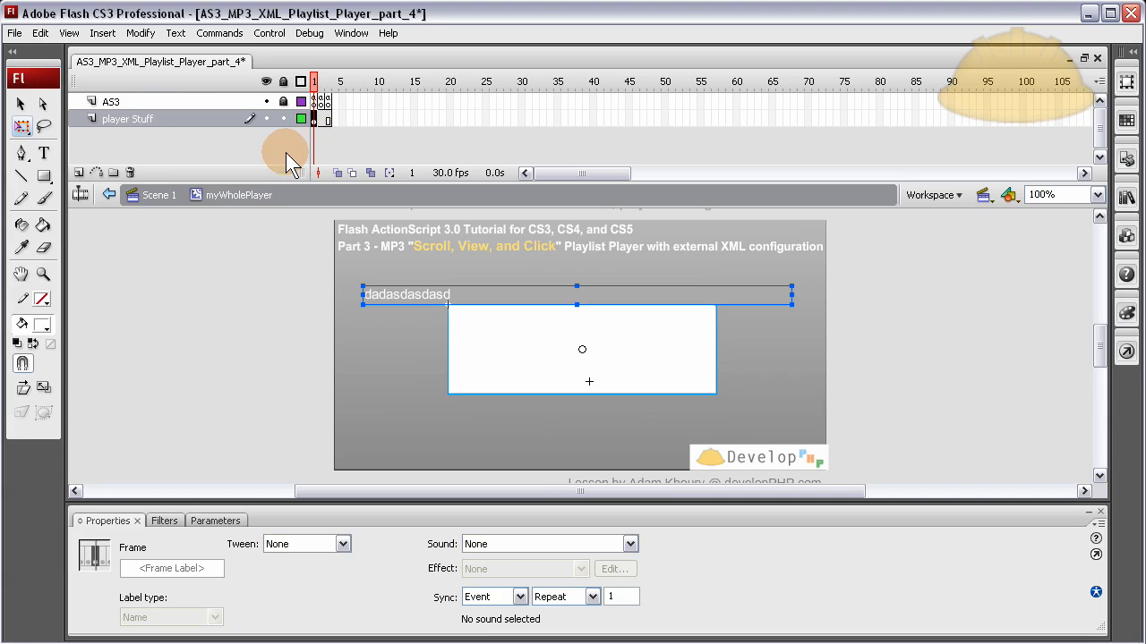
pyautogui.click(428, 333)
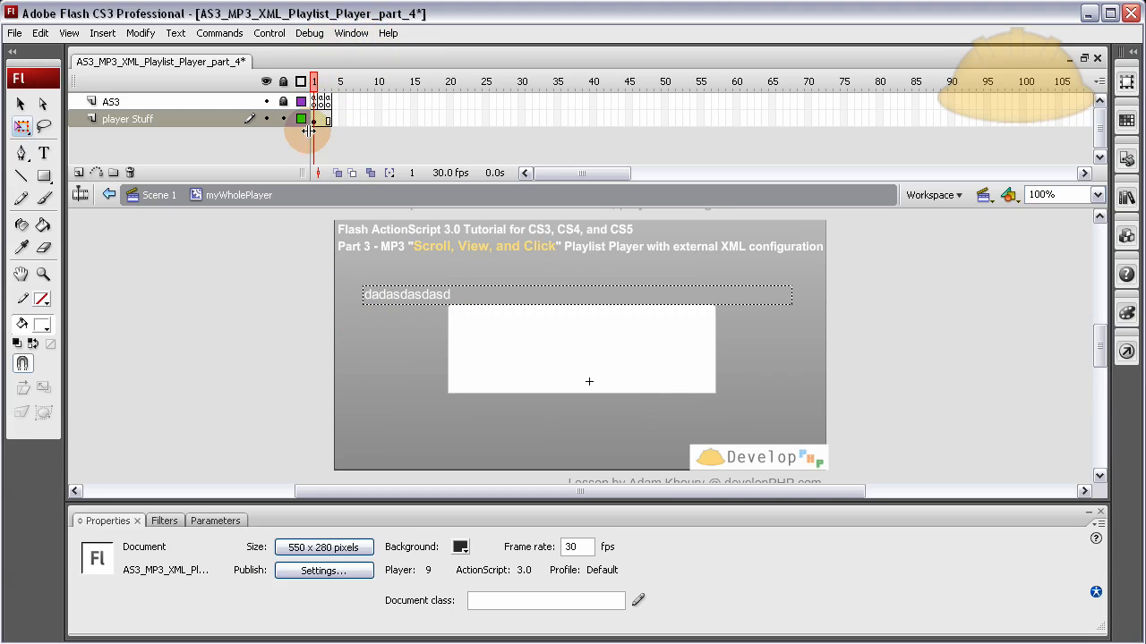
# - Add the rounded grey stop button from the Buttons library to the player stage
pyautogui.click(351, 33)
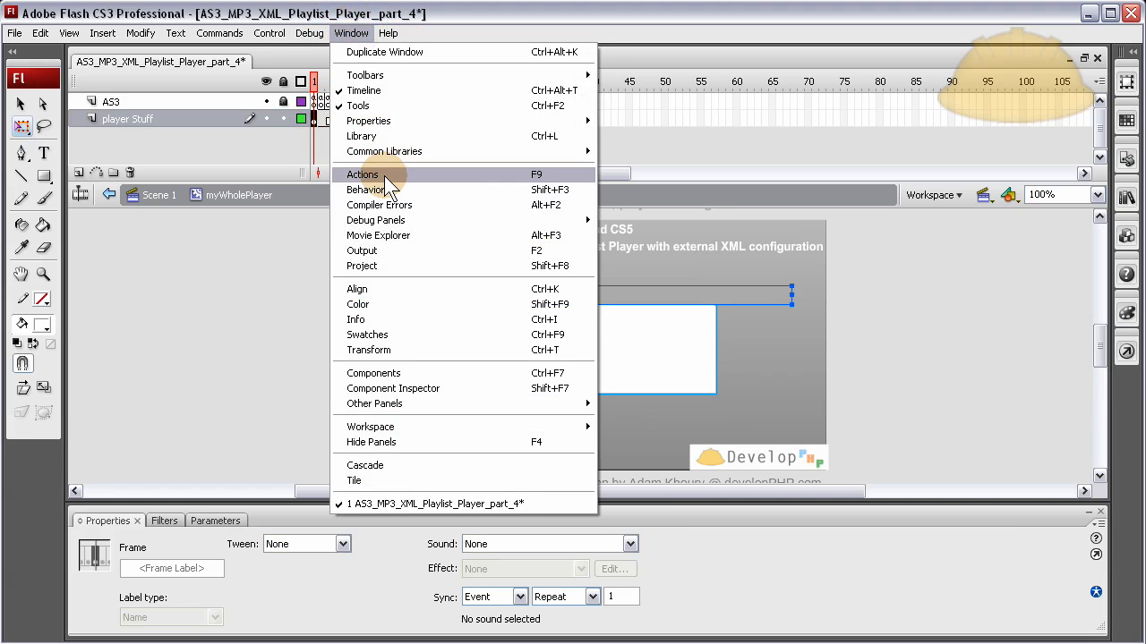
pyautogui.moveTo(384, 151)
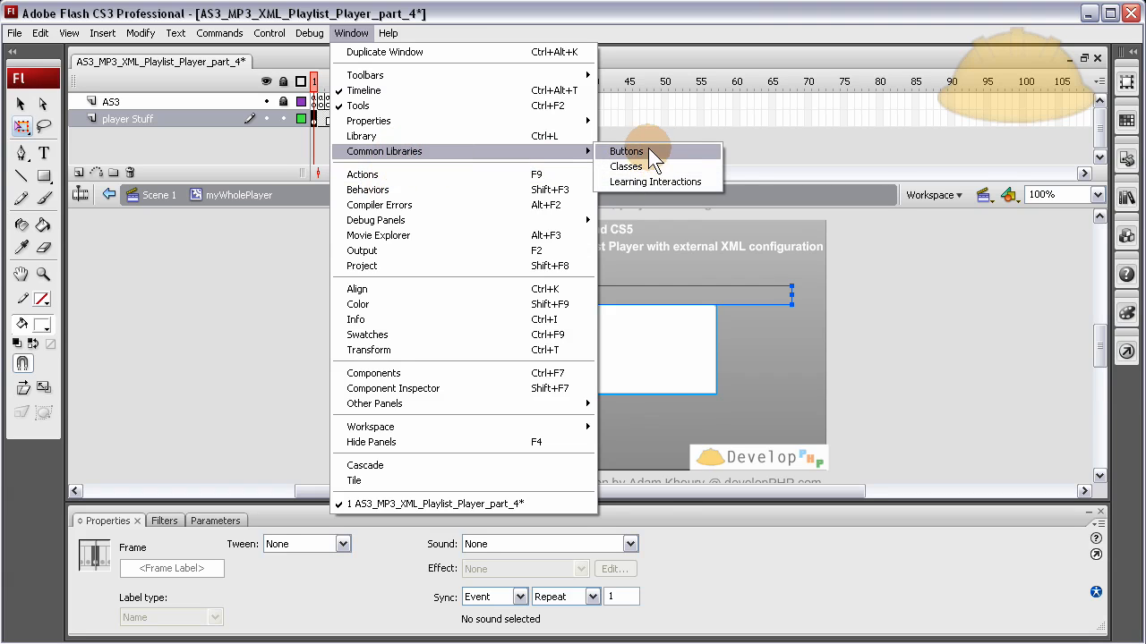
pyautogui.click(625, 151)
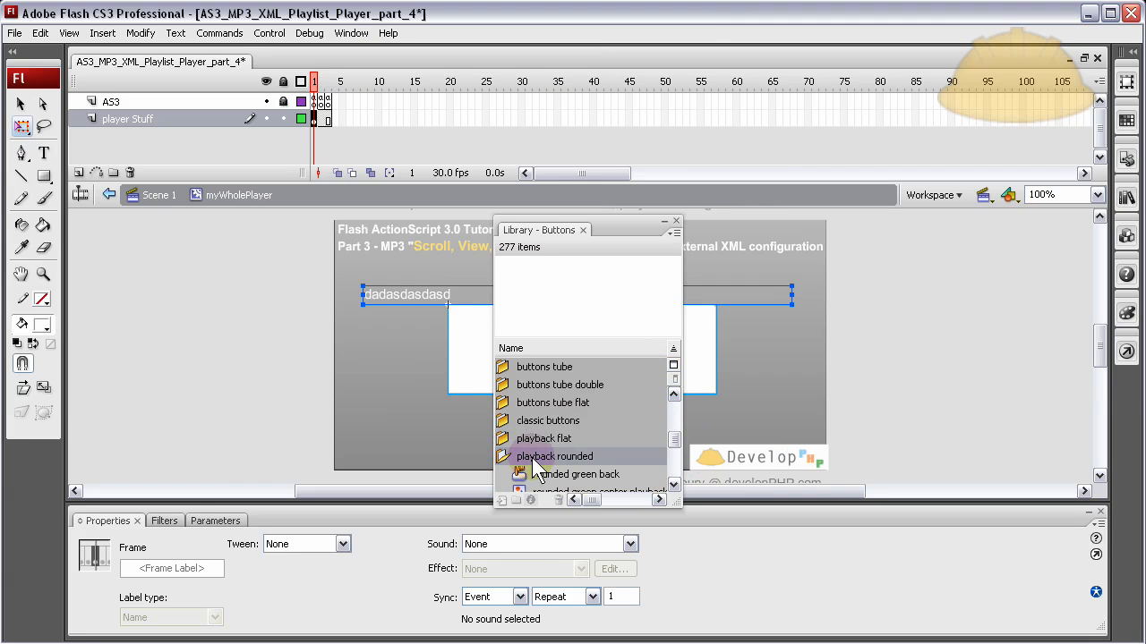
pyautogui.scroll(-3)
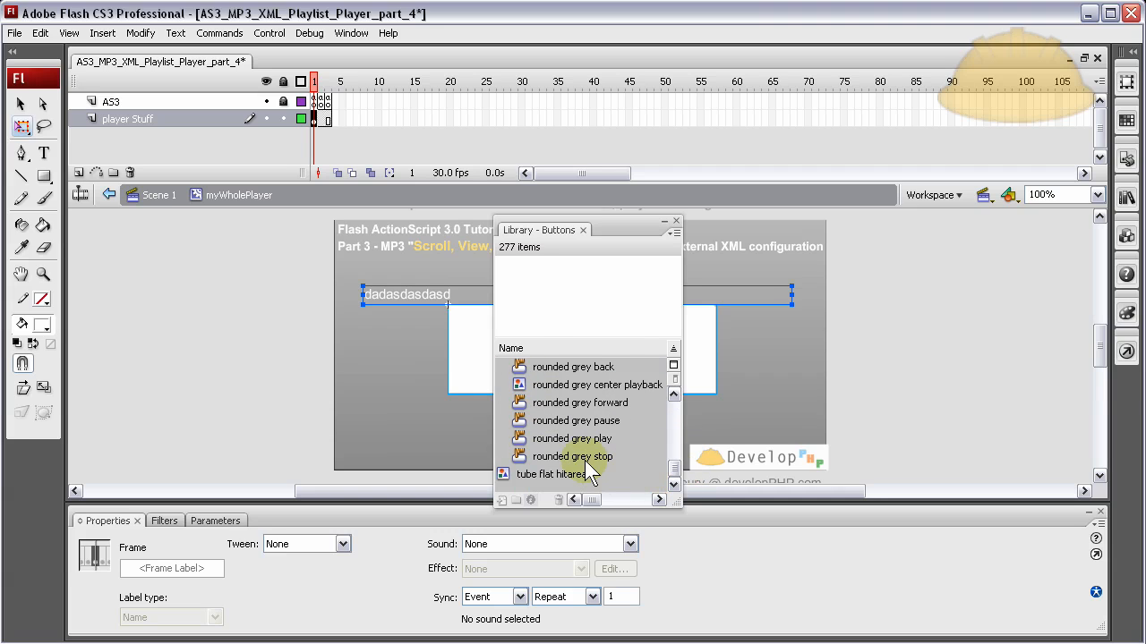
pyautogui.click(573, 455)
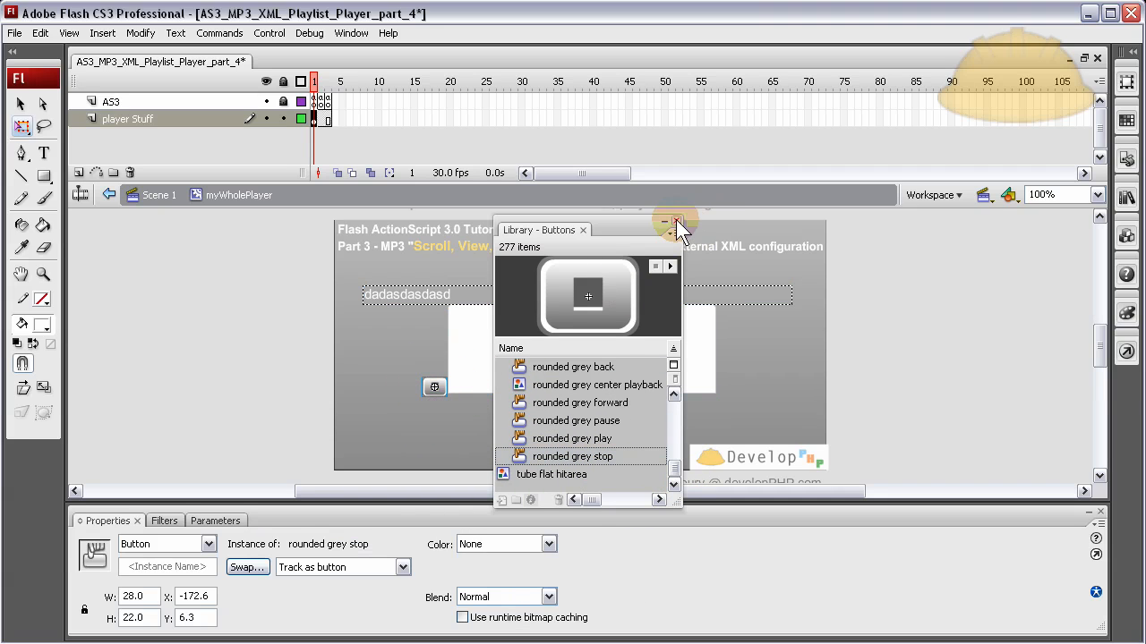
pyautogui.click(677, 222)
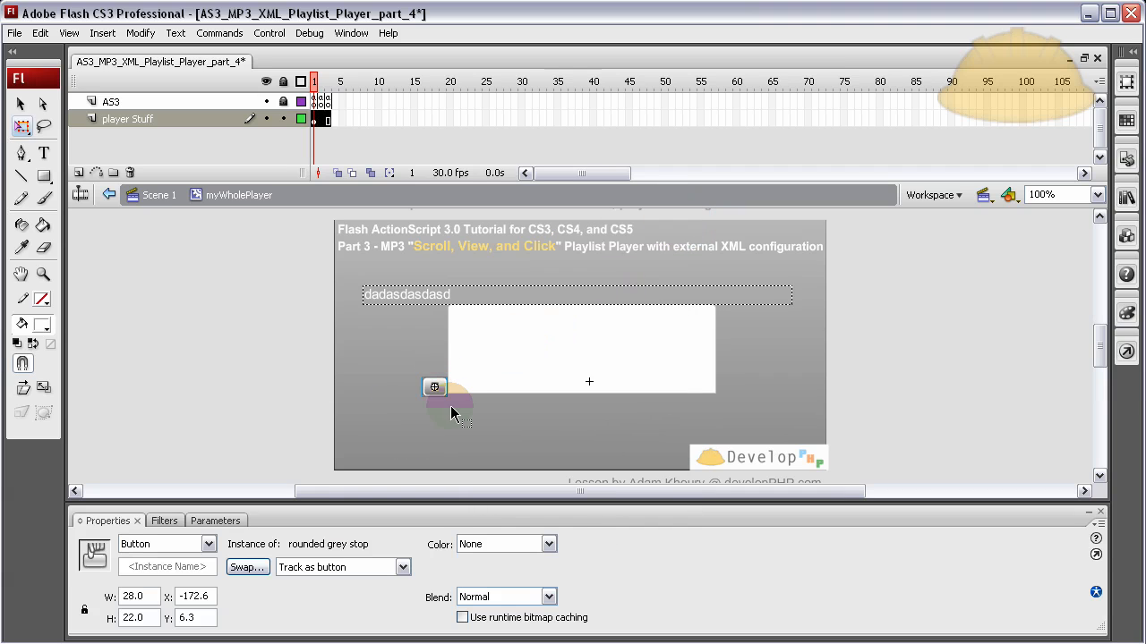
# - Check the stop button's hit state and name the instance stop_btn
pyautogui.doubleClick(447, 403)
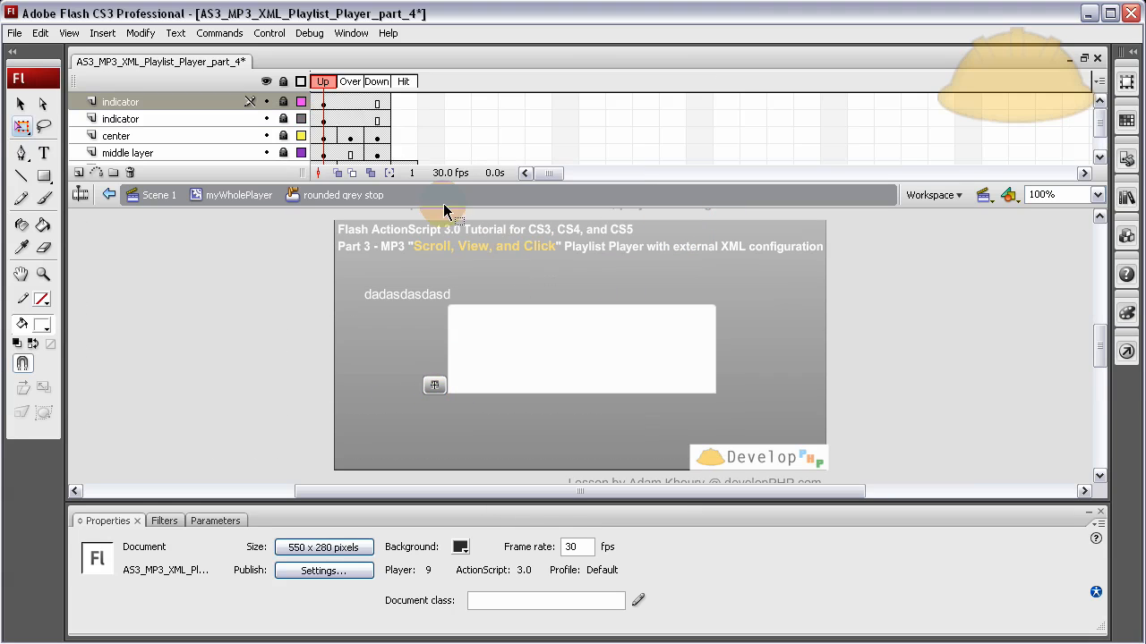
pyautogui.click(404, 81)
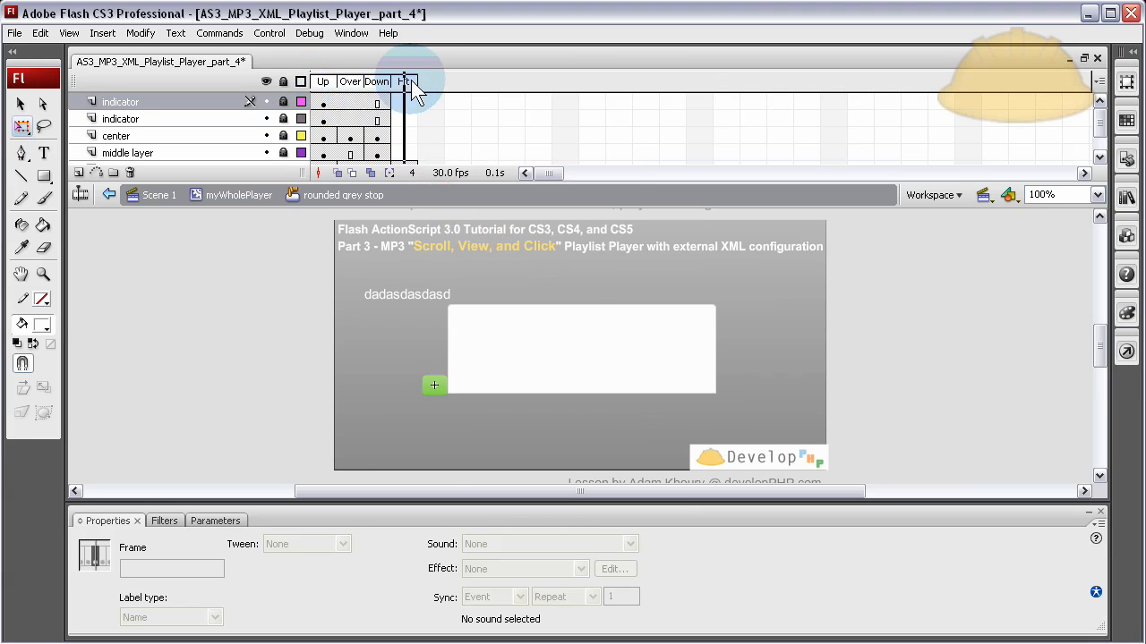
pyautogui.click(322, 81)
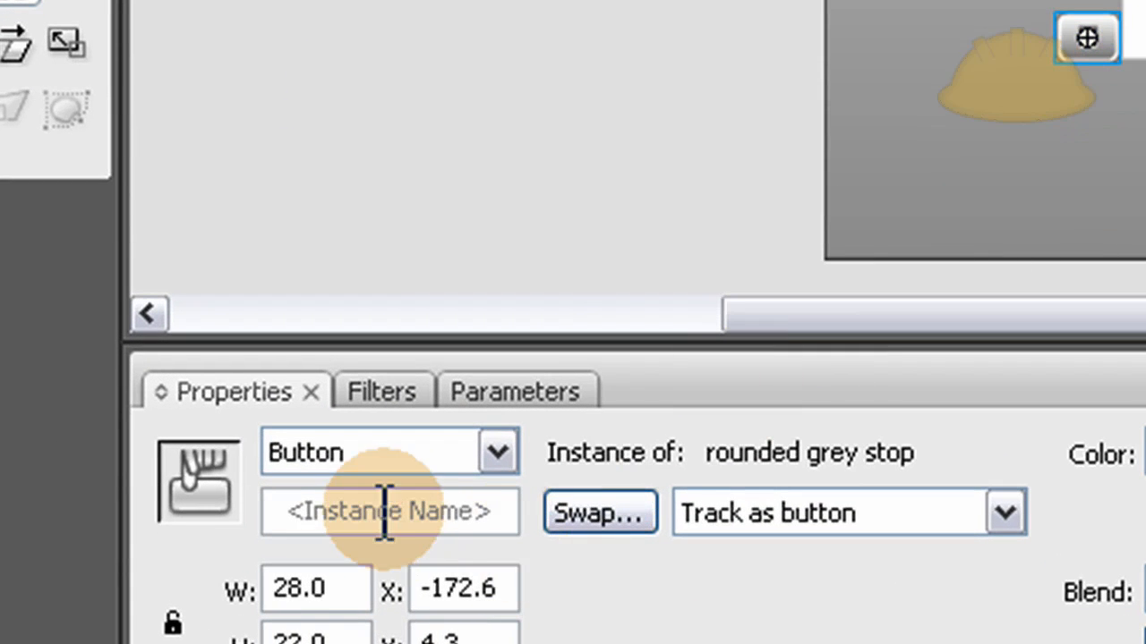
pyautogui.write('s')
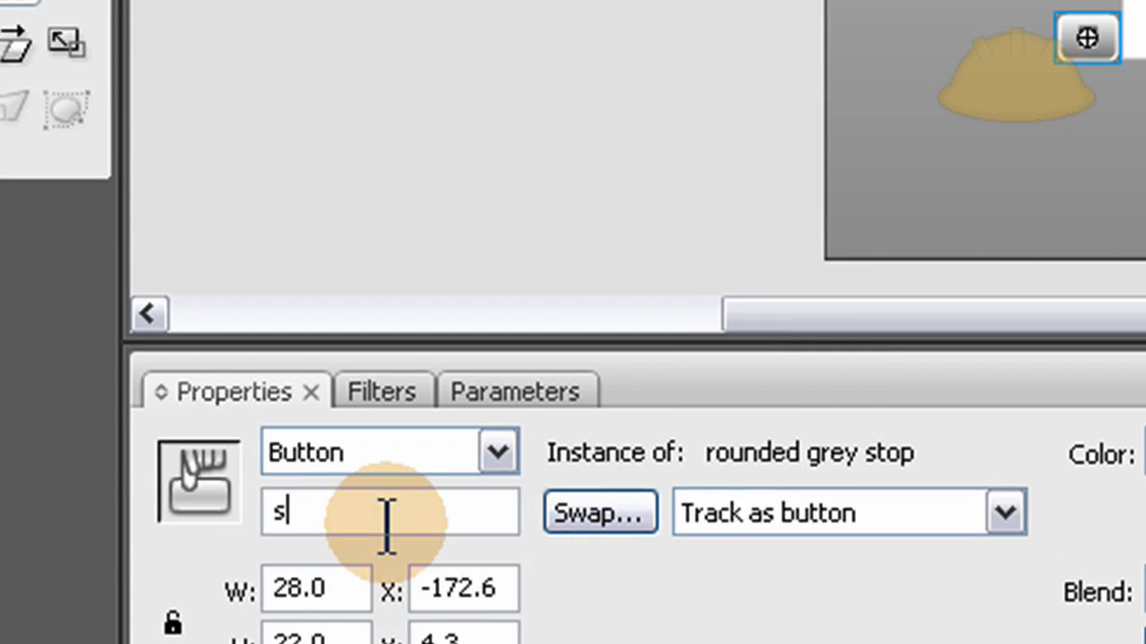
pyautogui.write('top_')
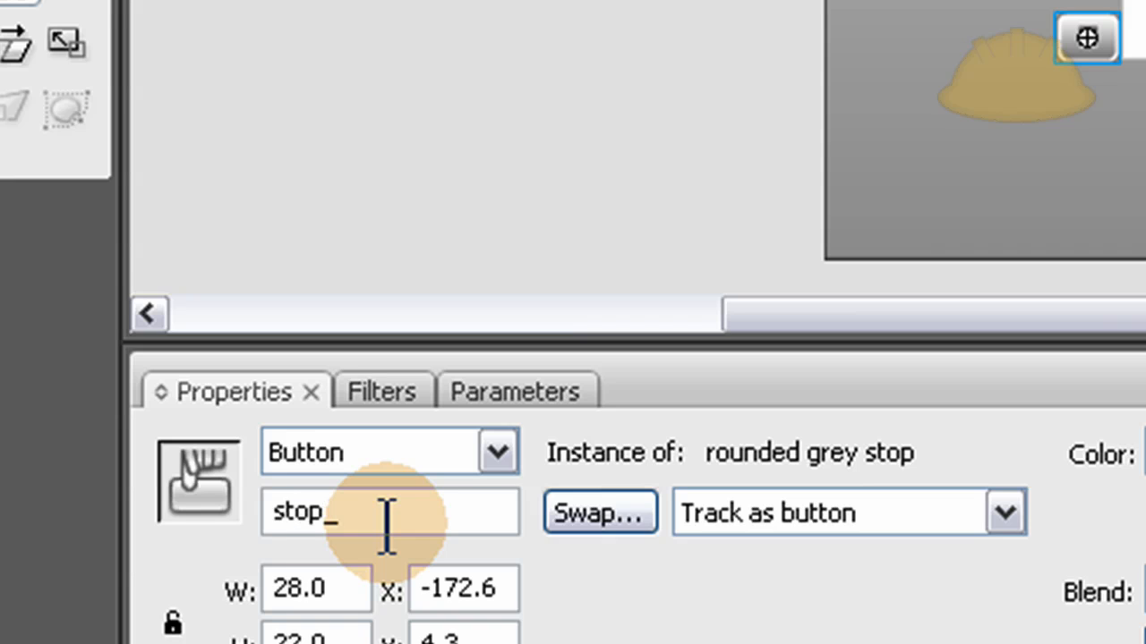
pyautogui.write('btn')
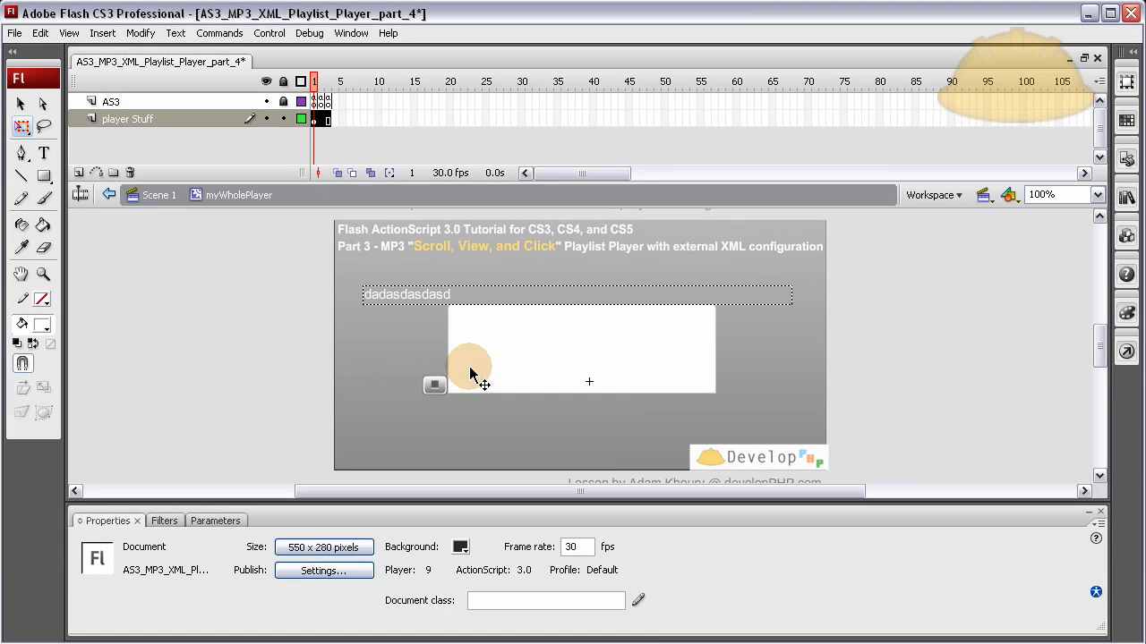
# - Check the list and stop button instances, then extend the slash divider below itemClick
pyautogui.click(434, 385)
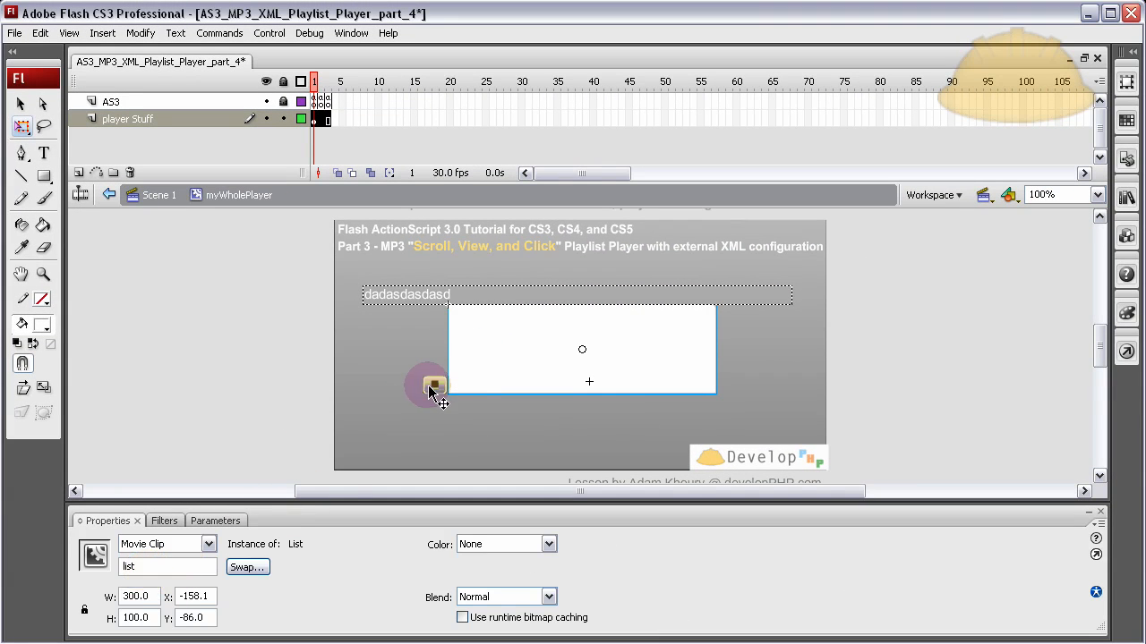
pyautogui.click(434, 385)
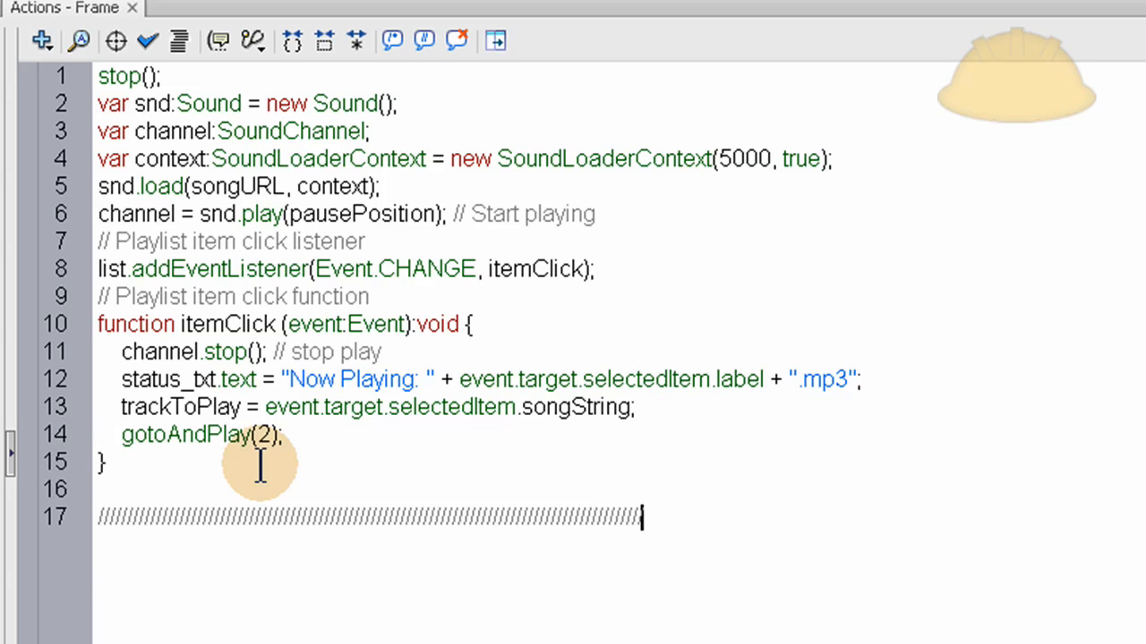
pyautogui.write('////////////////////')
pyautogui.press('Return')
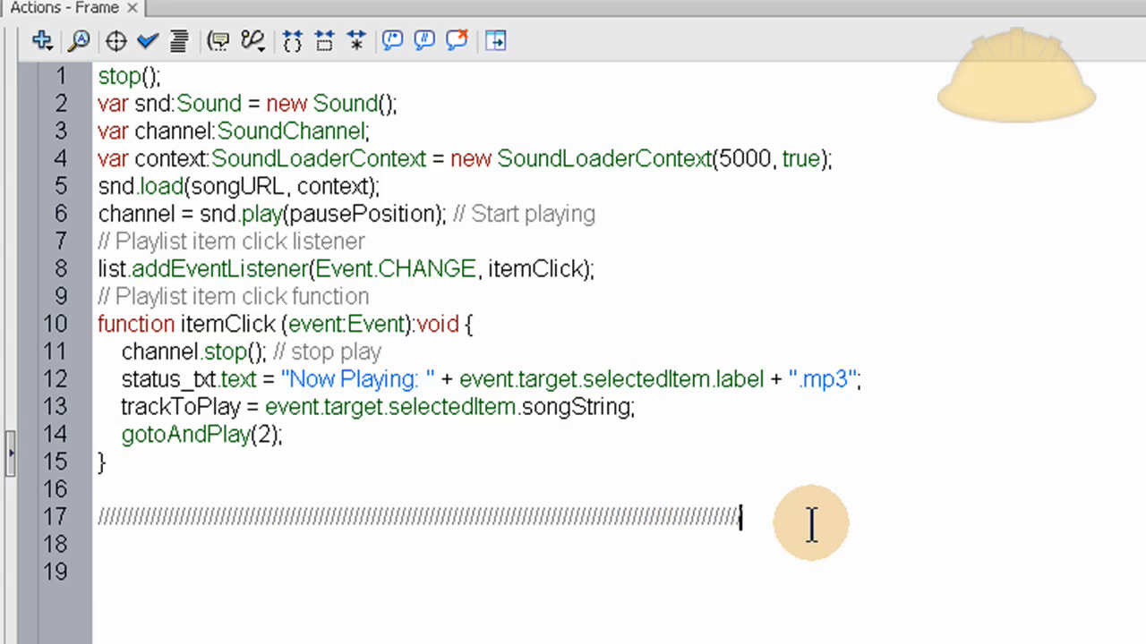
# - Add the comments '// Stop Button Listener' and '// Stop Button Function' below the divider
pyautogui.press('Return')
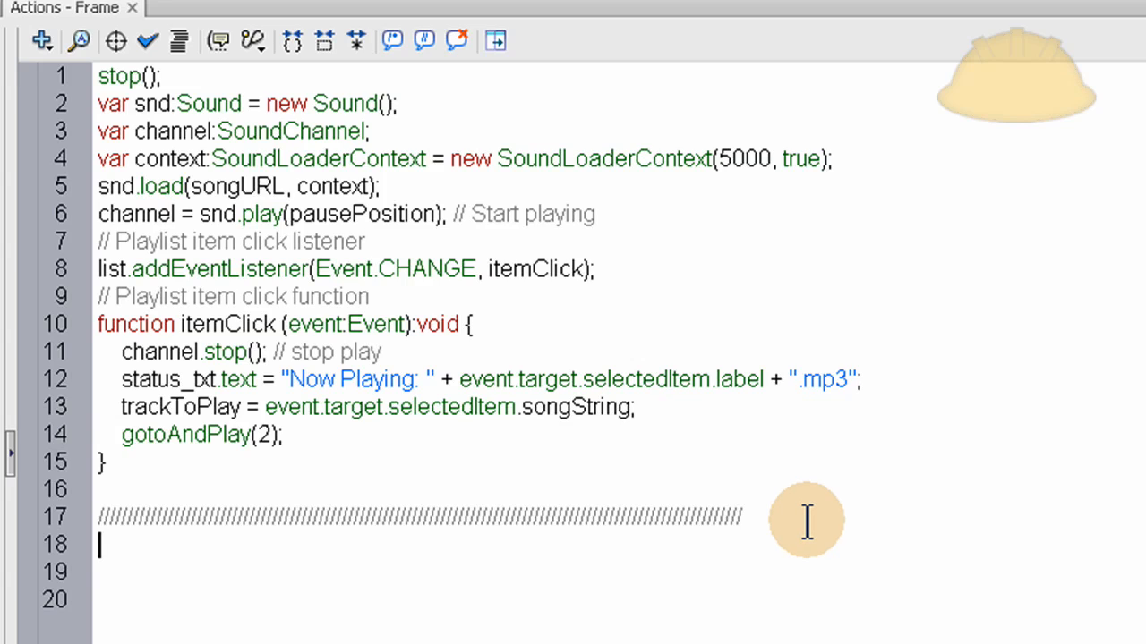
pyautogui.write('// S')
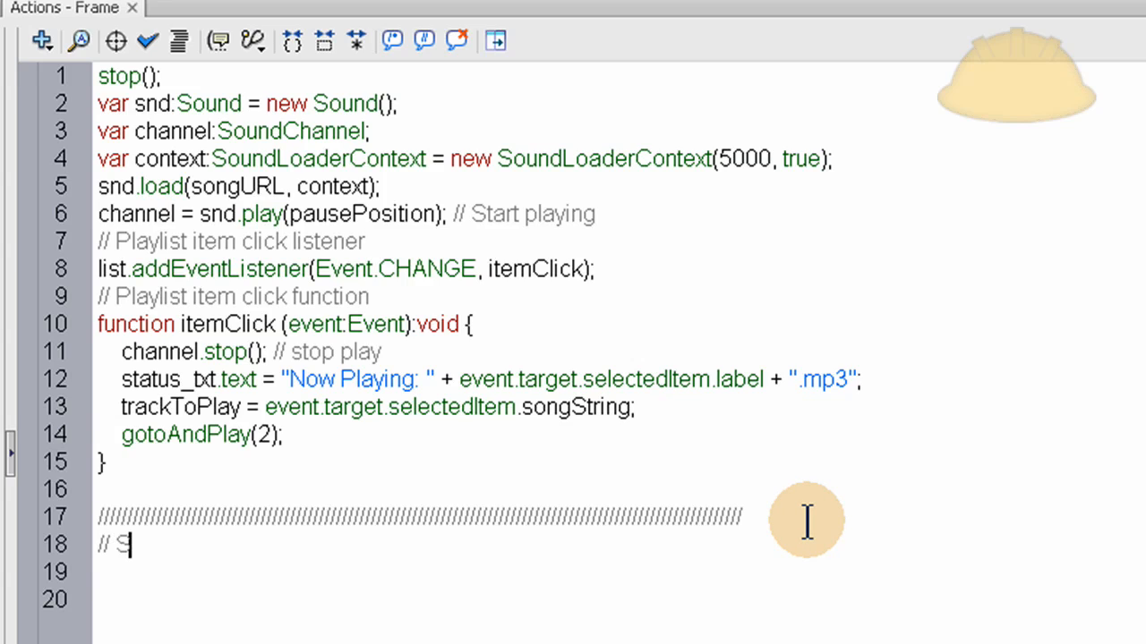
pyautogui.write('top Button')
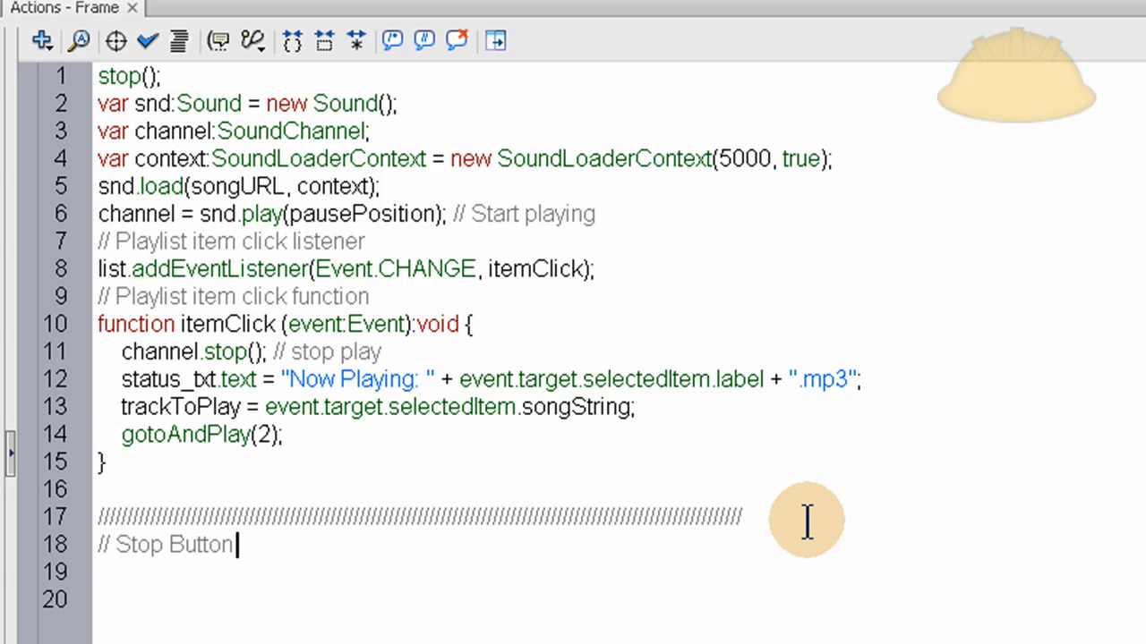
pyautogui.write('Listenre')
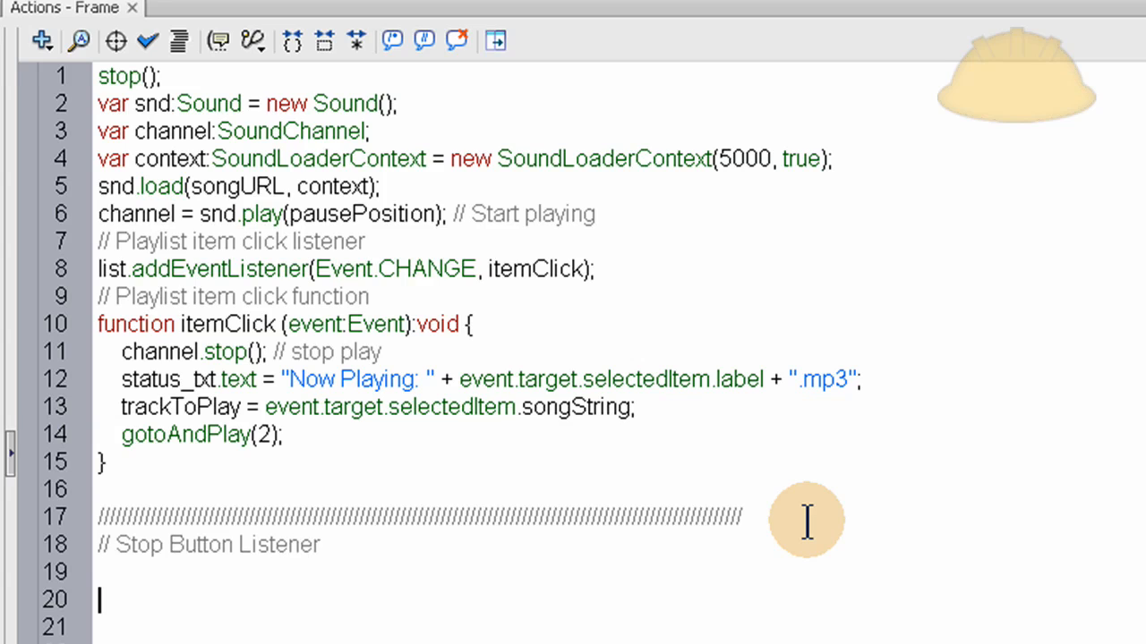
pyautogui.write('// S')
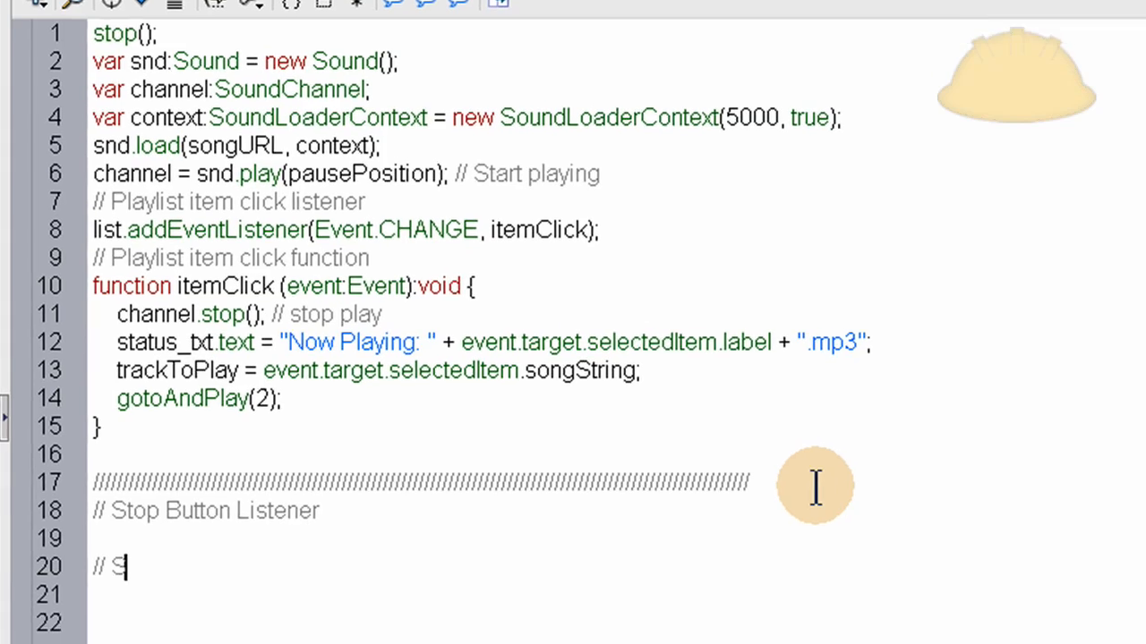
pyautogui.write('top Button')
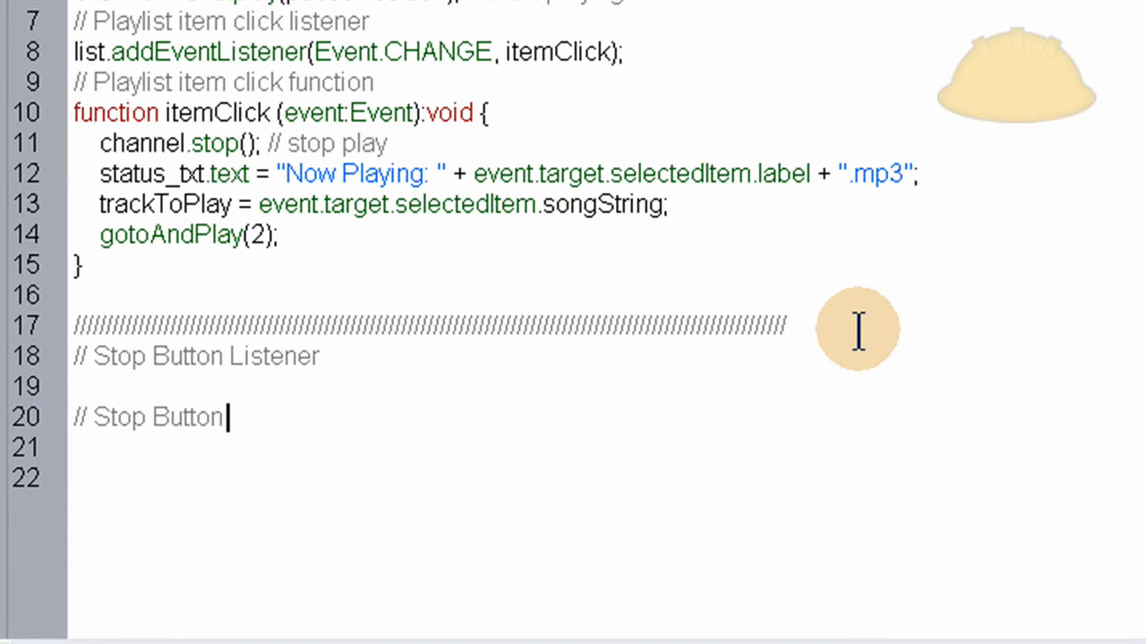
pyautogui.write('Function')
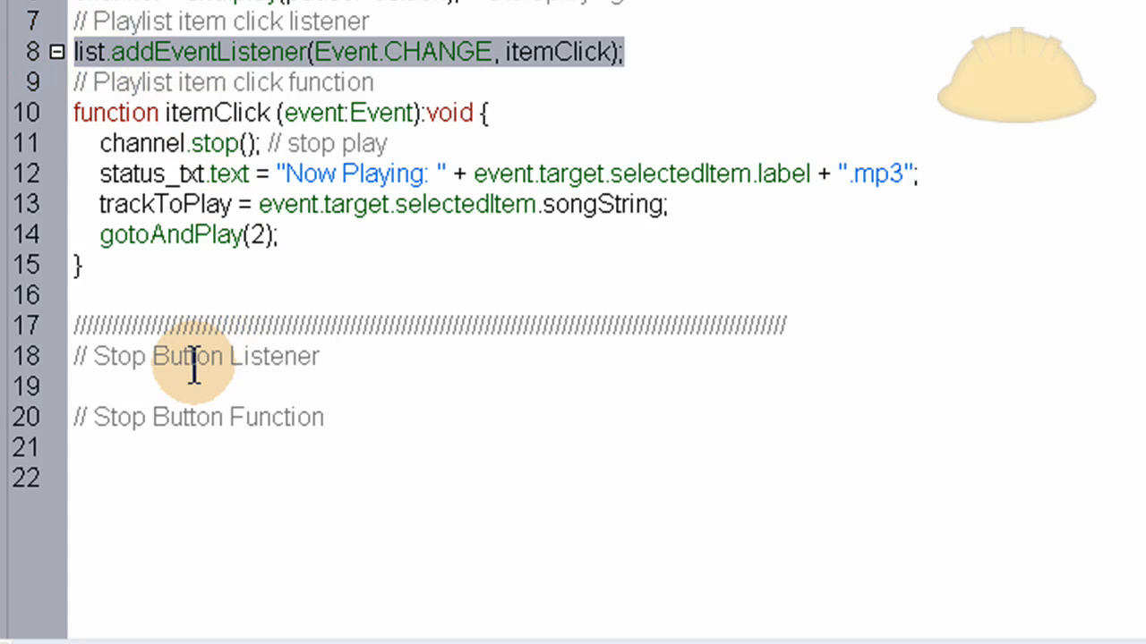
# - Add the listener stop_btn.addEventListener(MouseEvent.CLICK, stopPlayer)
pyautogui.write('list.addEventListener(Event.CHANGE, itemClick);')
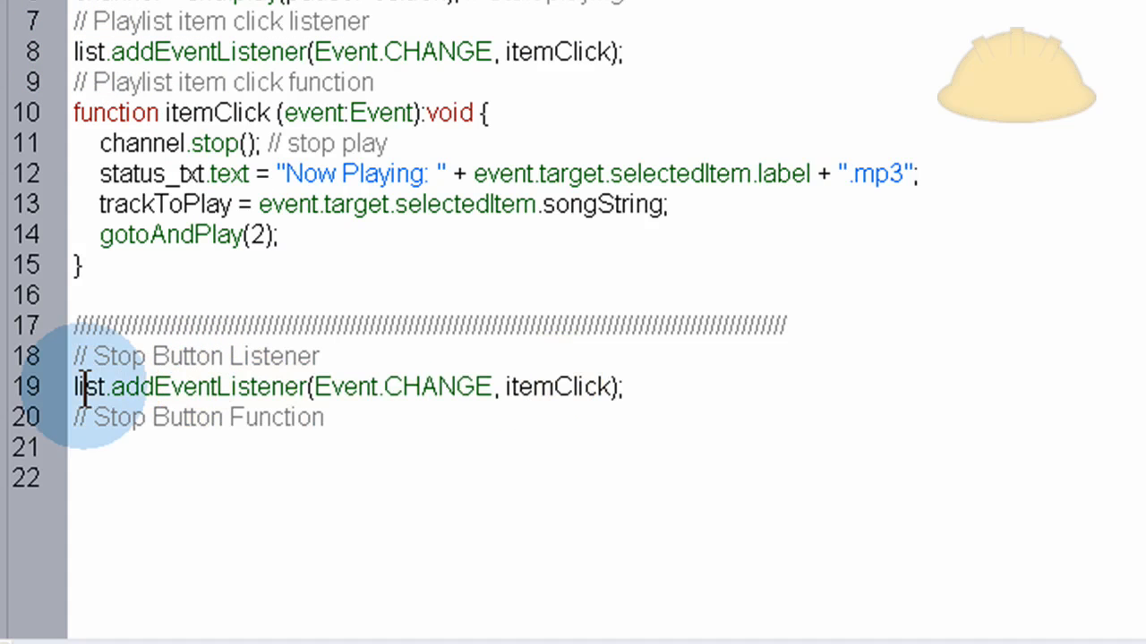
pyautogui.write('stop')
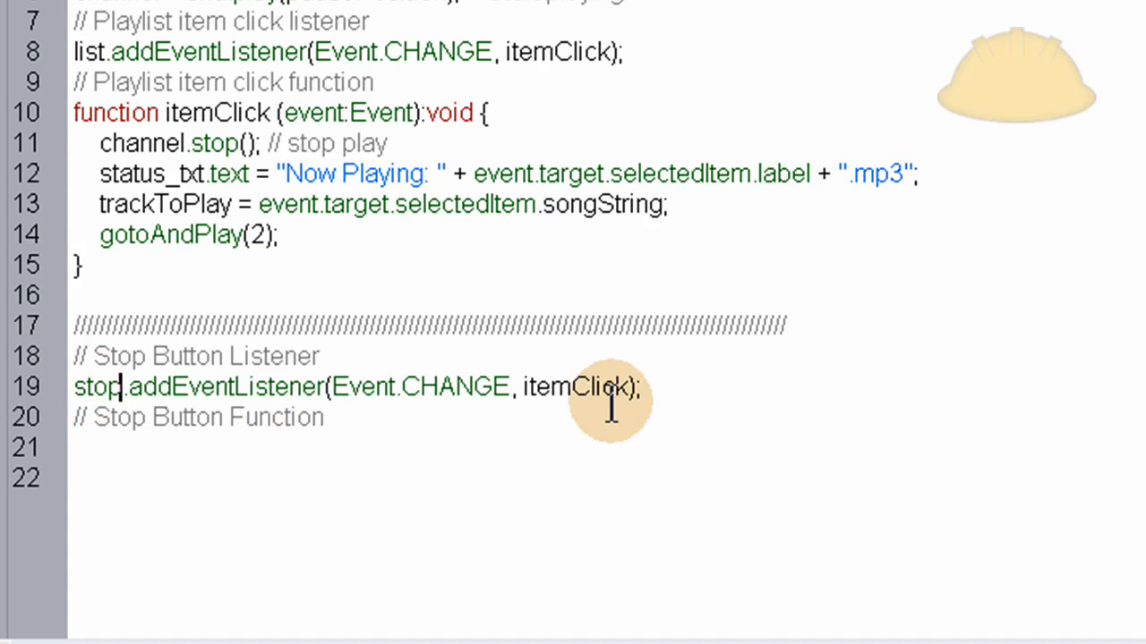
pyautogui.write('_btn')
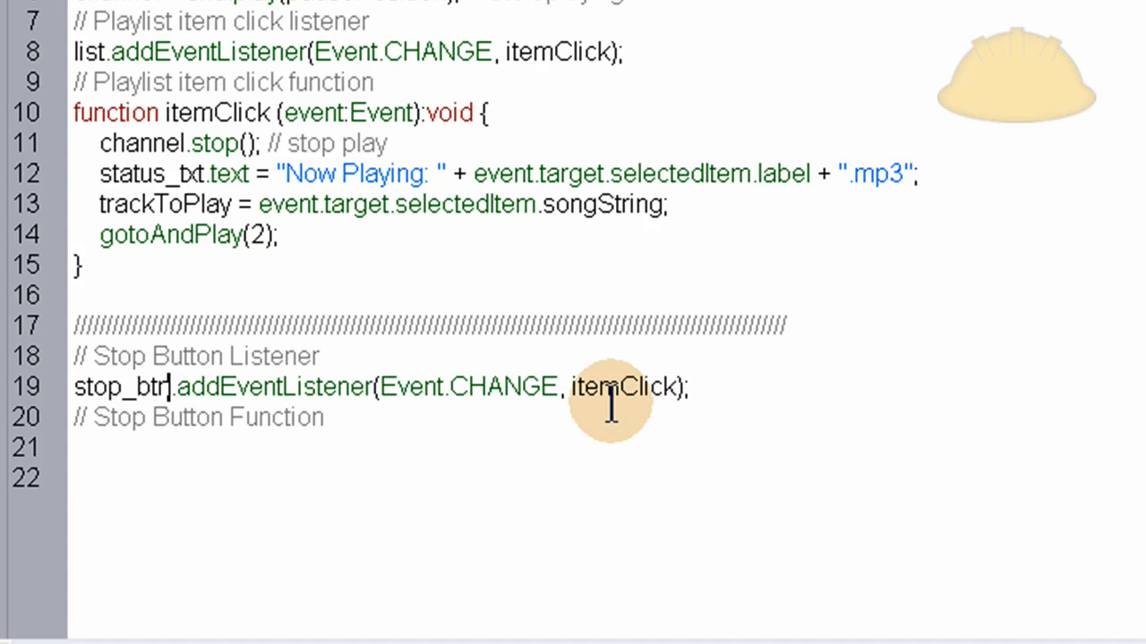
pyautogui.doubleClick(624, 387)
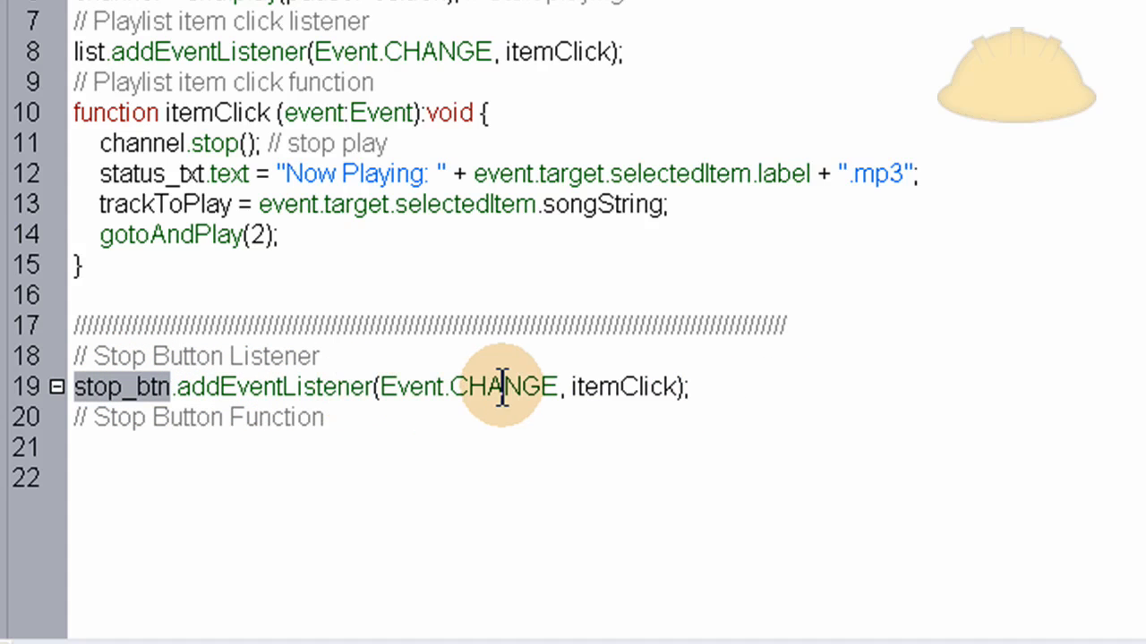
pyautogui.doubleClick(504, 385)
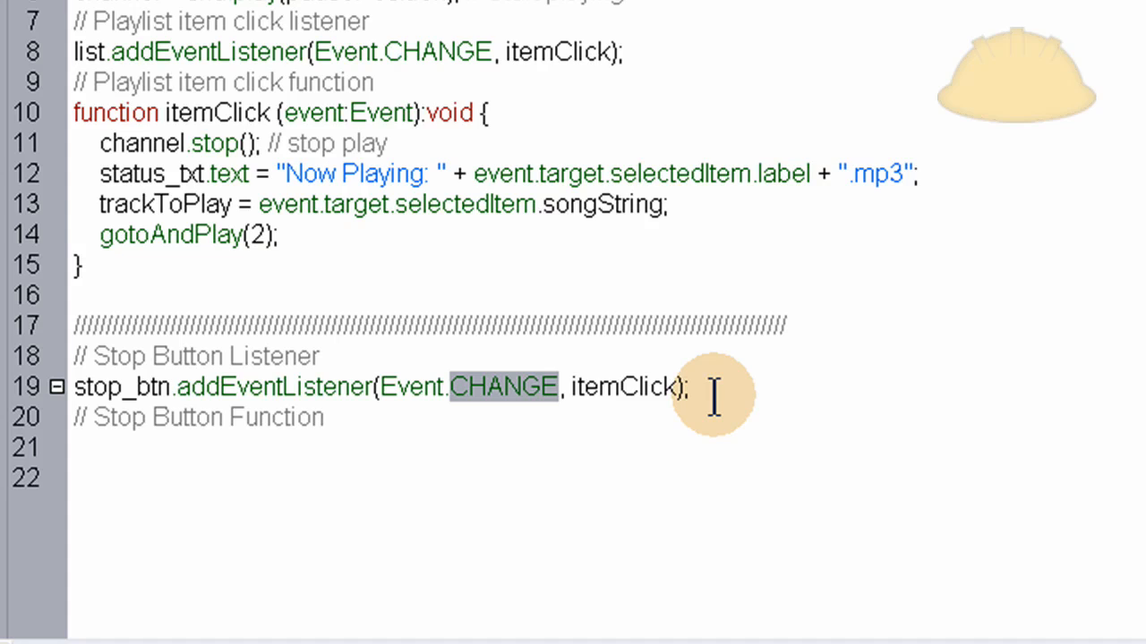
pyautogui.write('CLICK')
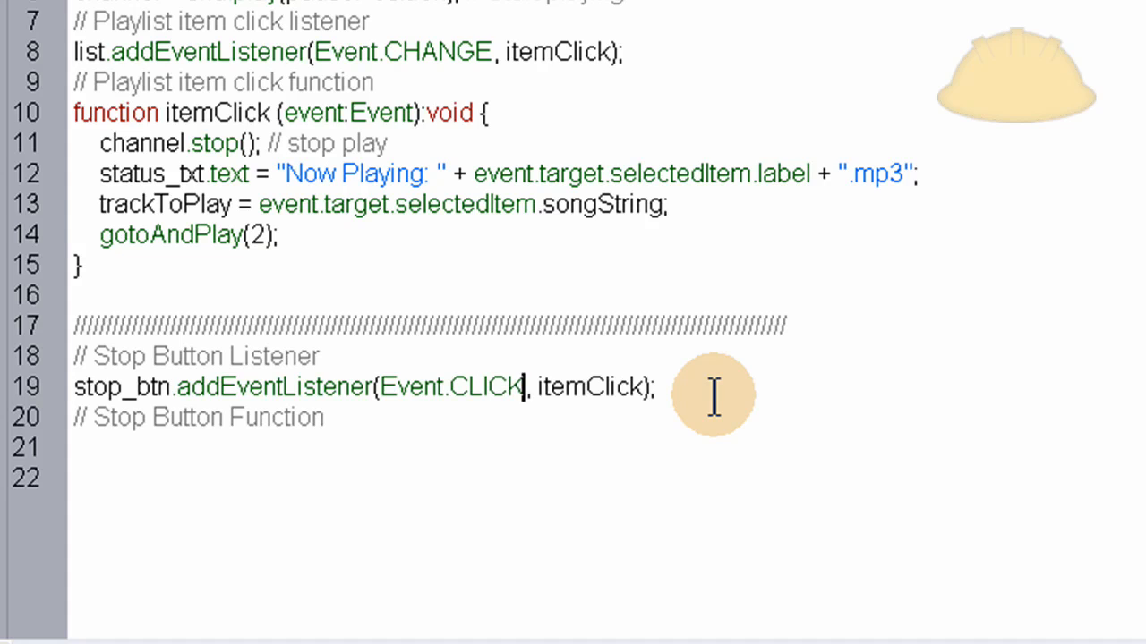
pyautogui.doubleClick(410, 386)
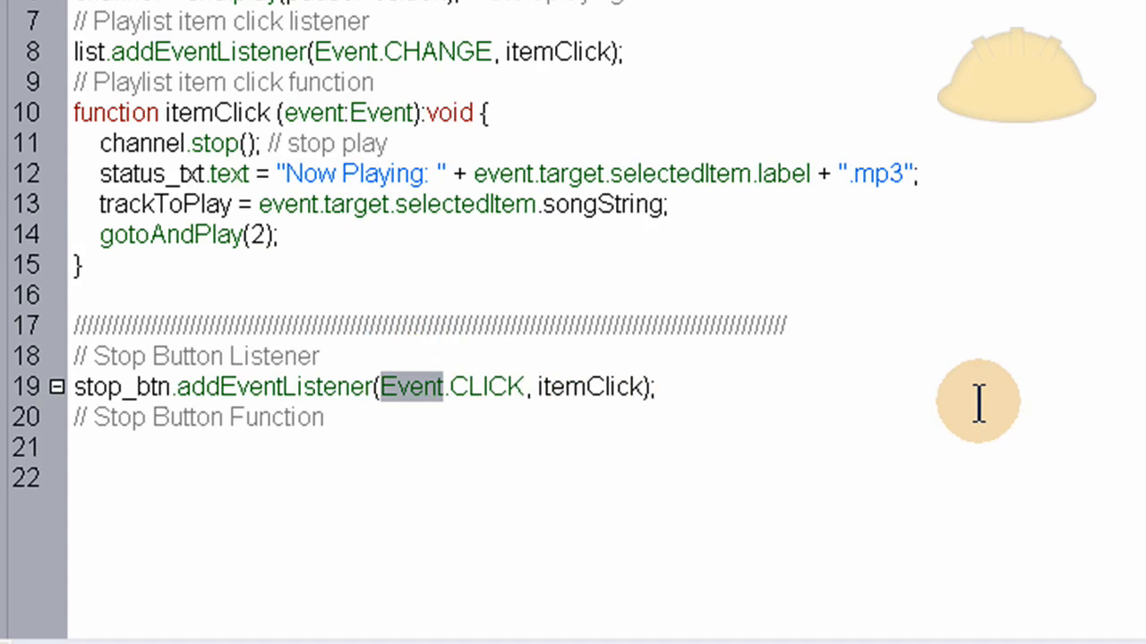
pyautogui.write('Mouse')
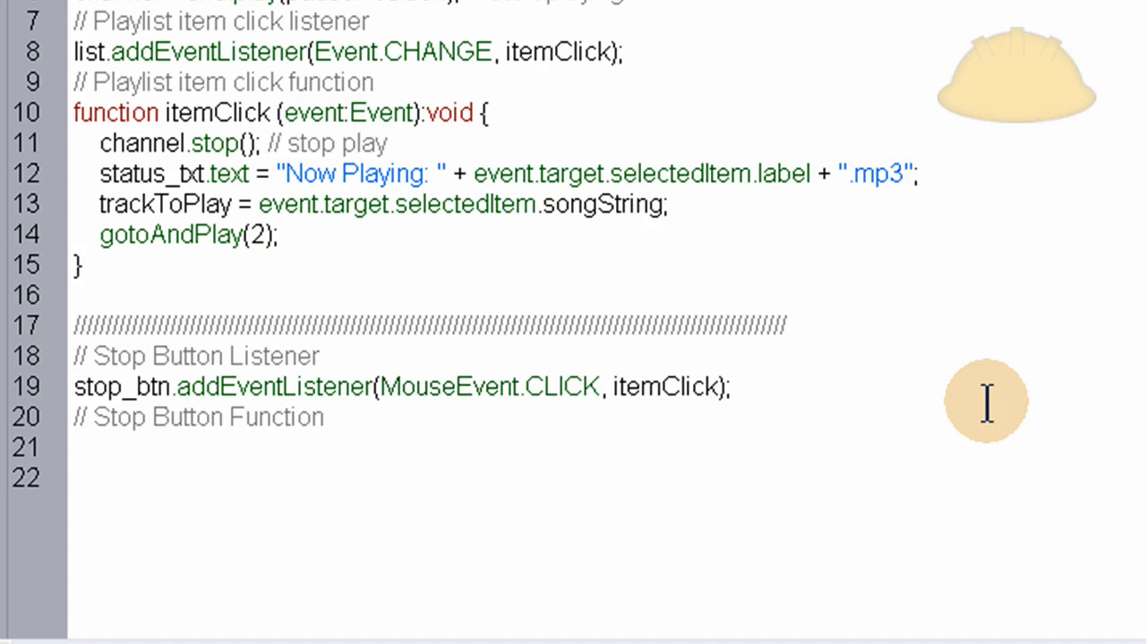
pyautogui.doubleClick(664, 387)
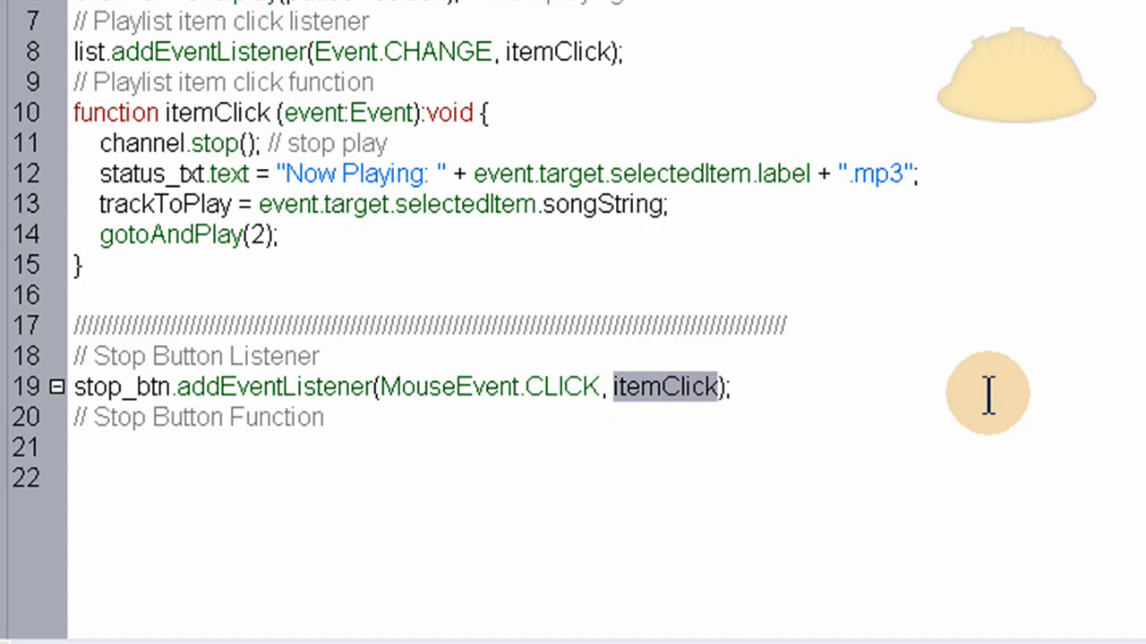
pyautogui.write('s')
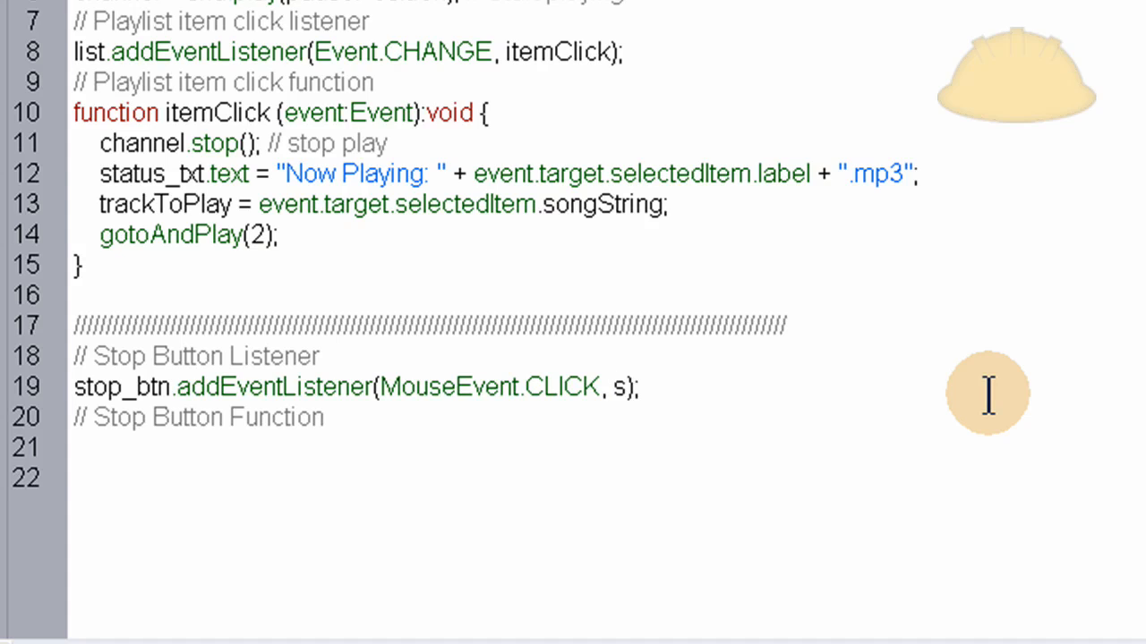
pyautogui.write('stopPlayer')
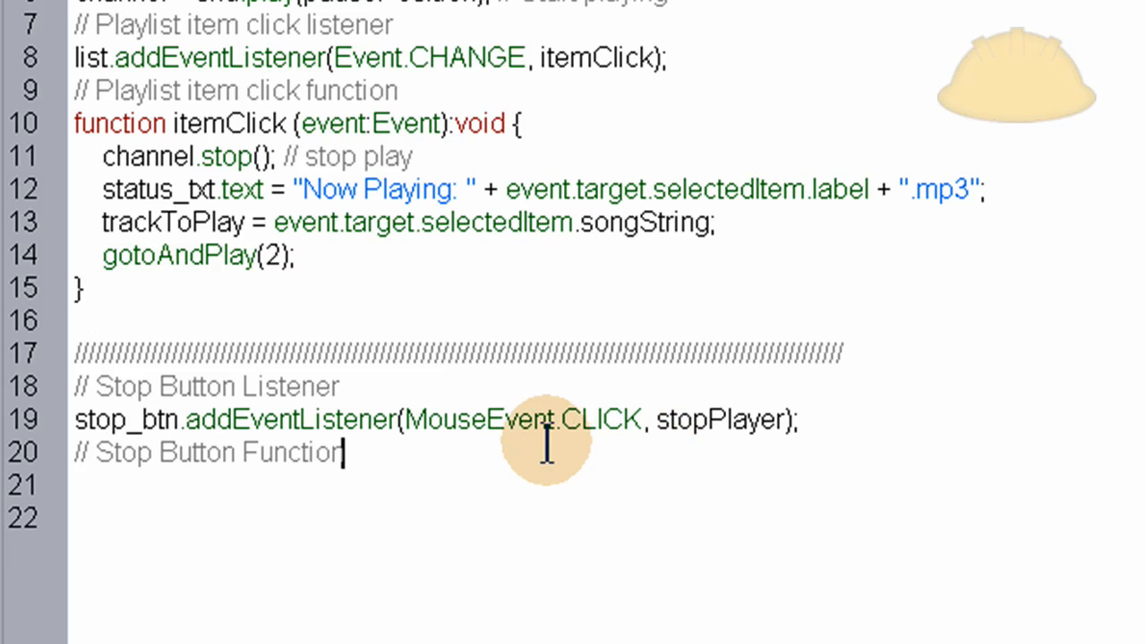
# - Add a copy of the itemClick function header, renamed stopPlayer
pyautogui.press('Return')
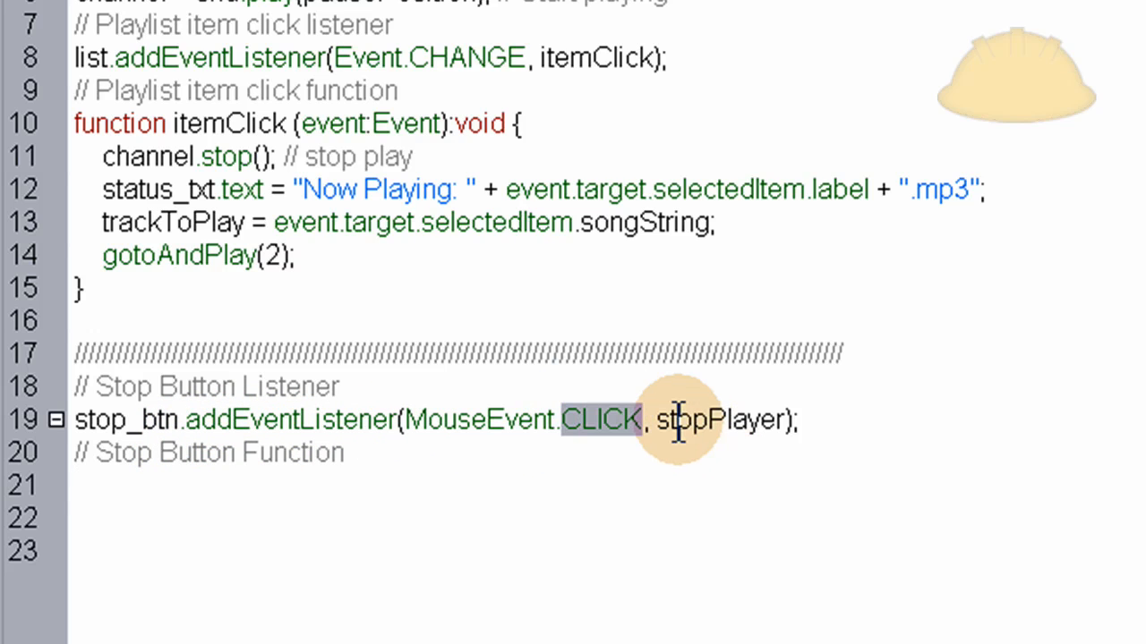
pyautogui.doubleClick(721, 419)
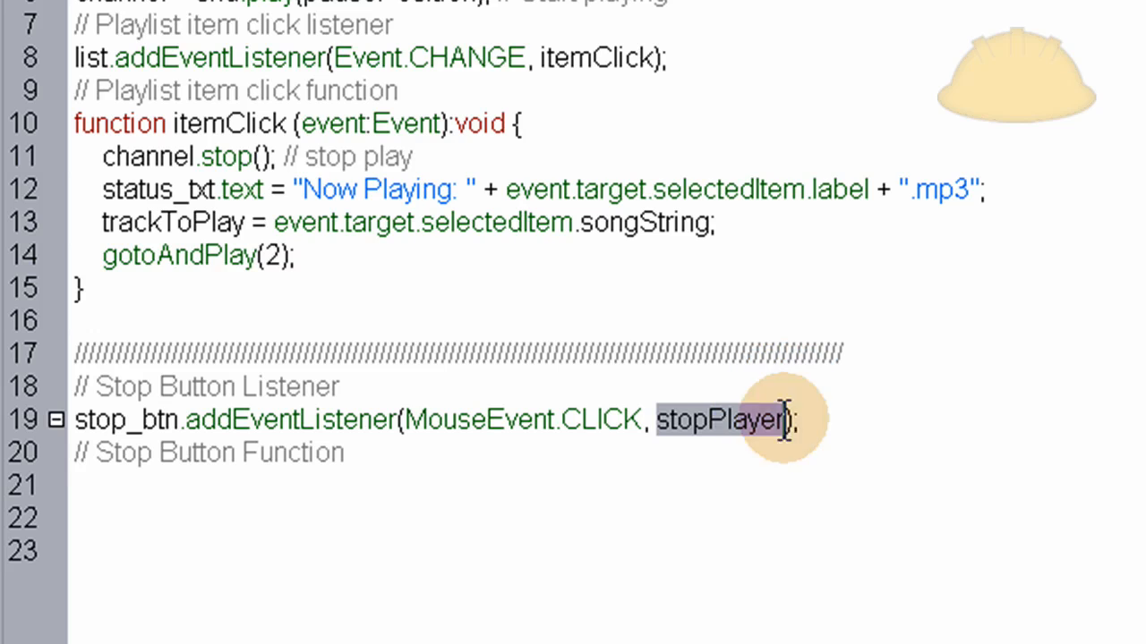
pyautogui.moveTo(450, 419)
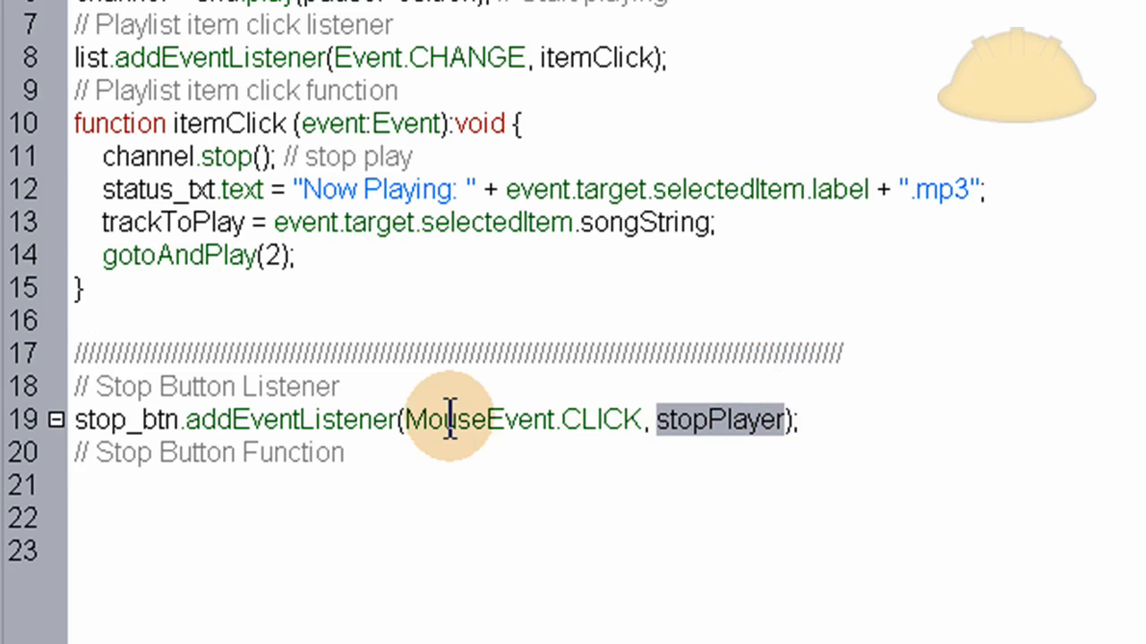
pyautogui.moveTo(748, 421)
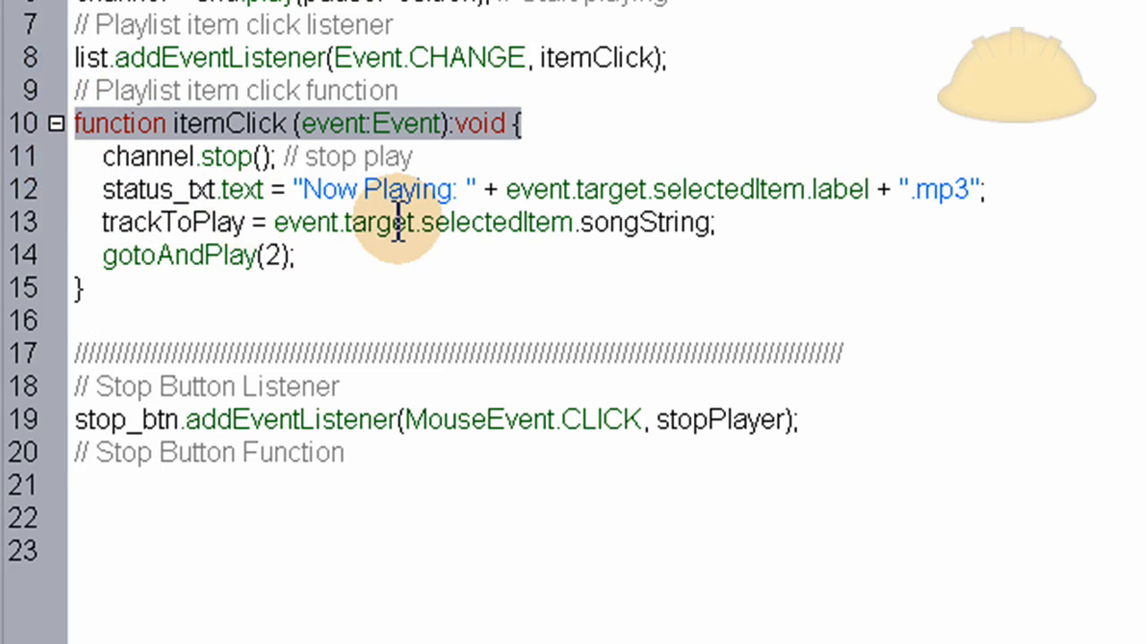
pyautogui.write('function itemClick (event:Event):void {')
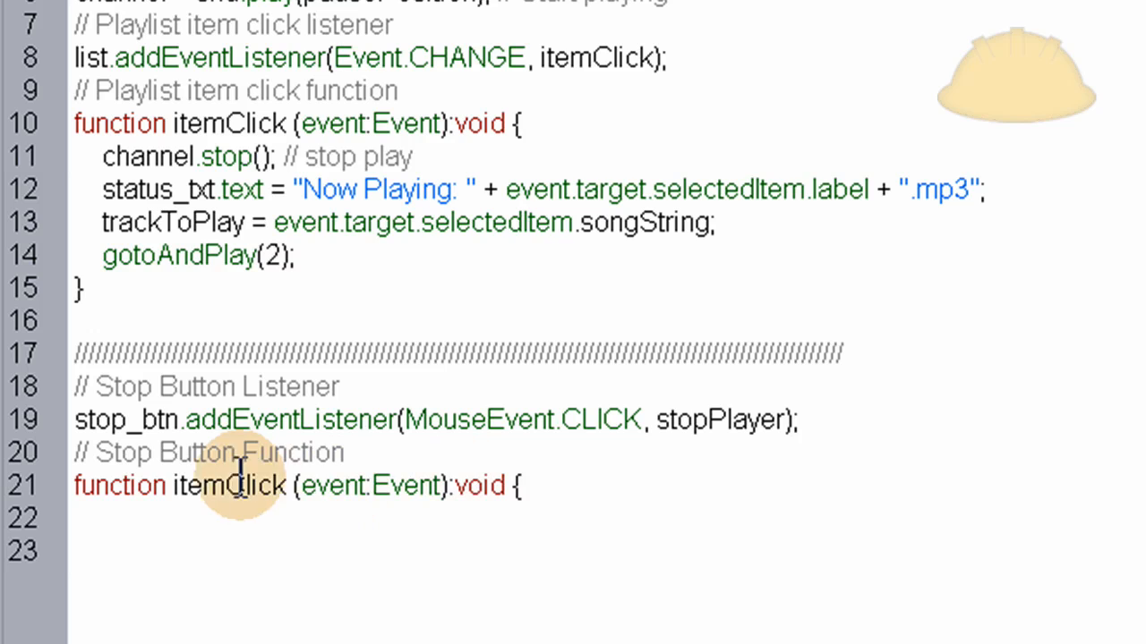
pyautogui.doubleClick(719, 420)
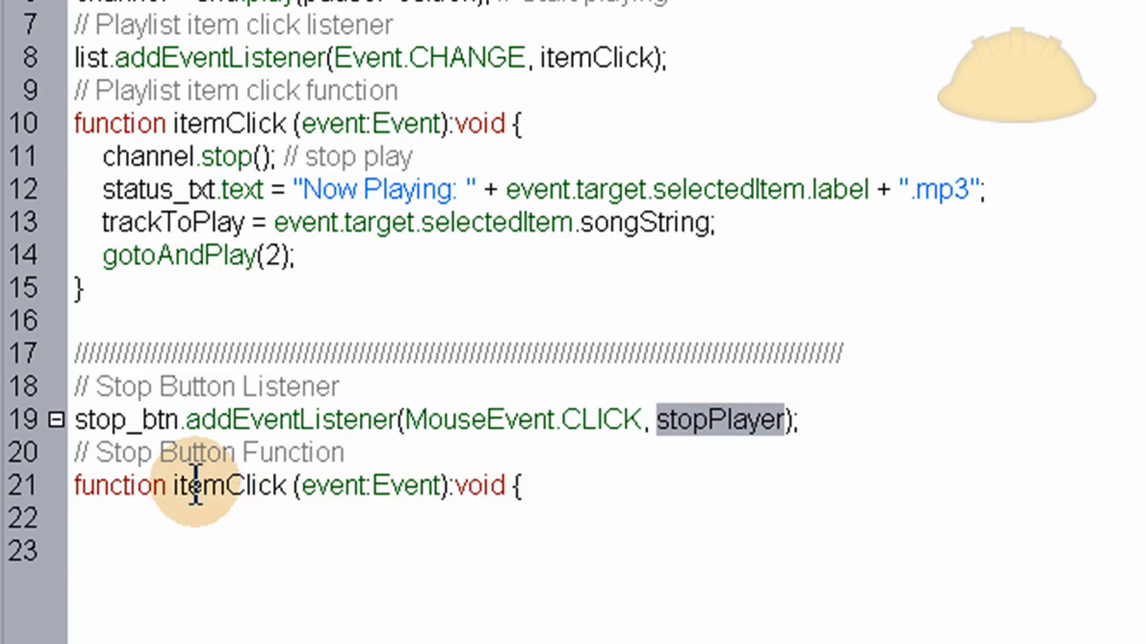
pyautogui.write('stopPlayer')
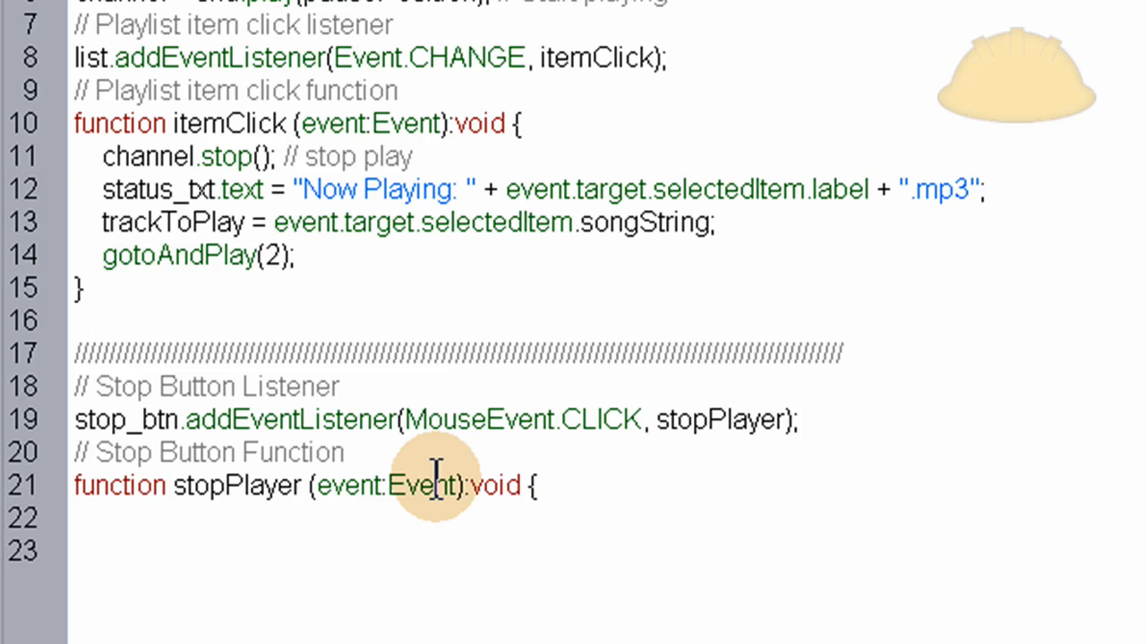
pyautogui.moveTo(444, 430)
pyautogui.write('Mouse')
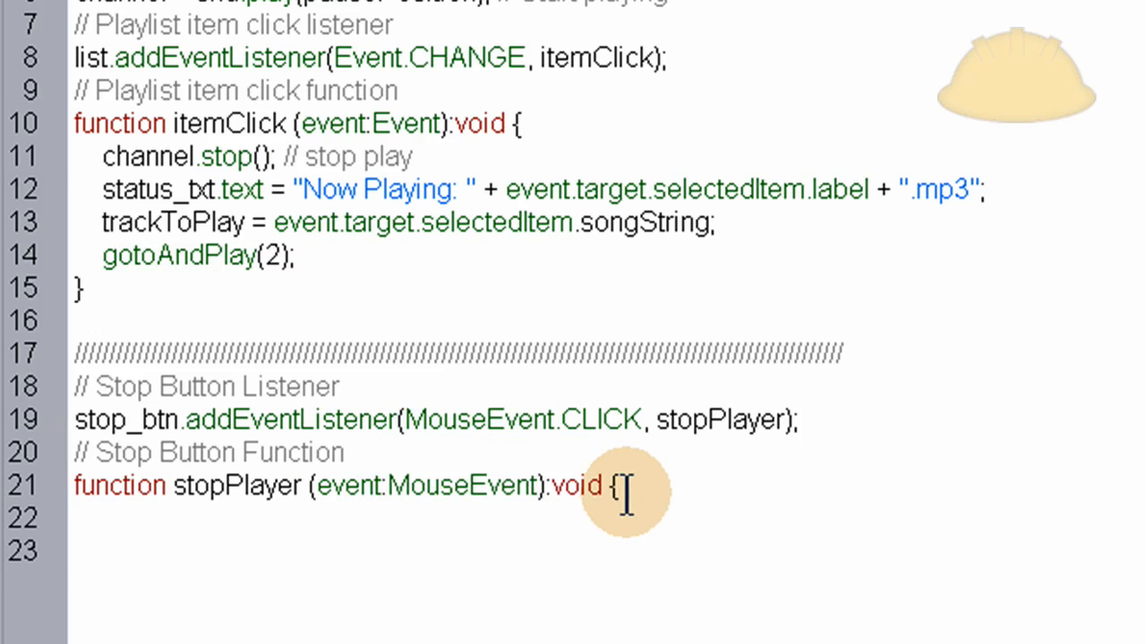
# - Close the stopPlayer function and call channel.stop() inside its body
pyautogui.press('Return')
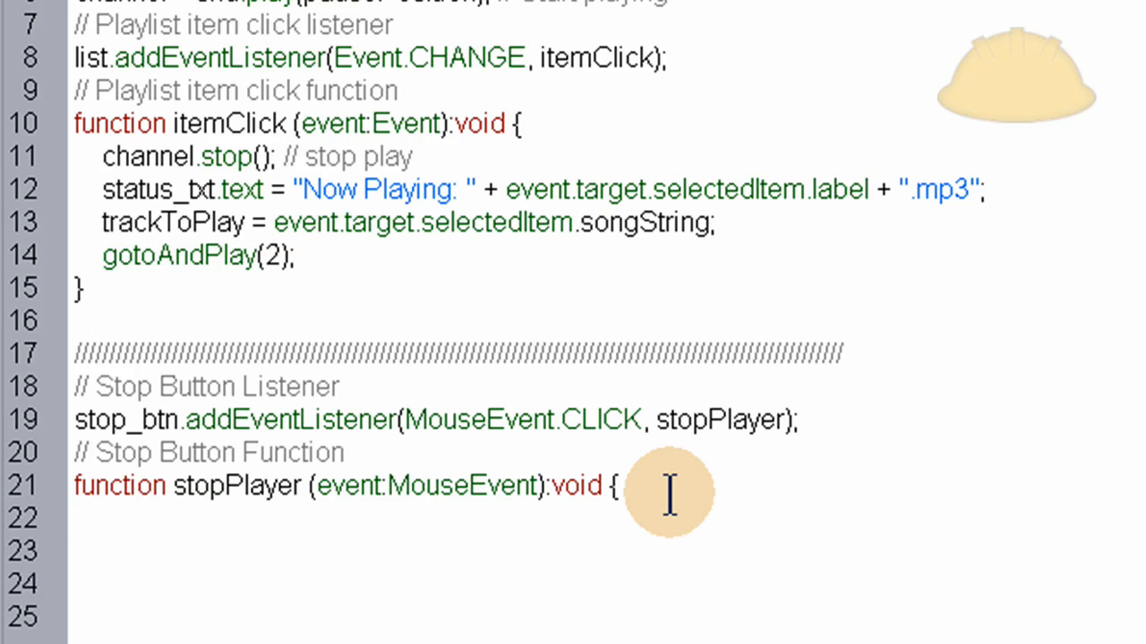
pyautogui.write('}')
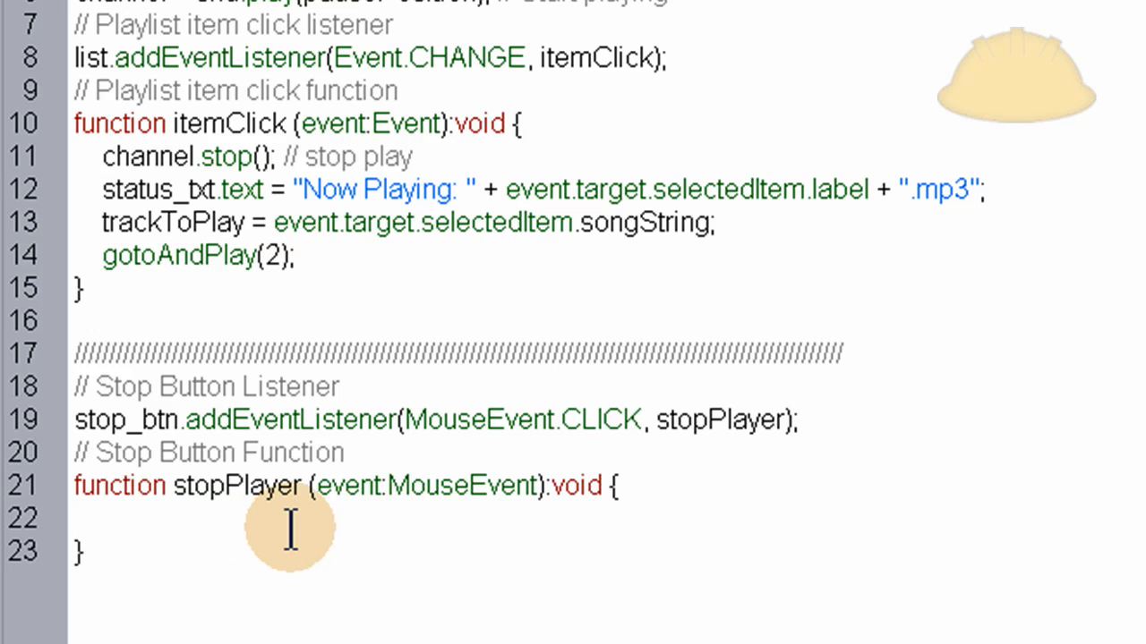
pyautogui.press('Return')
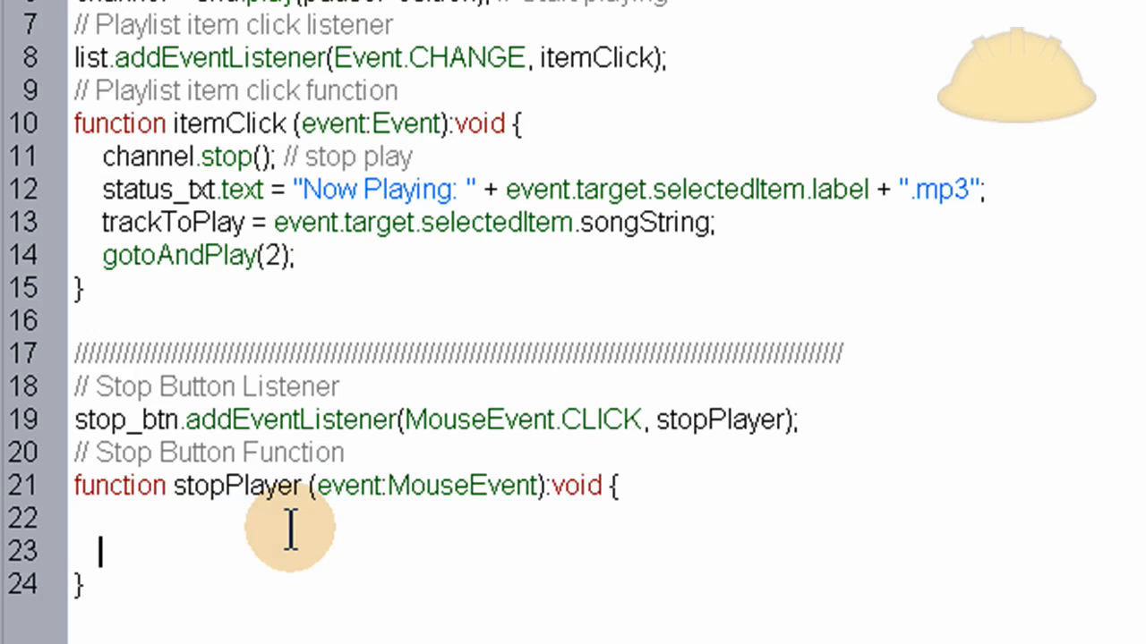
pyautogui.write('channe')
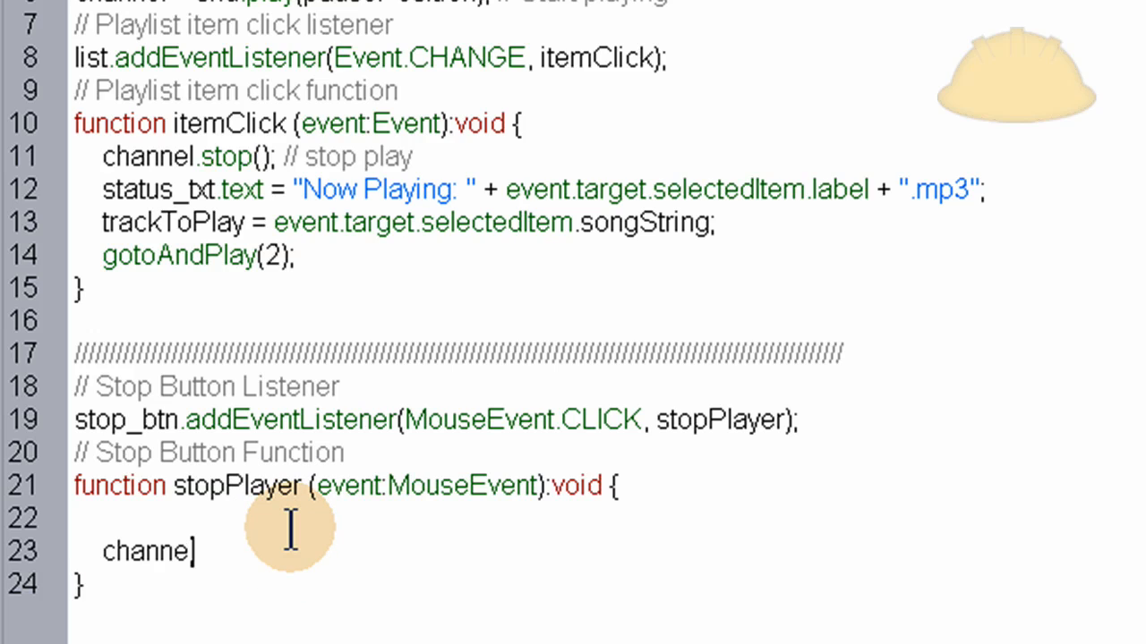
pyautogui.write('.')
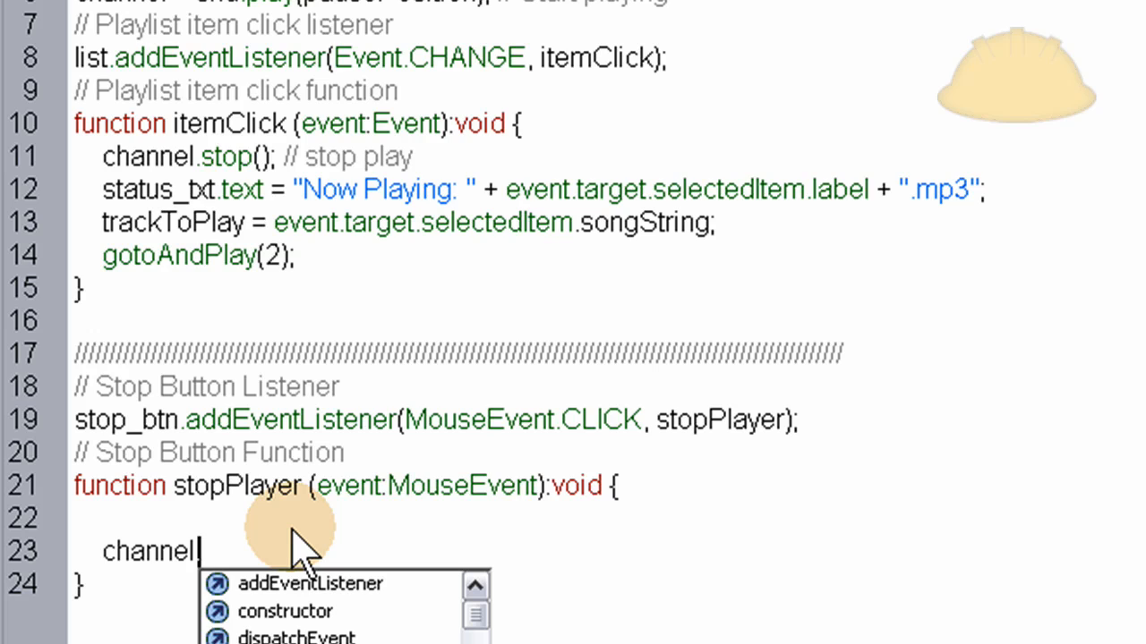
pyautogui.write('stop')
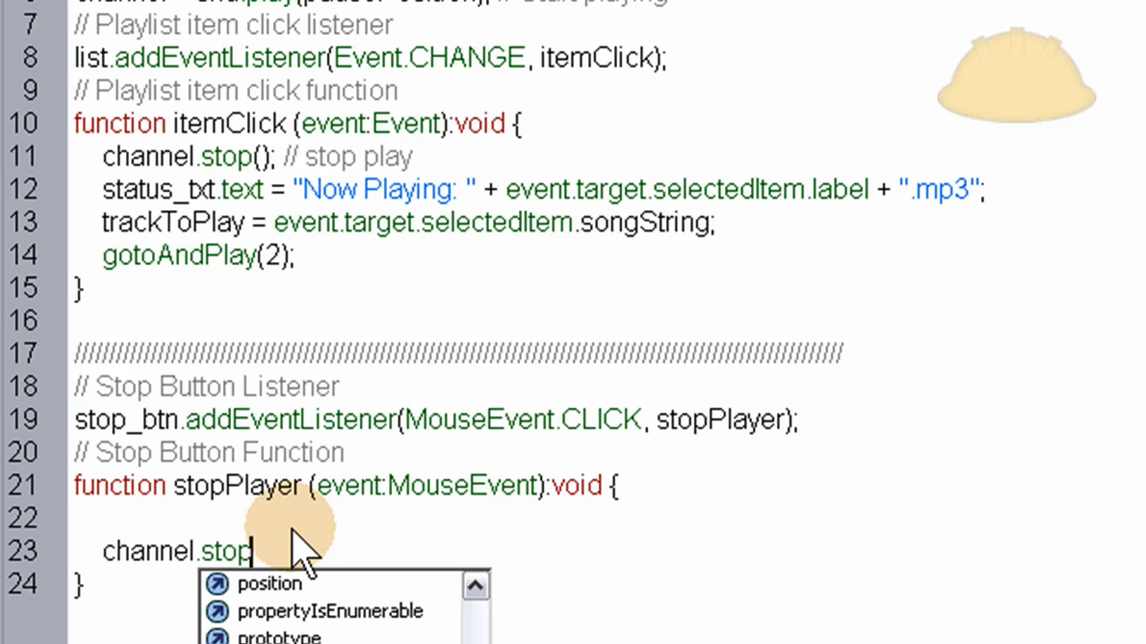
pyautogui.write('();')
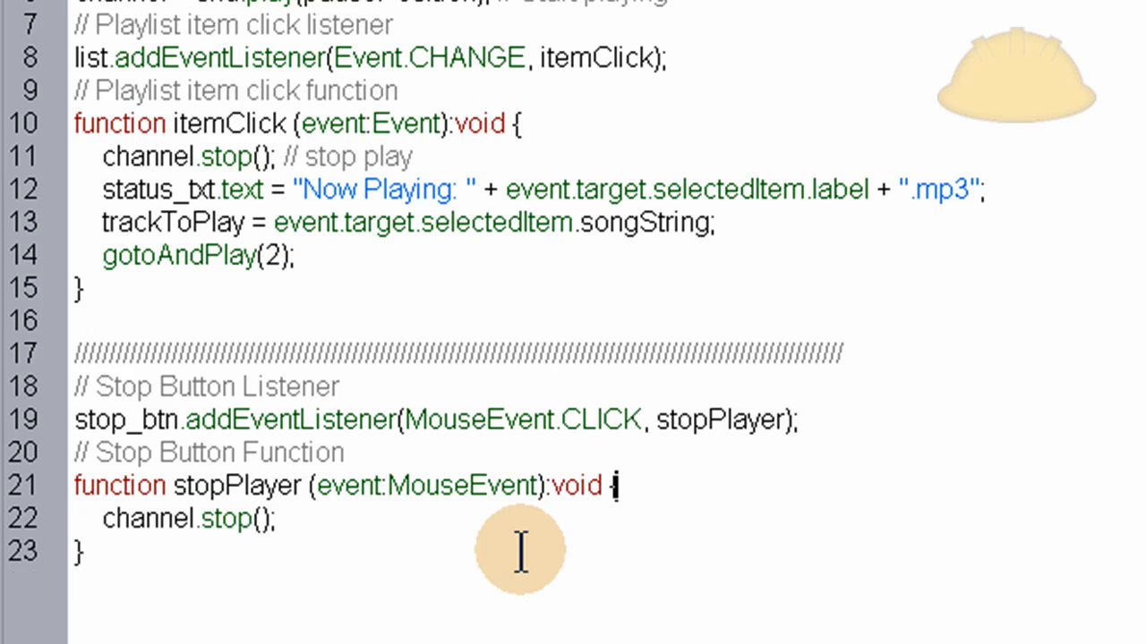
pyautogui.moveTo(259, 613)
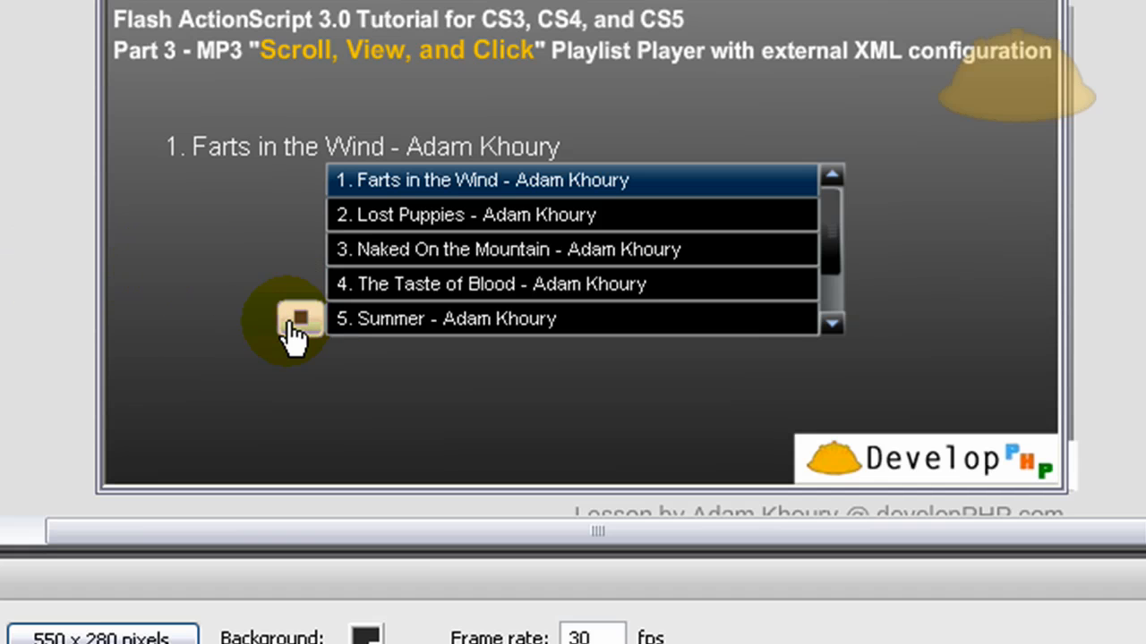
# - Stop the playing song with the new stop button in the test movie
pyautogui.click(506, 249)
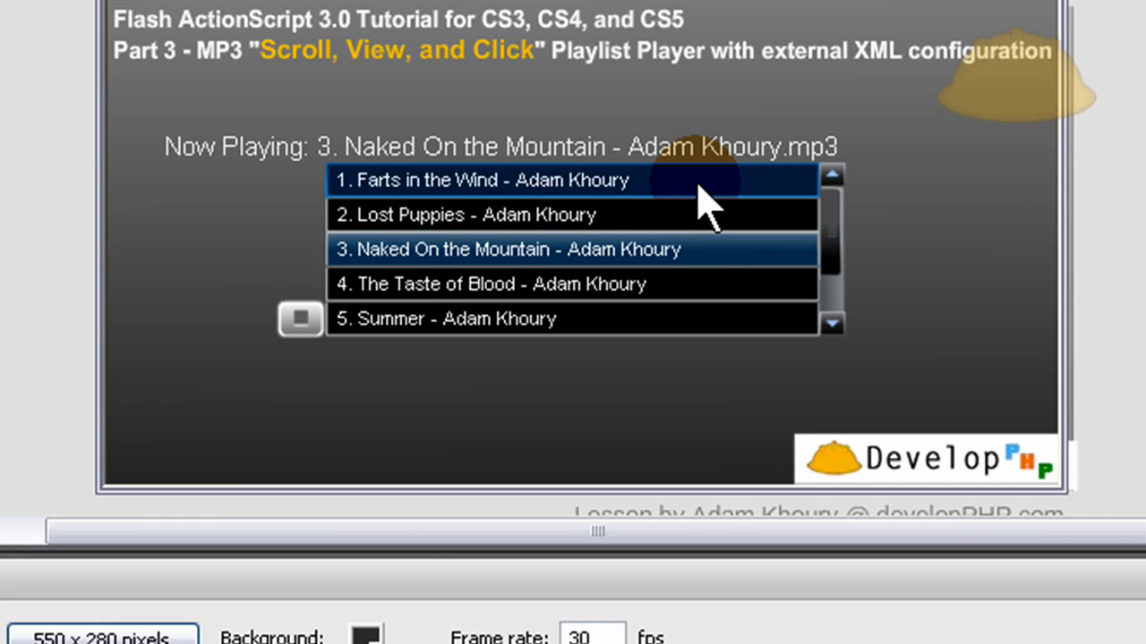
pyautogui.moveTo(702, 210)
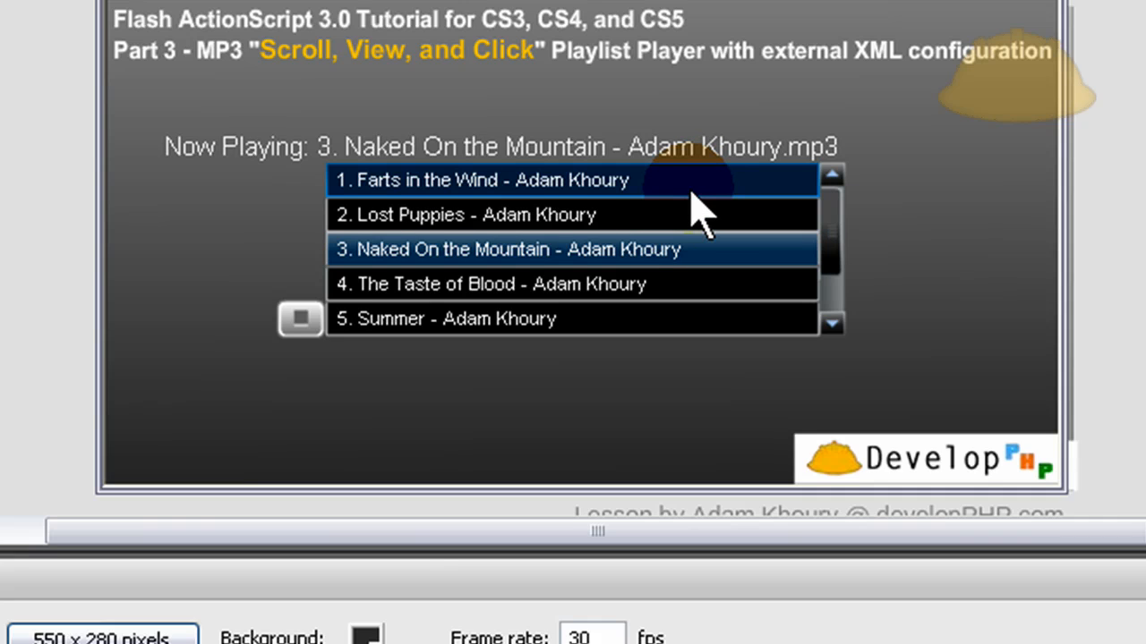
pyautogui.moveTo(676, 260)
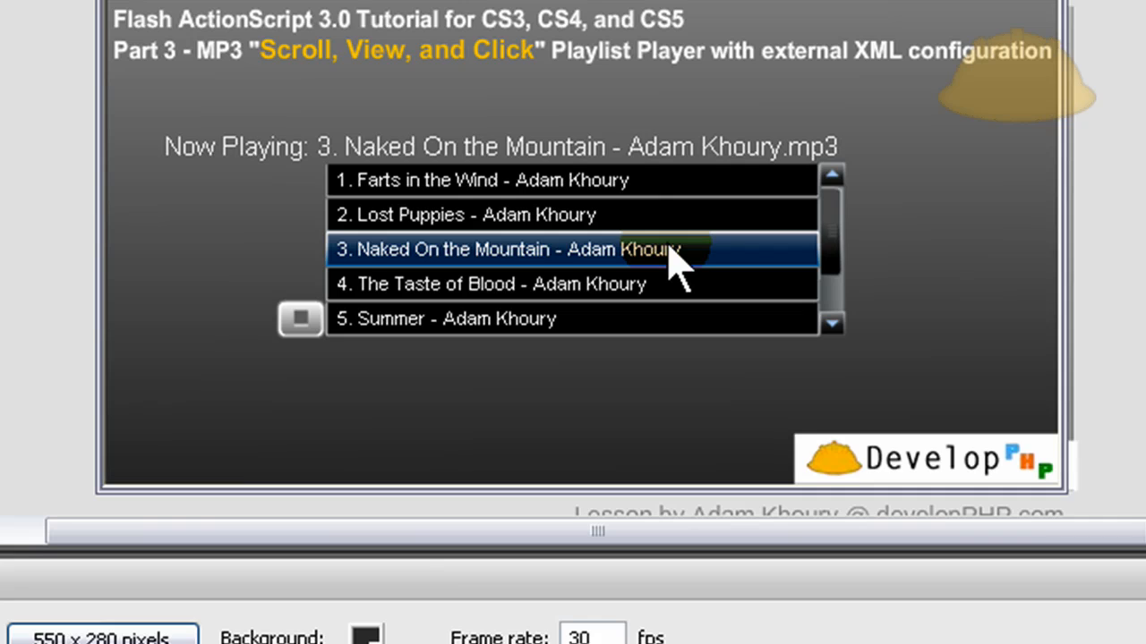
pyautogui.moveTo(671, 300)
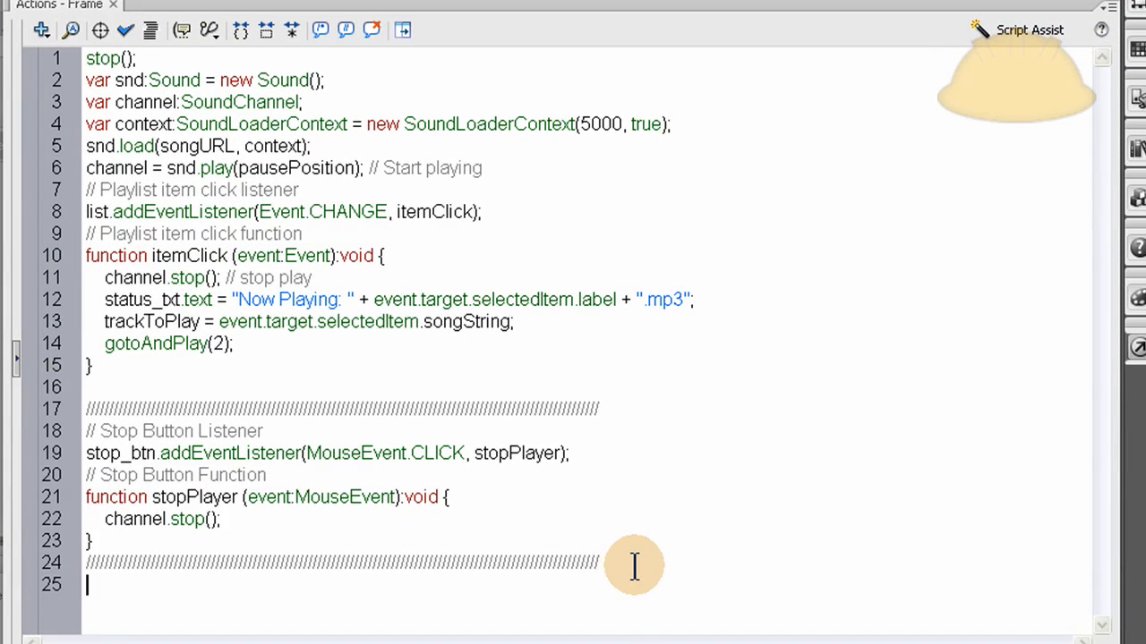
# - Add comments 'Event Listener for sound complete when any song finishes' and 'Function inSoundComplete'
pyautogui.write('//')
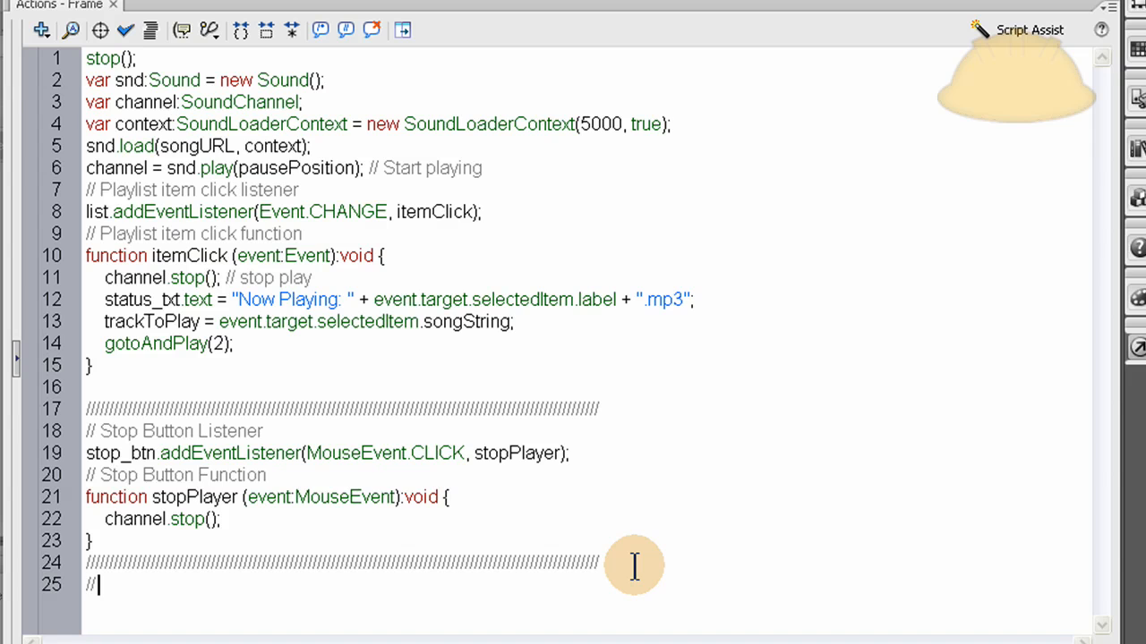
pyautogui.write('Event Listener for')
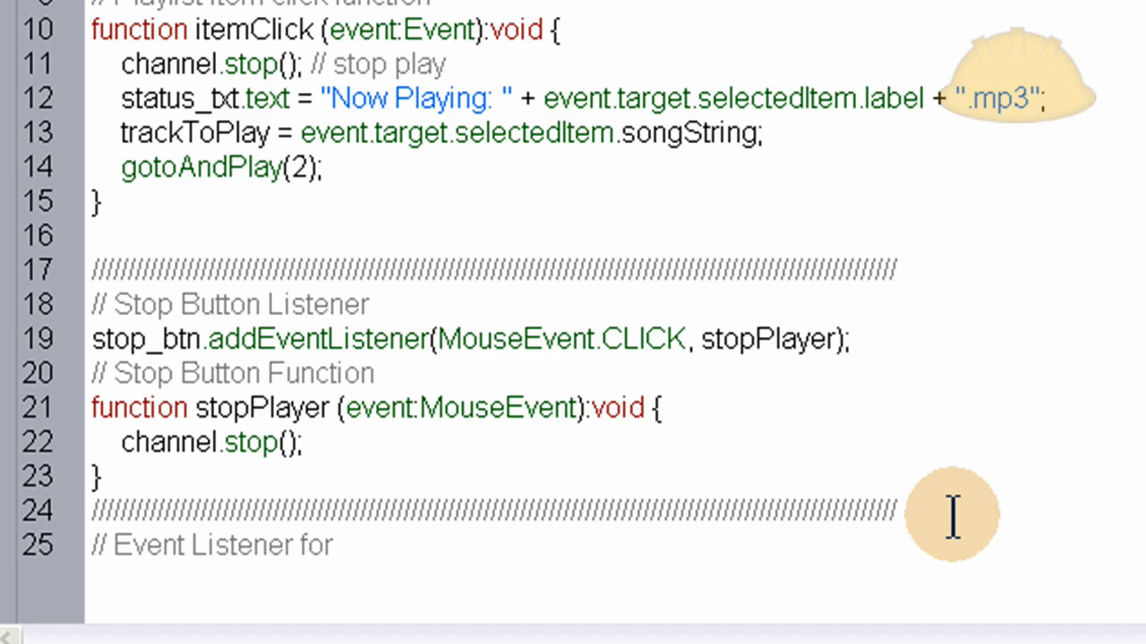
pyautogui.write('sound comp')
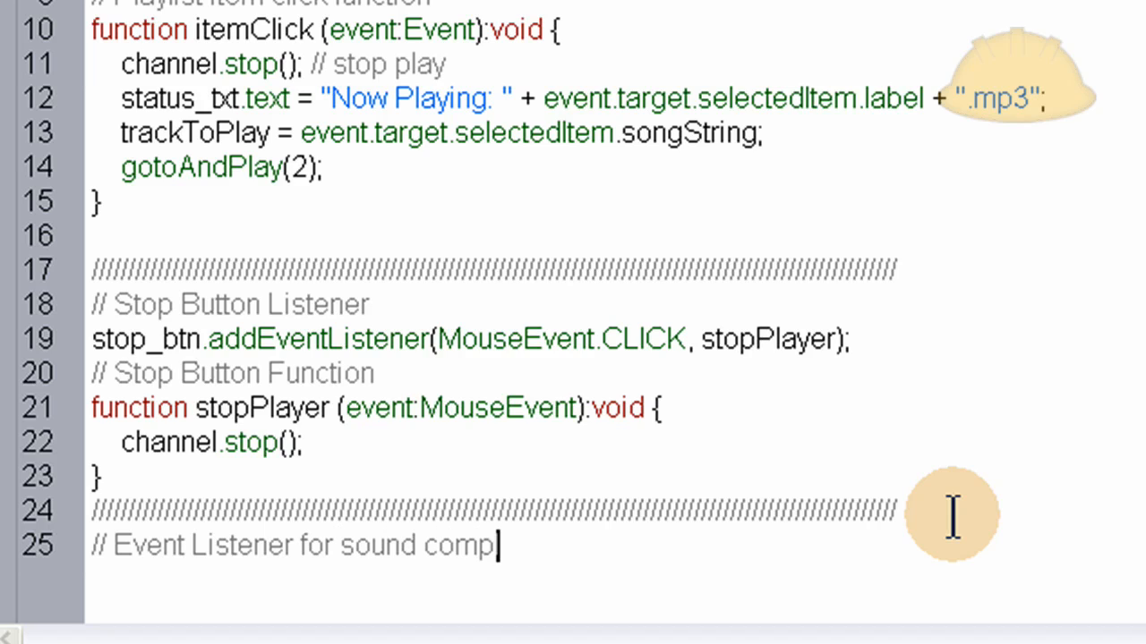
pyautogui.write('ete')
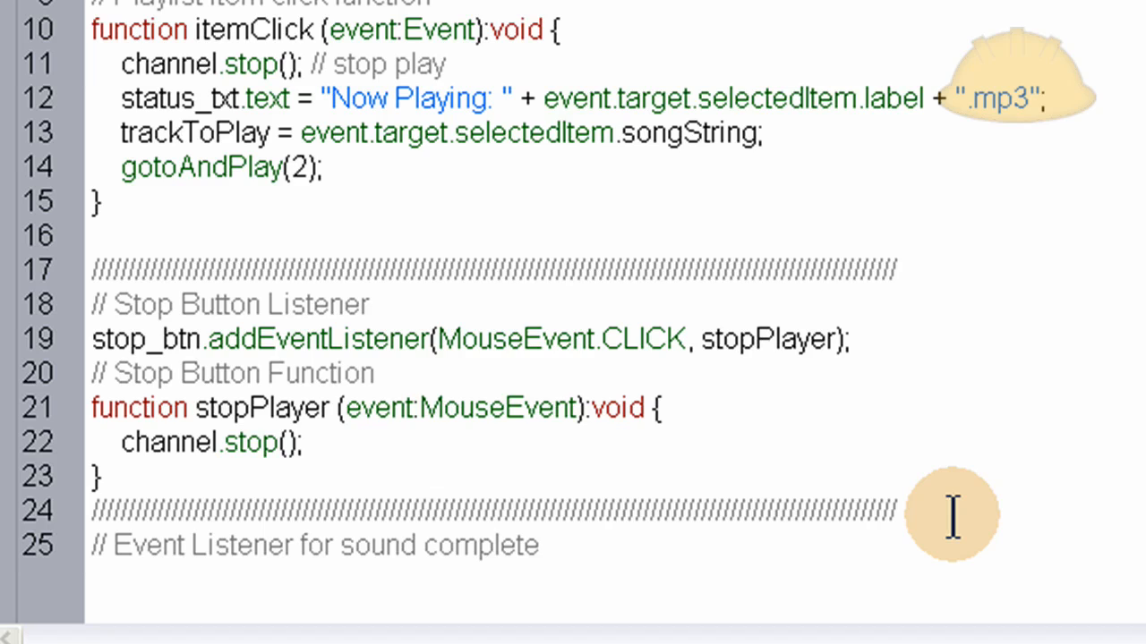
pyautogui.write('when any song')
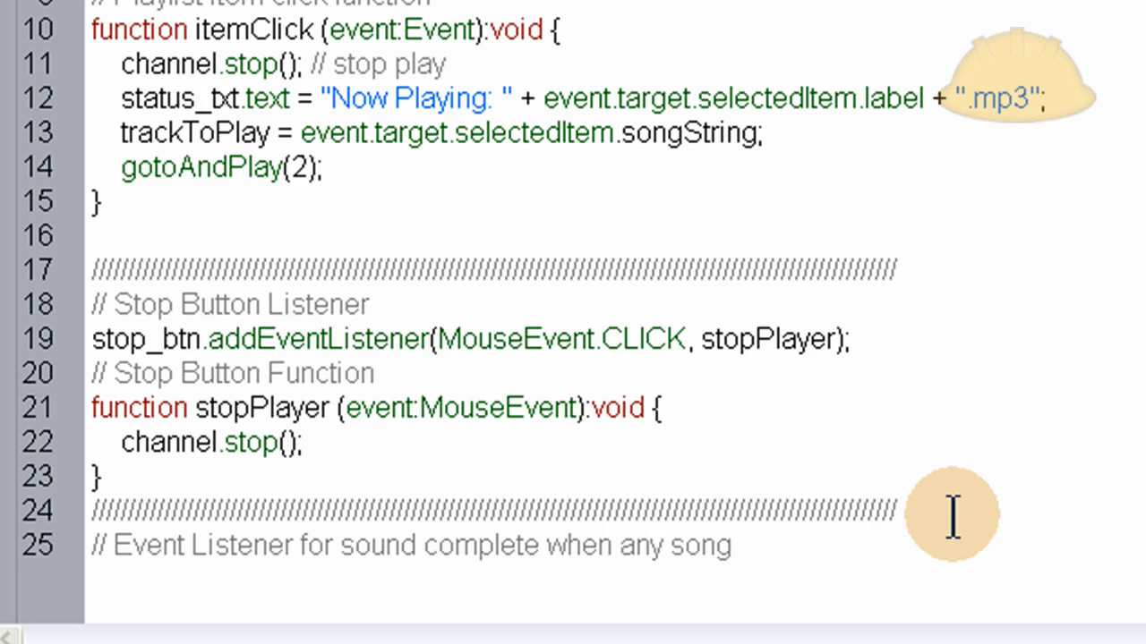
pyautogui.write('finishes')
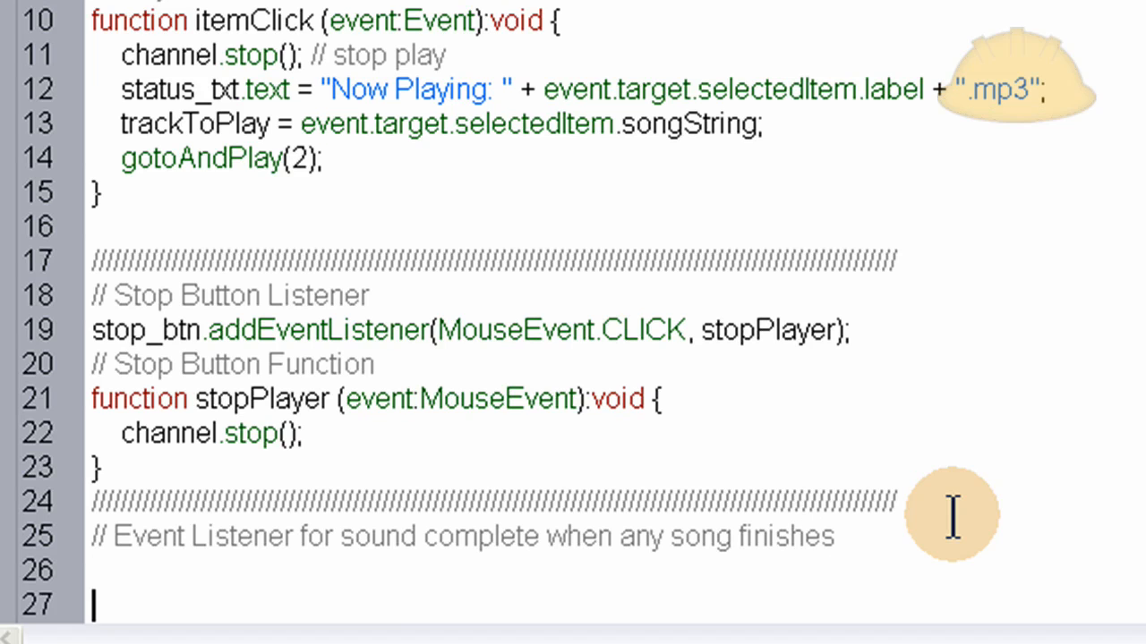
pyautogui.write('// Func')
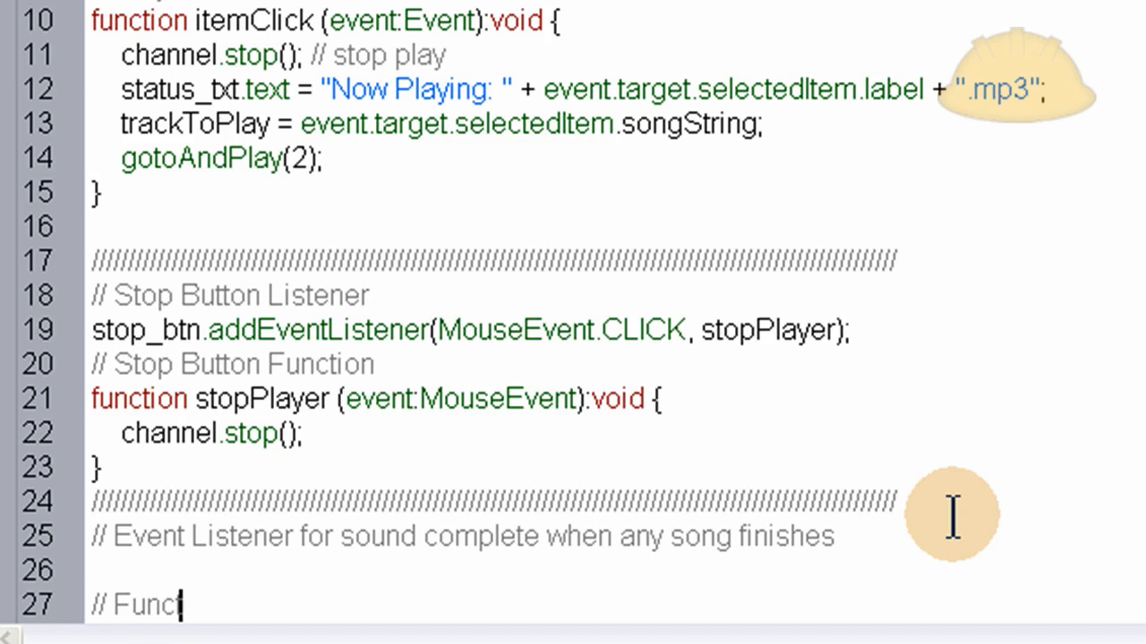
pyautogui.write('ion')
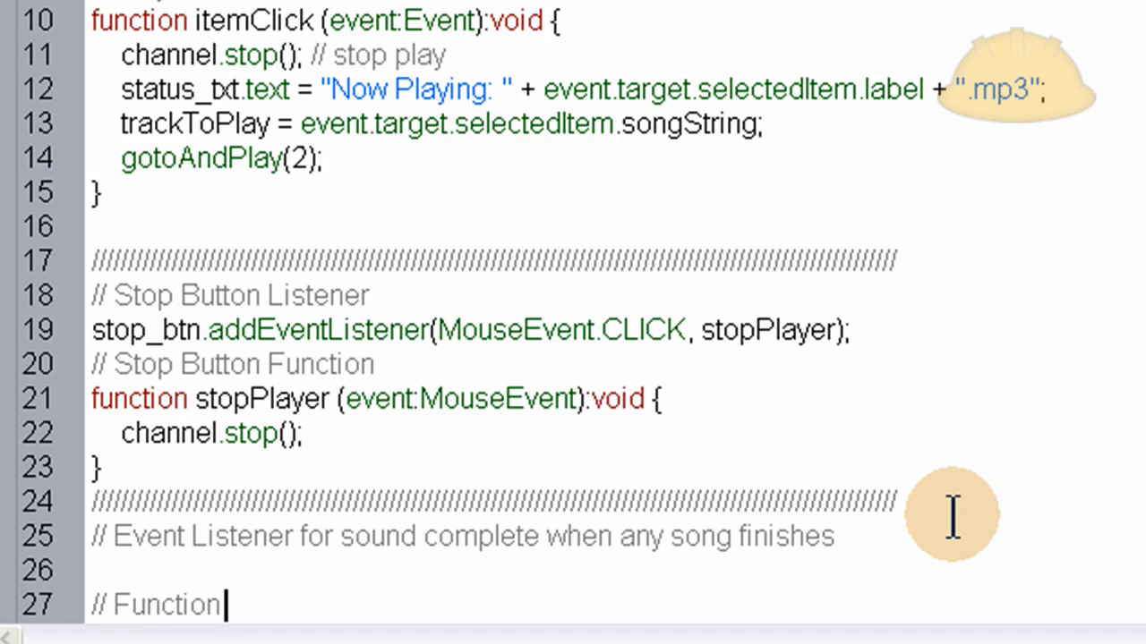
pyautogui.write('inSoundC')
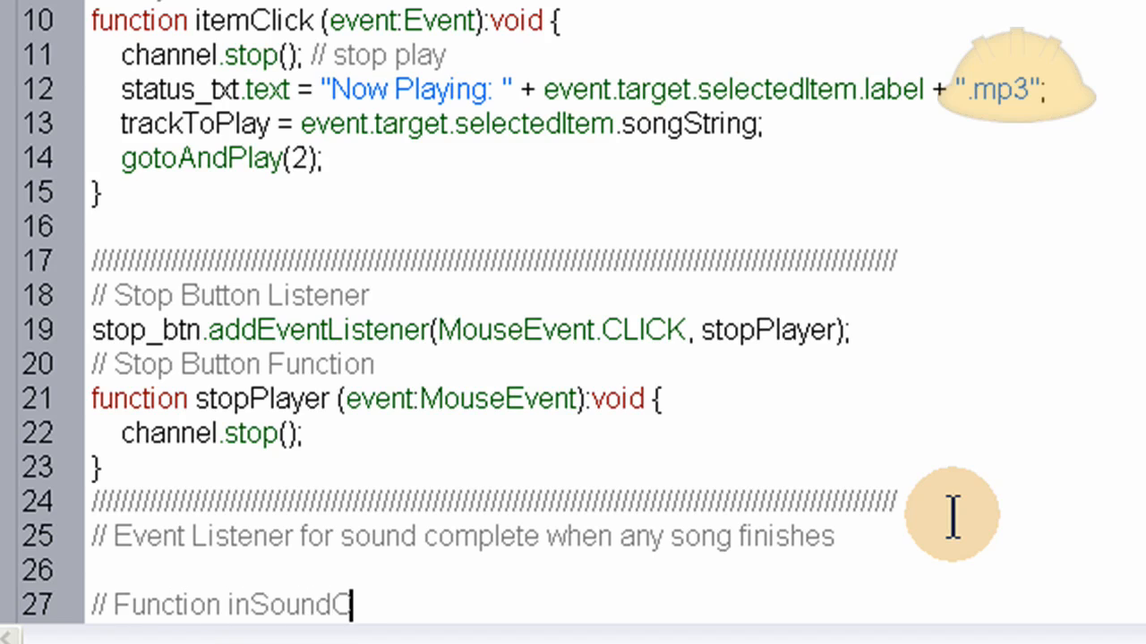
pyautogui.write('omplete')
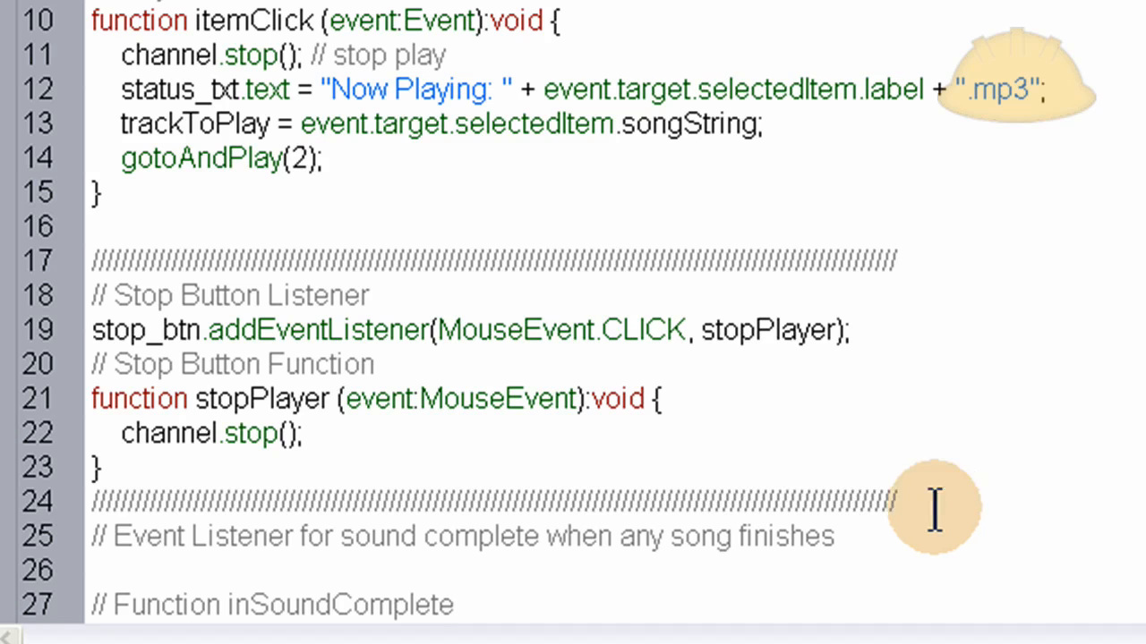
pyautogui.moveTo(577, 201)
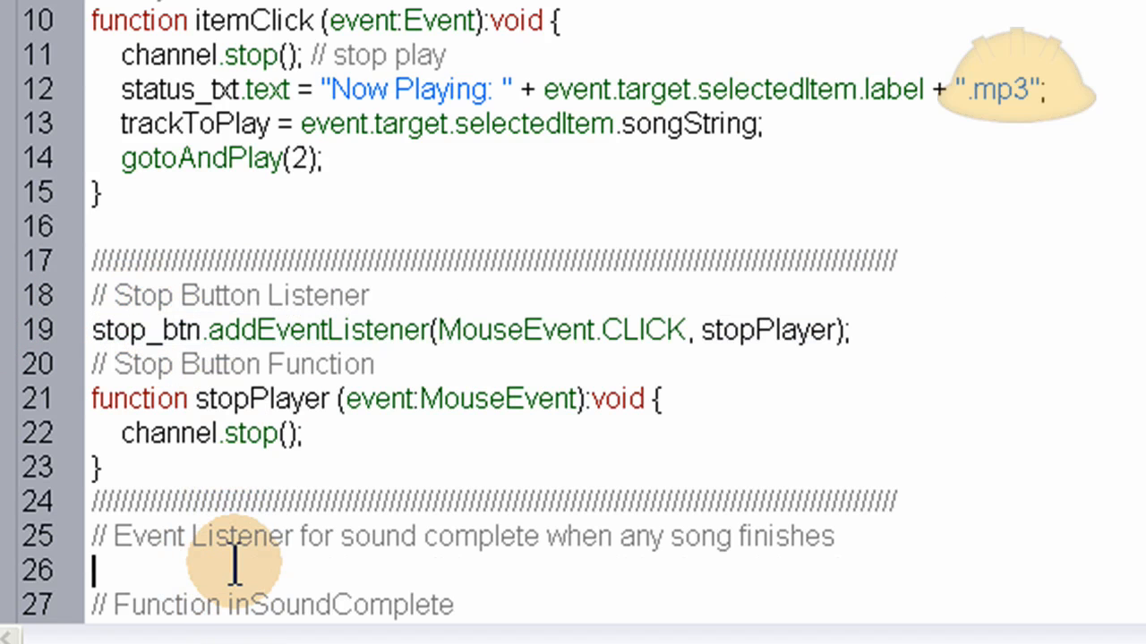
# - Paste the stop listener and change it to channel Event.SOUND_COMPLETE calling onCompletePlayback
pyautogui.write('stop_btn.addEventListener(MouseEvent.CLICK, stopPlayer);')
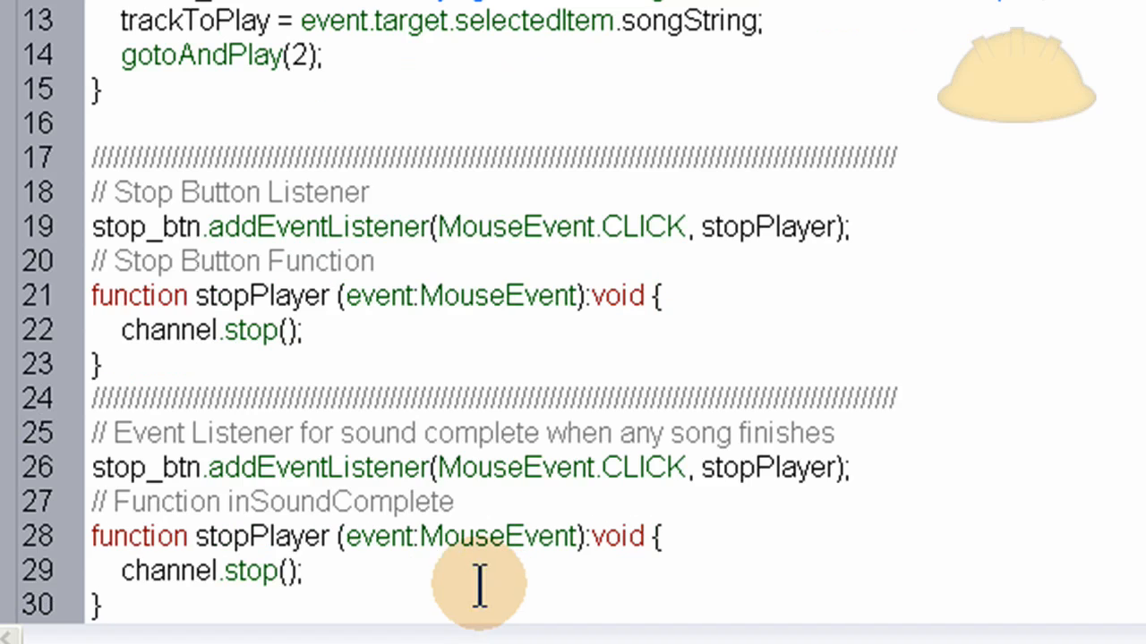
pyautogui.moveTo(500, 537)
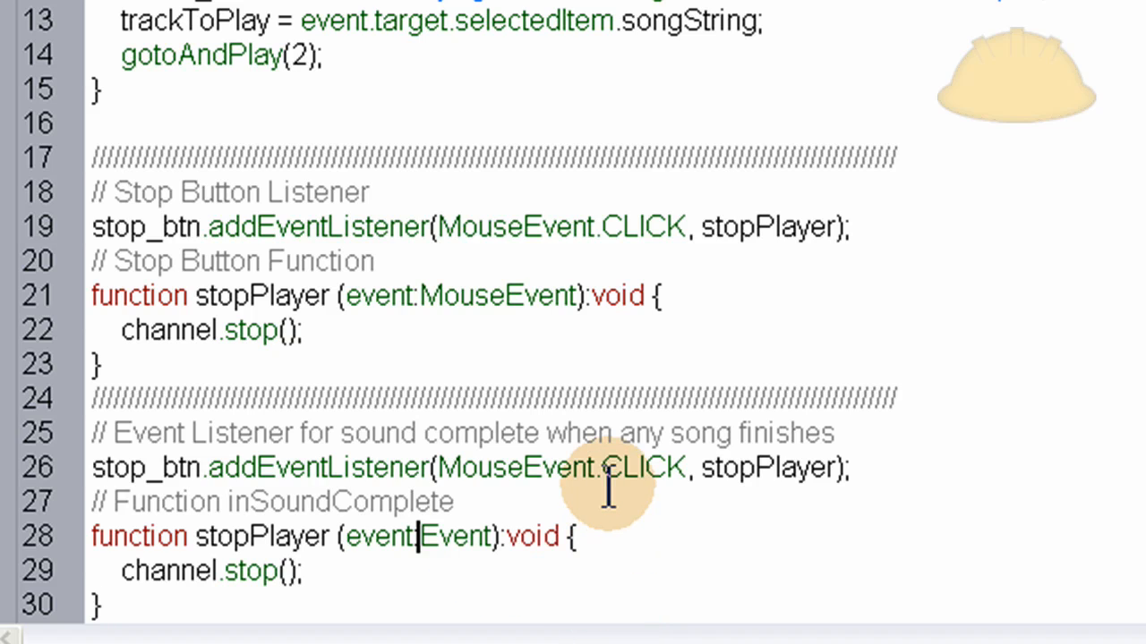
pyautogui.doubleClick(639, 466)
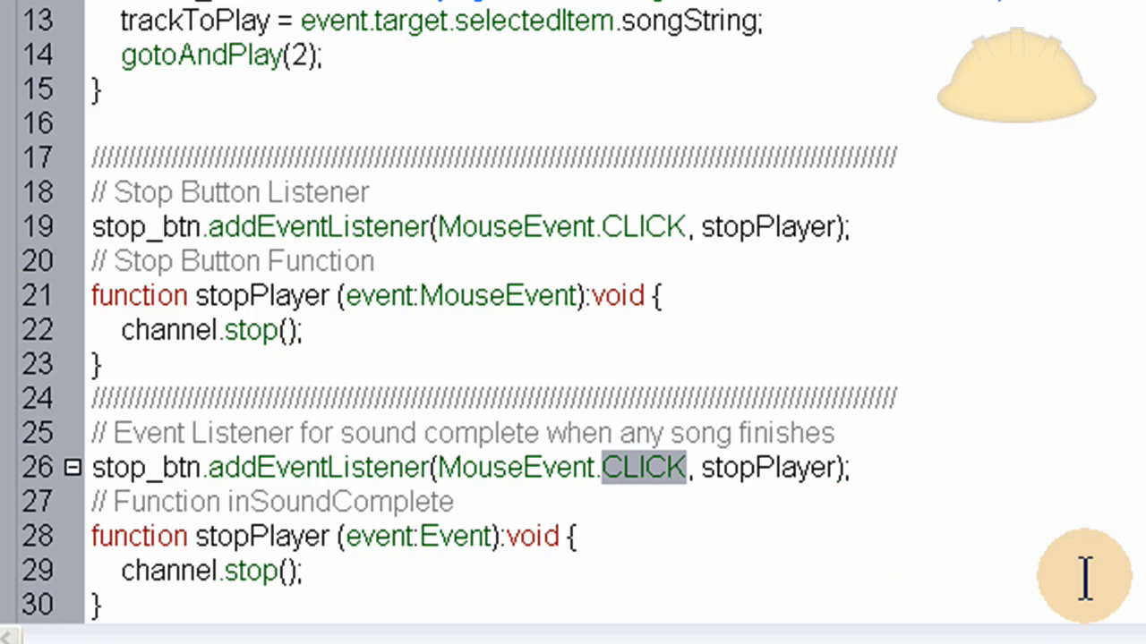
pyautogui.write('SOU')
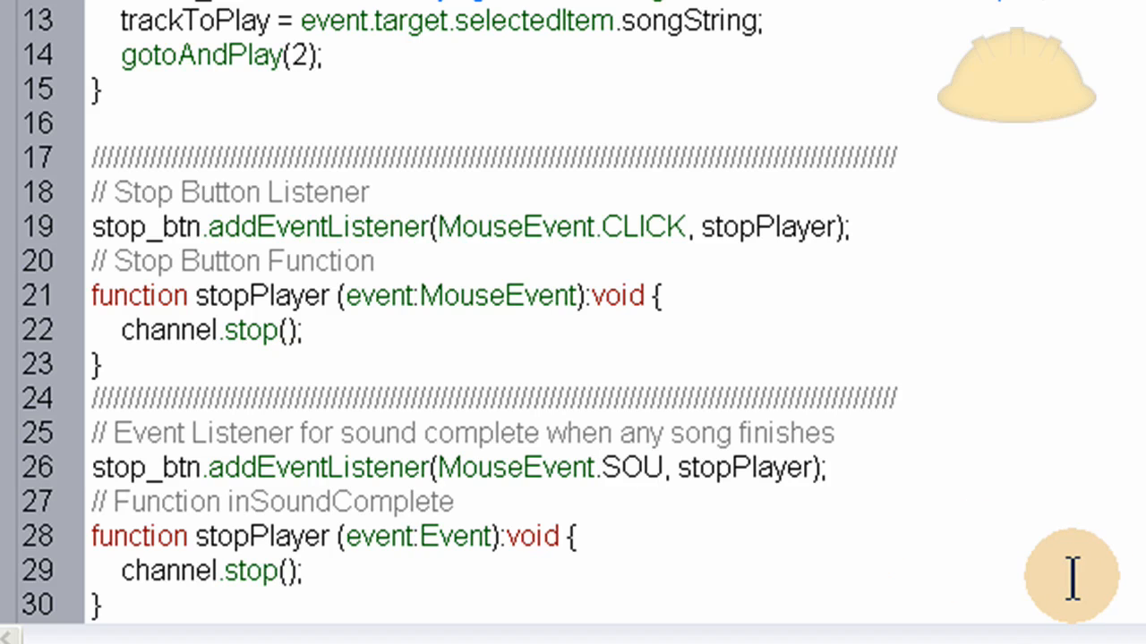
pyautogui.write('ND')
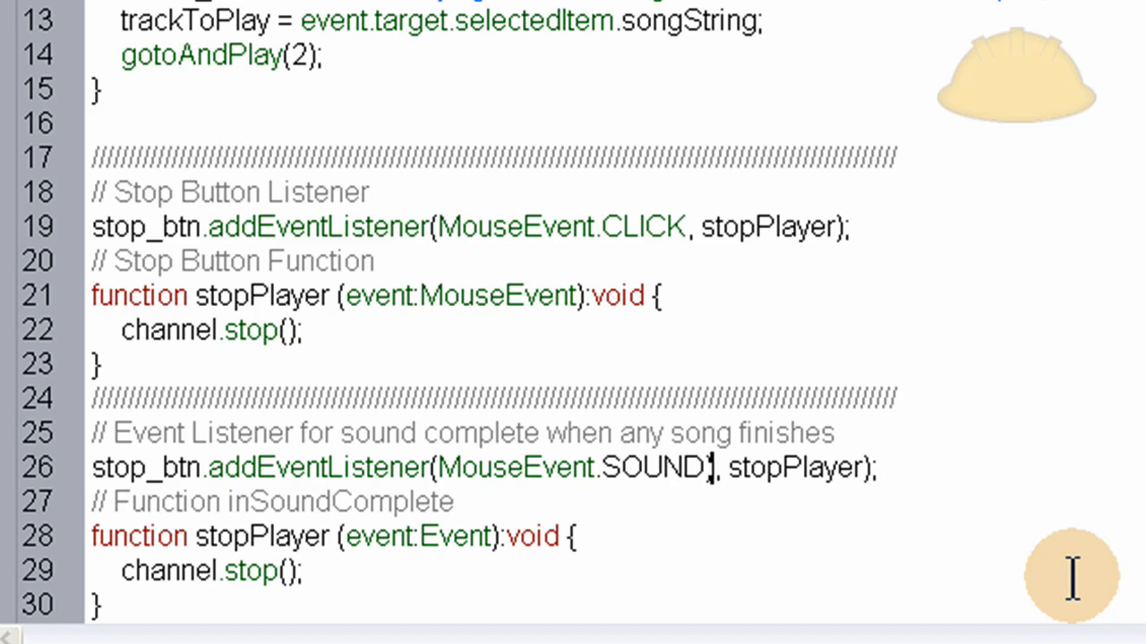
pyautogui.write('_C')
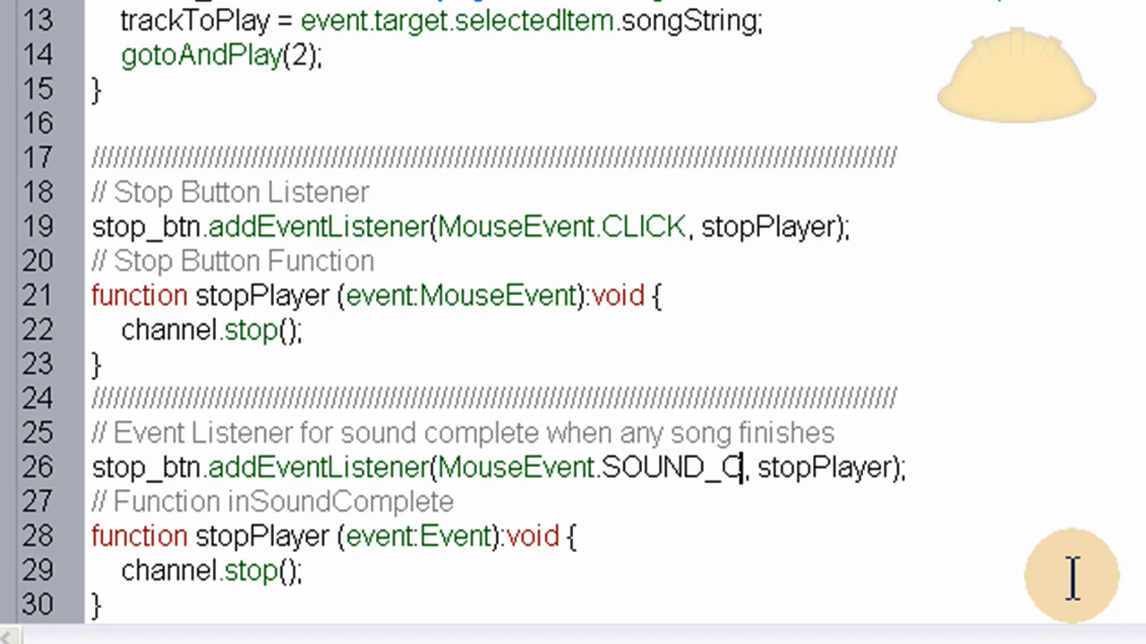
pyautogui.write('OMPLETE')
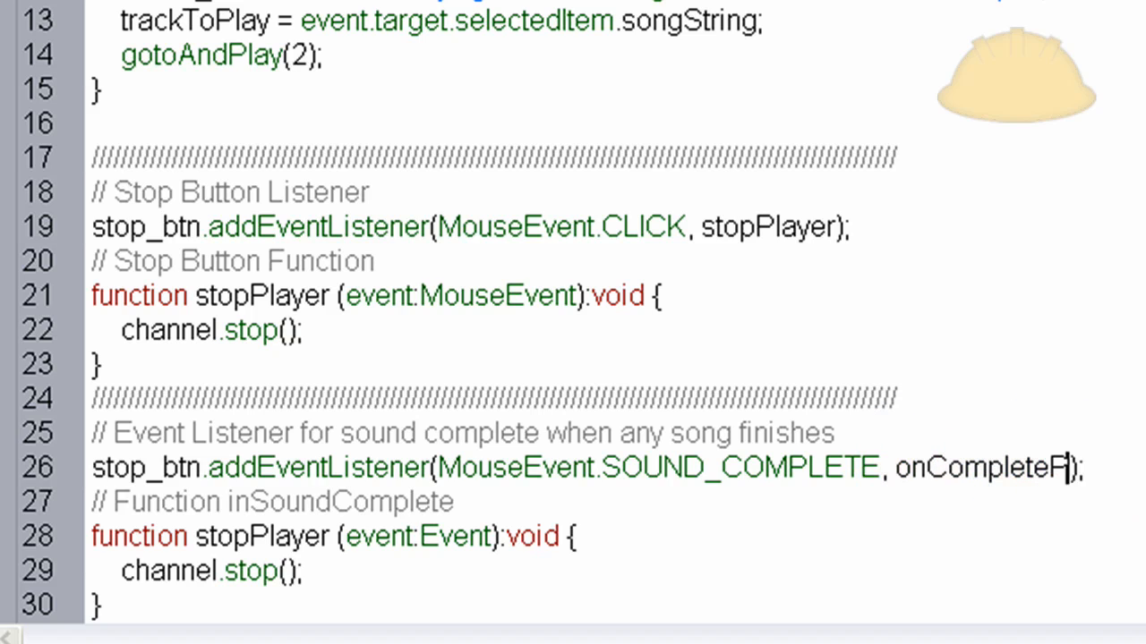
pyautogui.write('Playback')
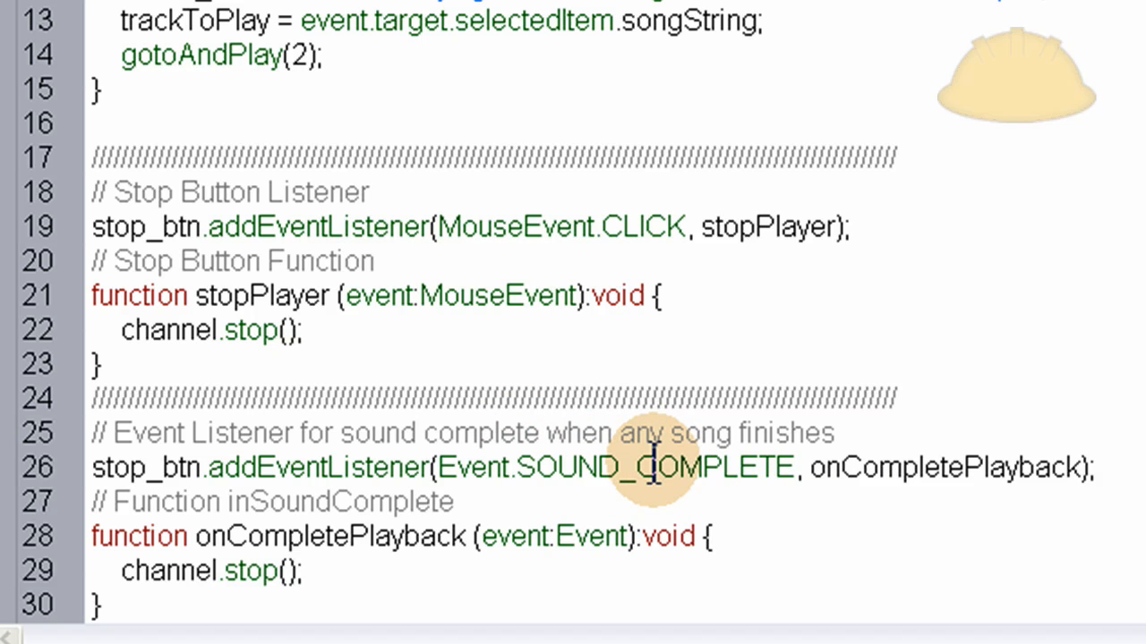
pyautogui.scroll(3)
pyautogui.write('channel')
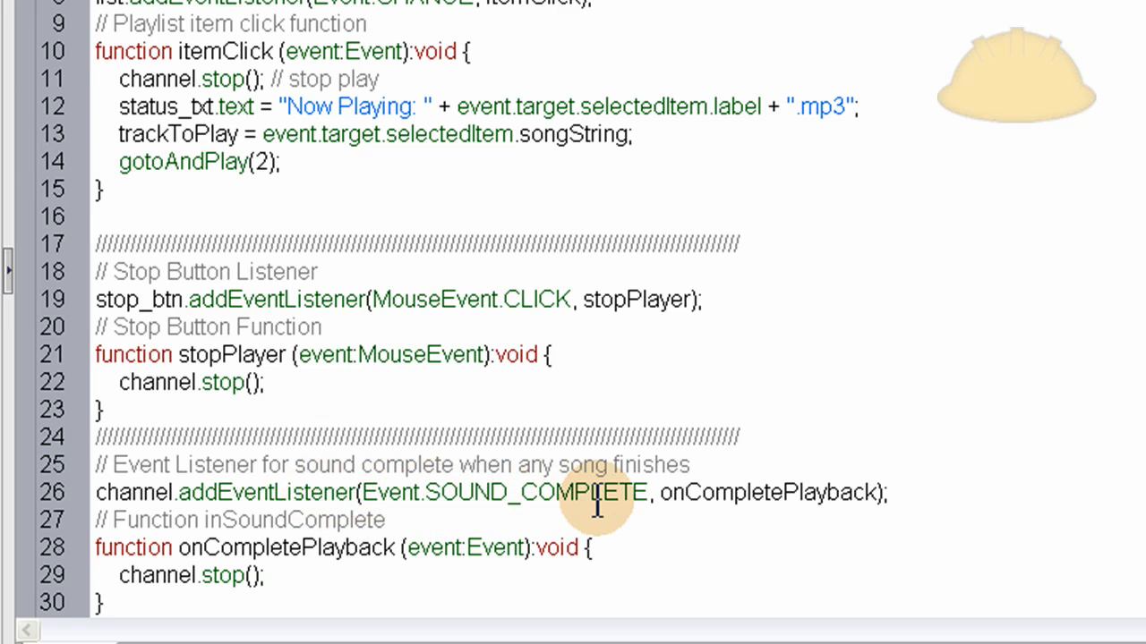
# - Replace channel.stop() with newTrack(); inside onCompletePlayback
pyautogui.doubleClick(772, 492)
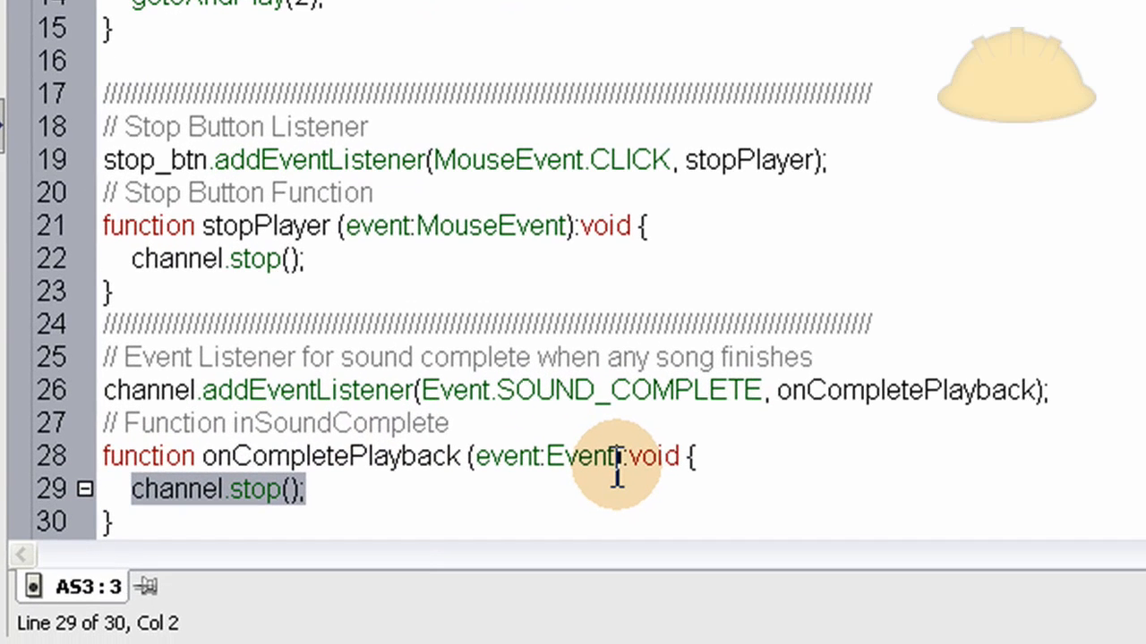
pyautogui.write('newTrac')
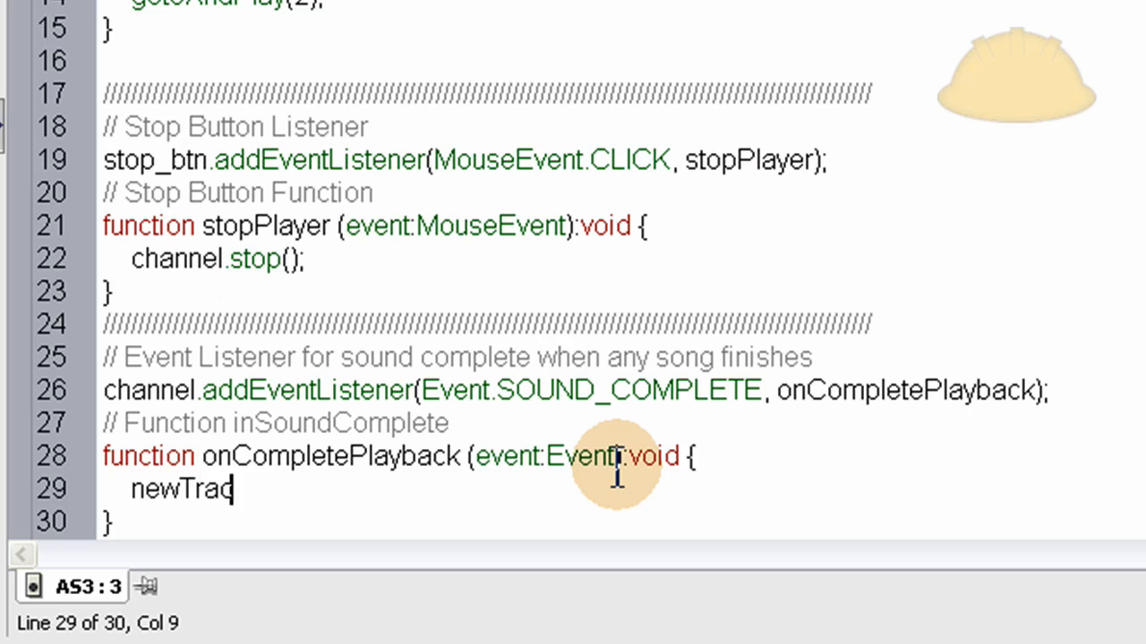
pyautogui.write('k();')
pyautogui.write('//')
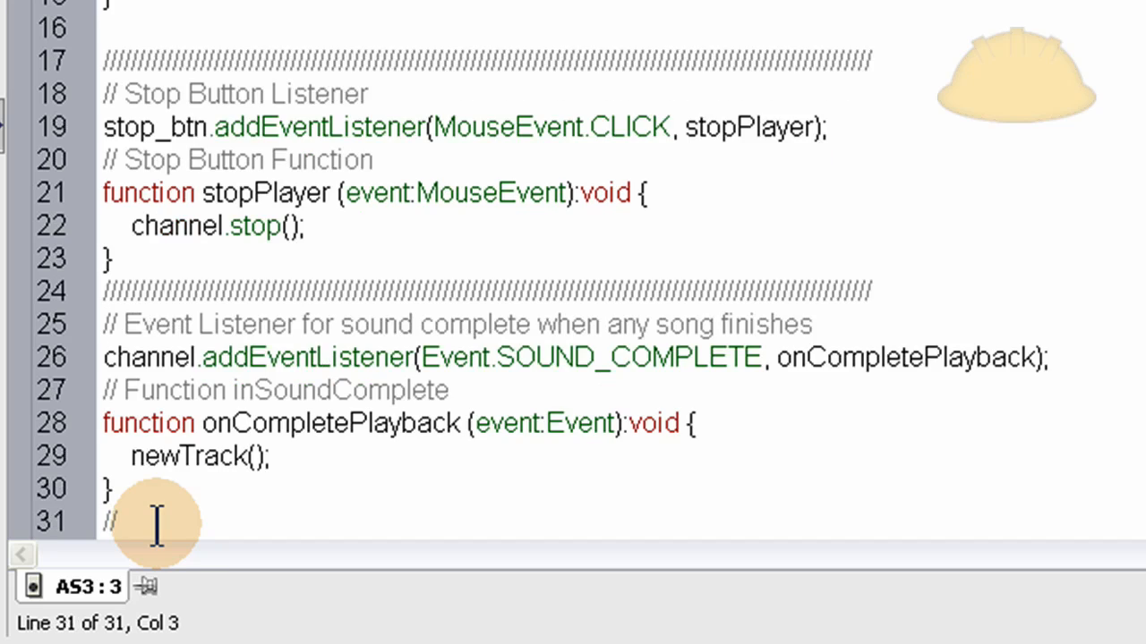
# - Add a 'Function newTrack()' comment on a new line below the function
pyautogui.write('Fu')
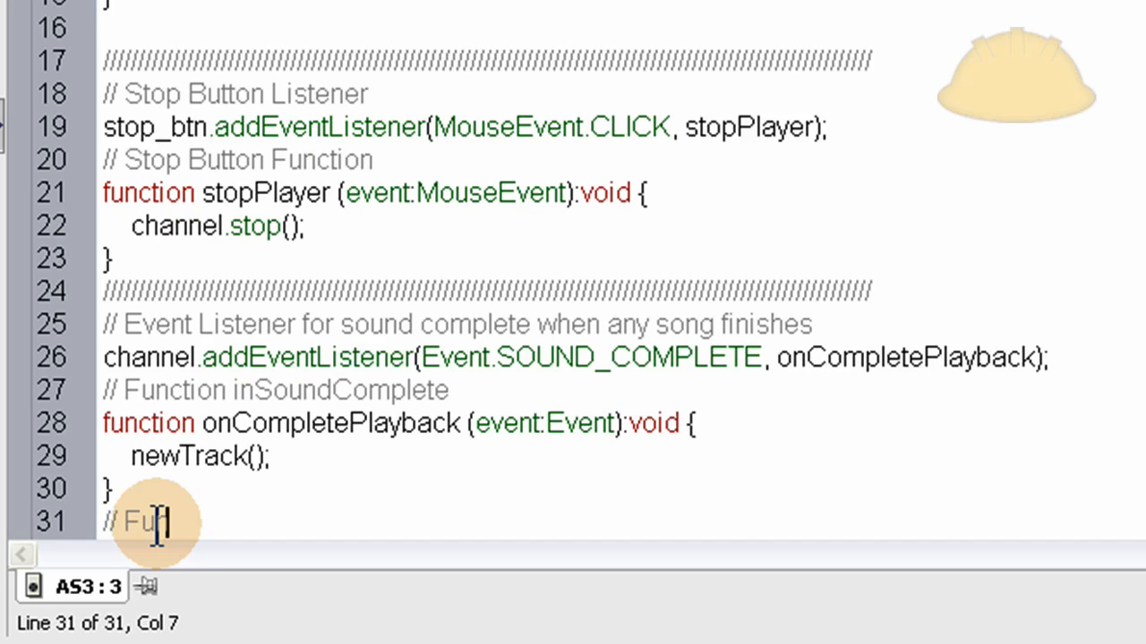
pyautogui.write('nction N')
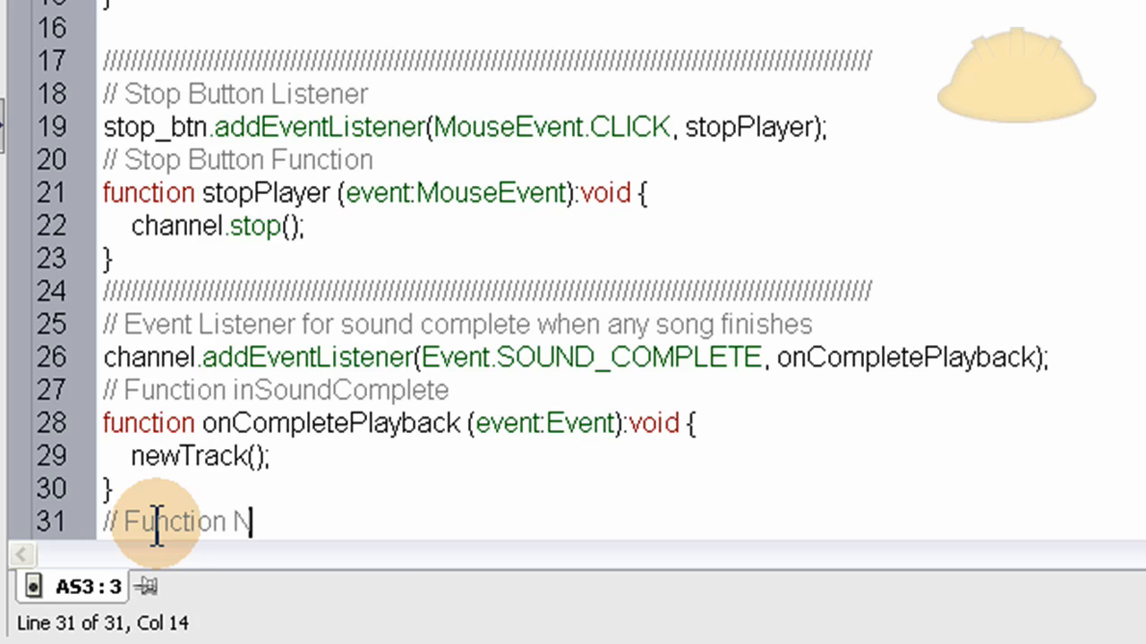
pyautogui.write('ewTrac')
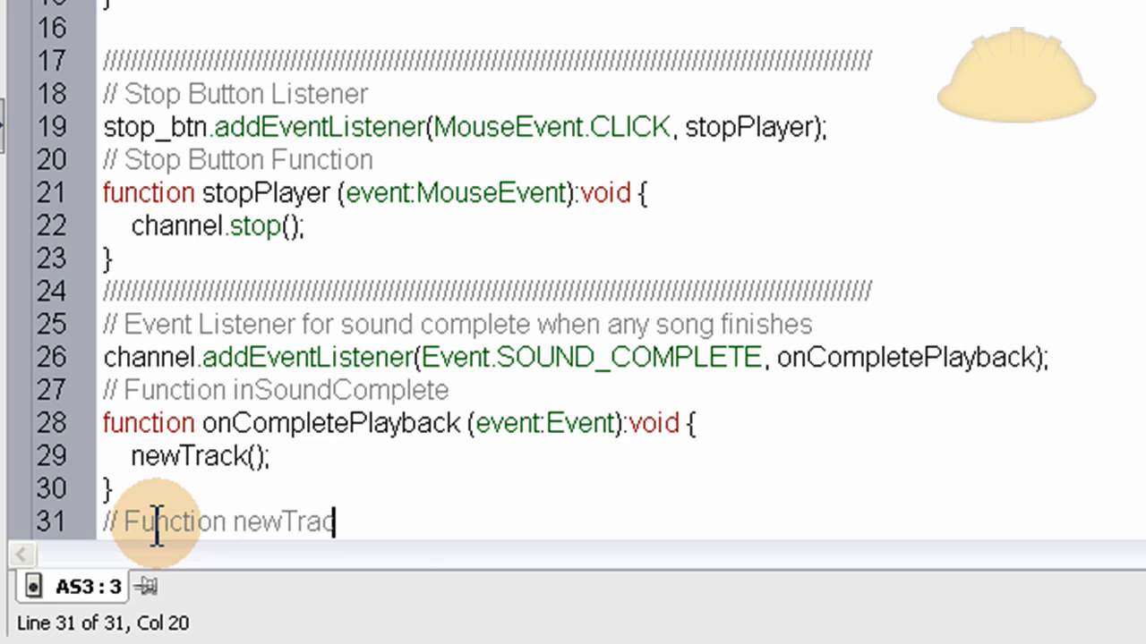
pyautogui.write('k()')
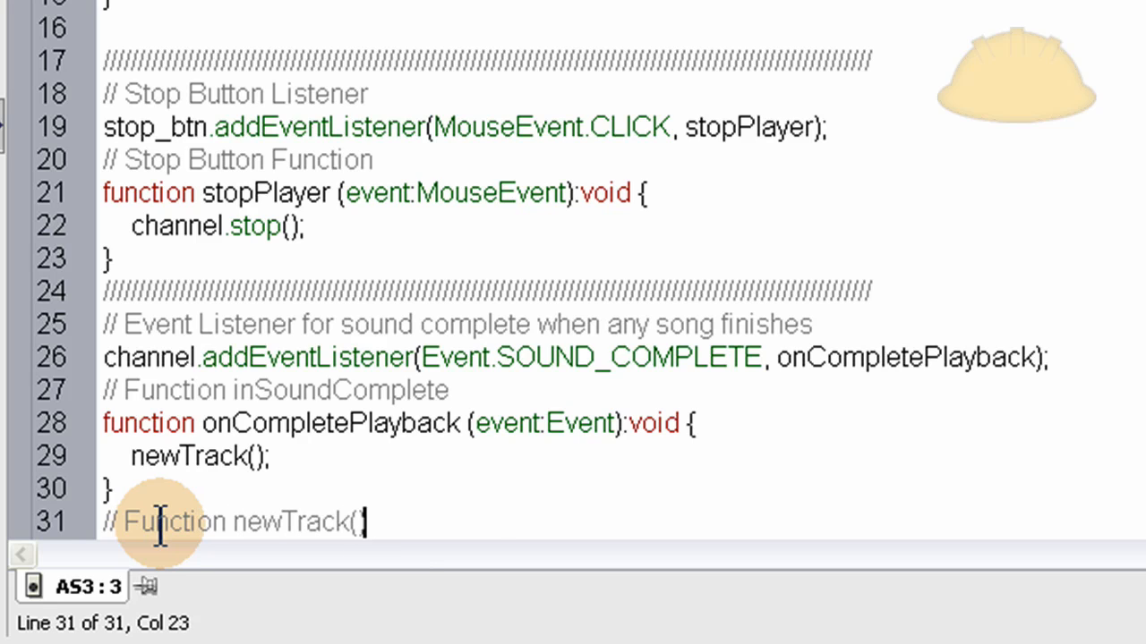
pyautogui.press('Return')
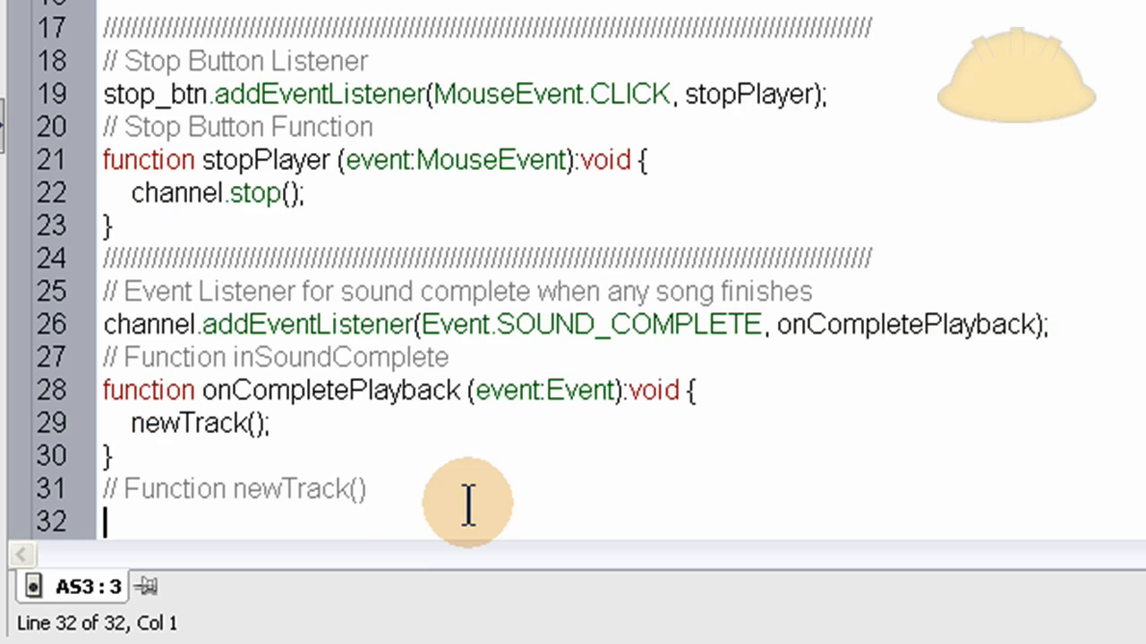
pyautogui.moveTo(421, 439)
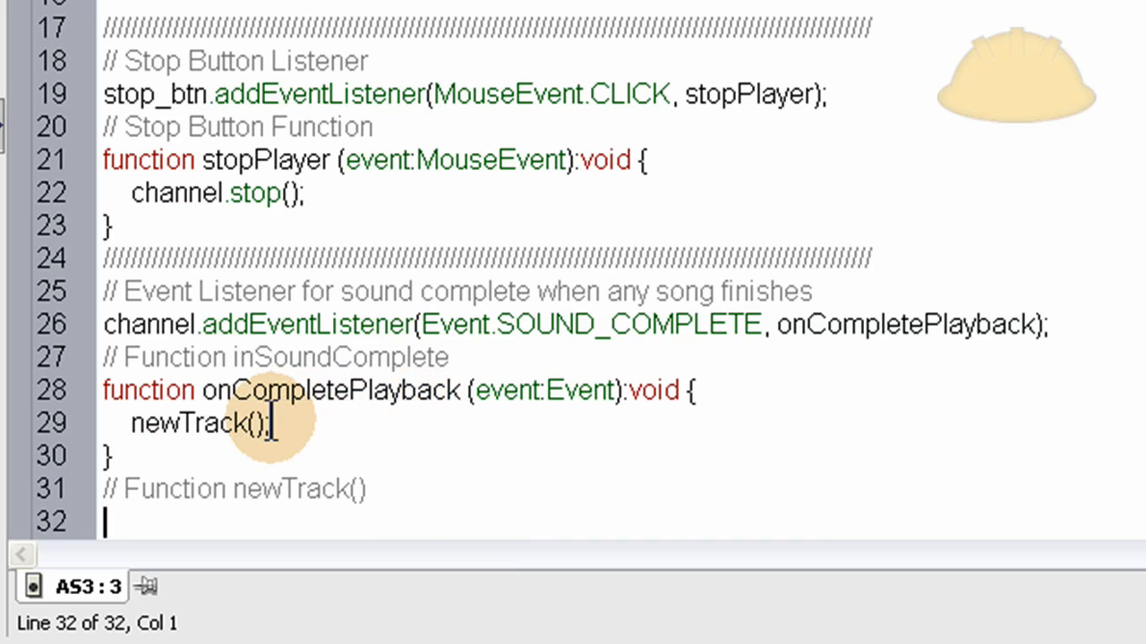
pyautogui.doubleClick(328, 390)
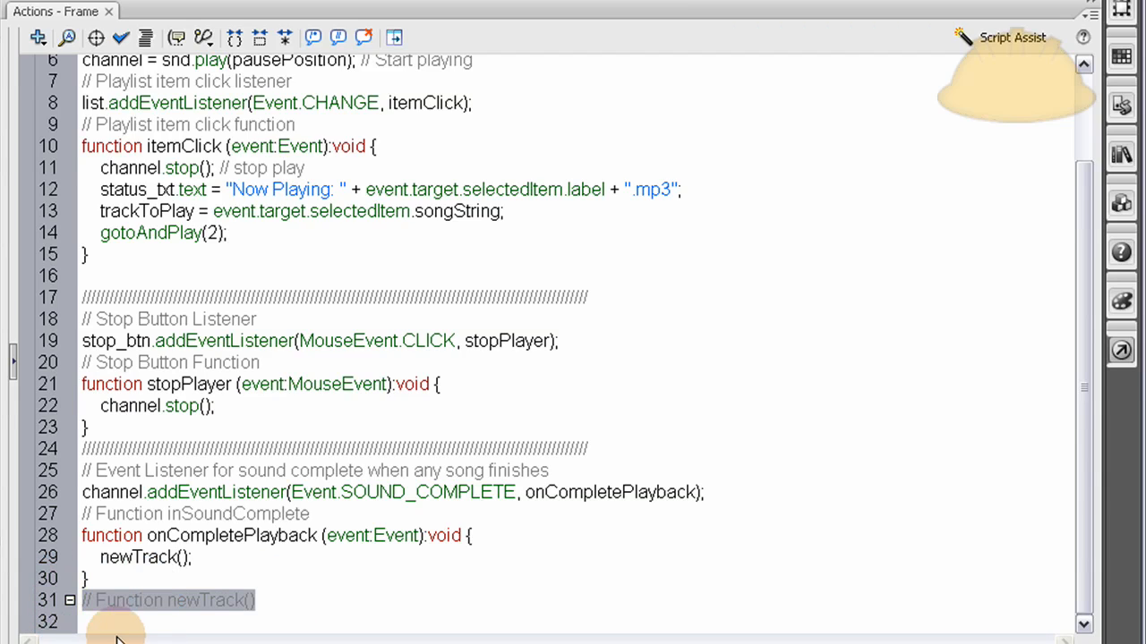
pyautogui.scroll(-3)
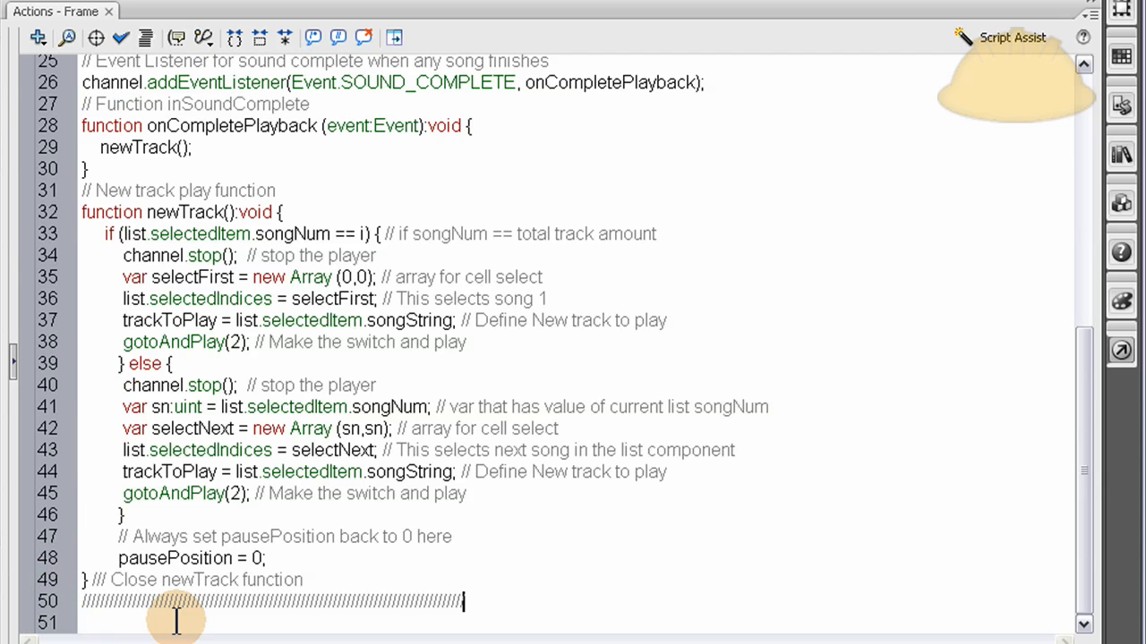
pyautogui.scroll(3)
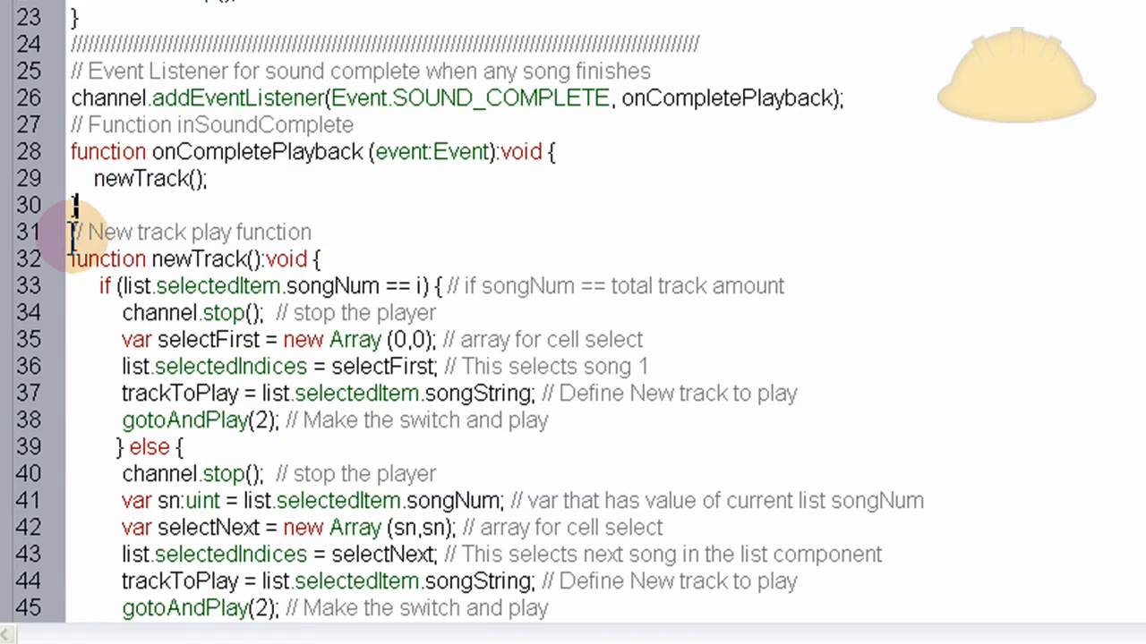
pyautogui.scroll(-3)
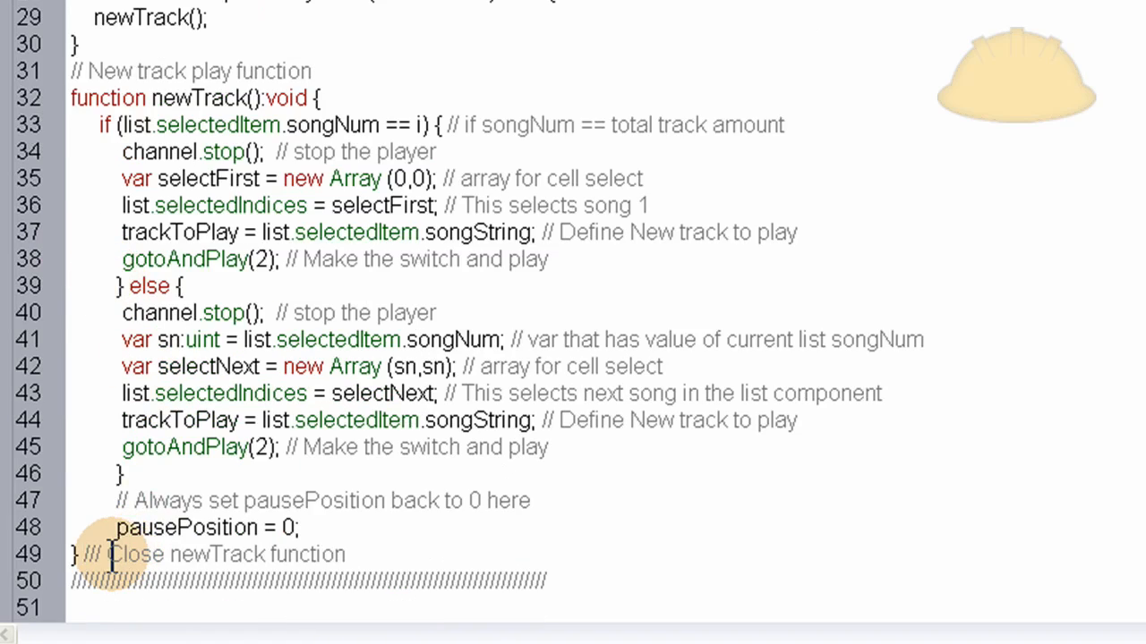
pyautogui.scroll(3)
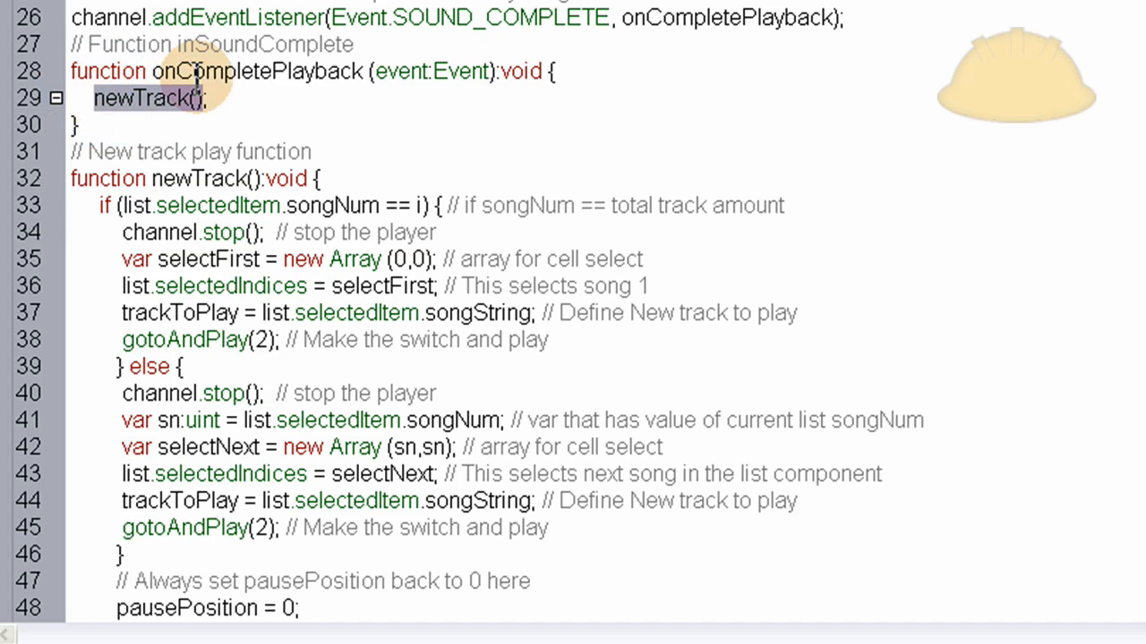
pyautogui.moveTo(295, 76)
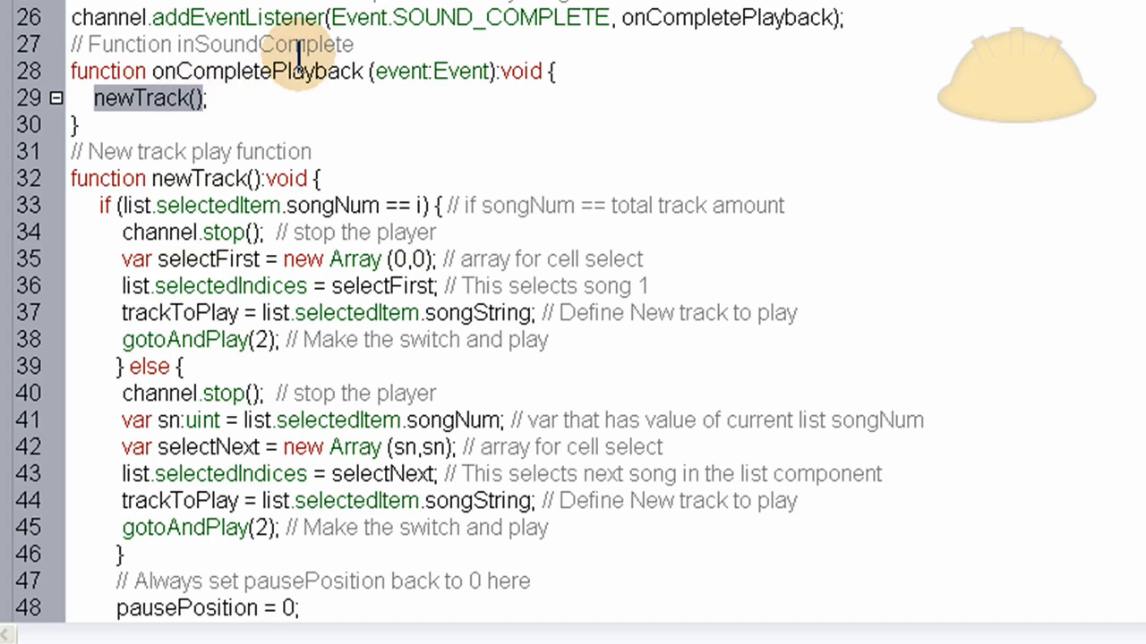
pyautogui.moveTo(161, 117)
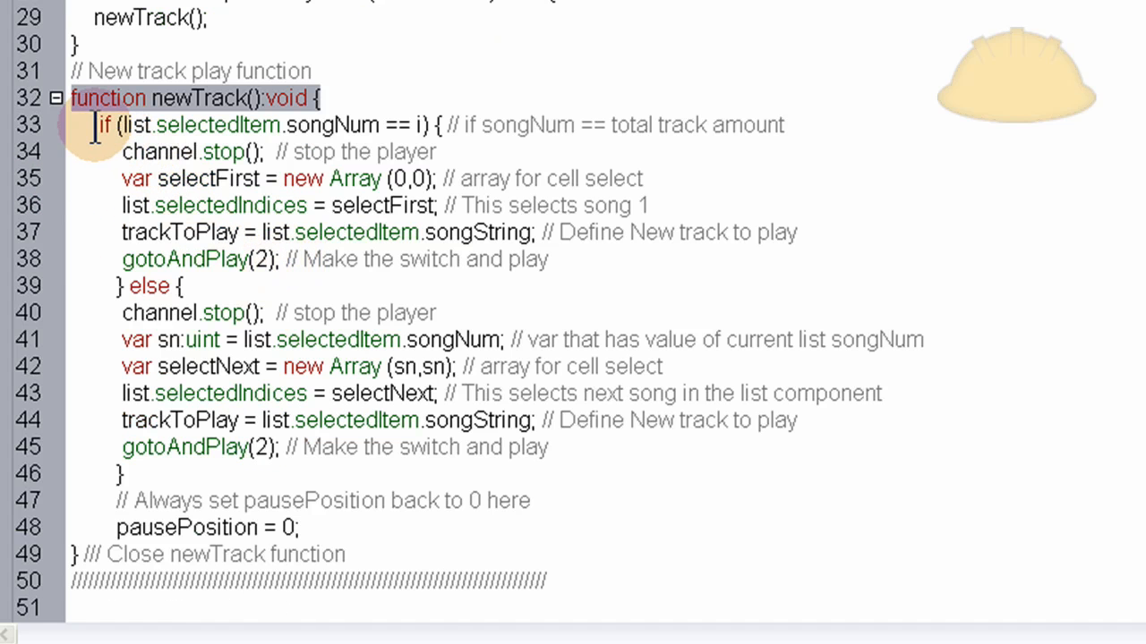
pyautogui.moveTo(251, 50)
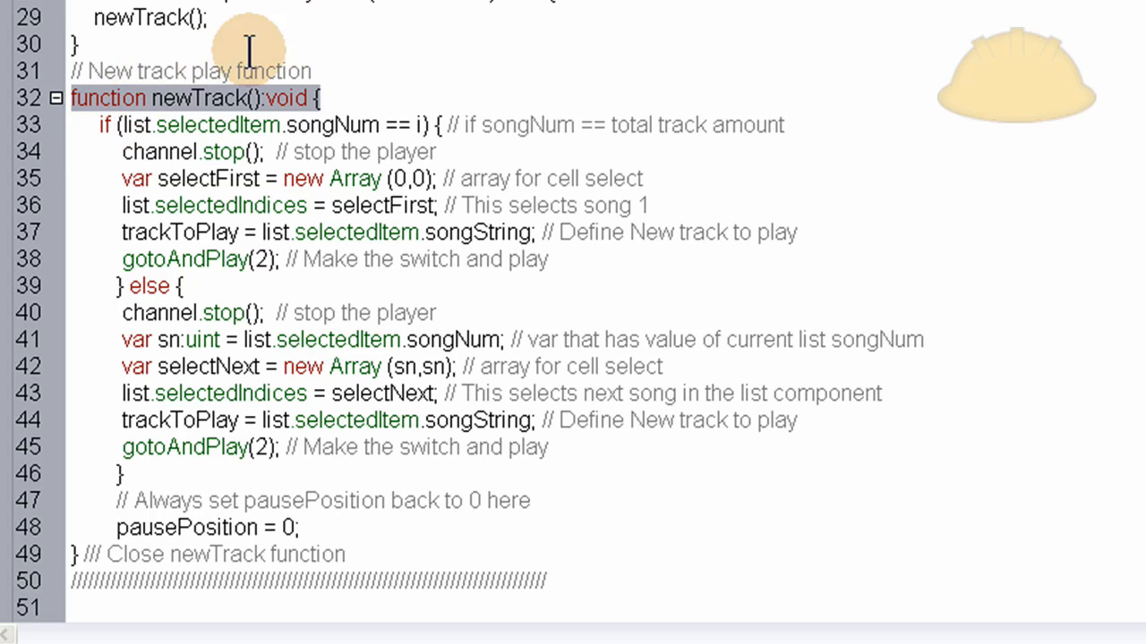
pyautogui.moveTo(170, 116)
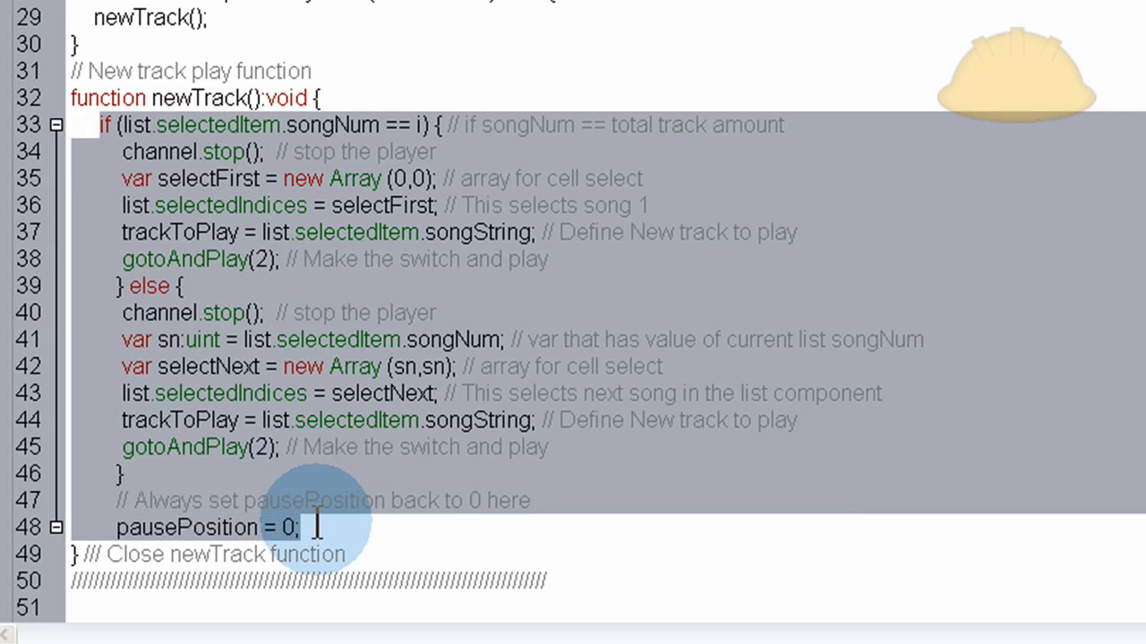
pyautogui.moveTo(224, 179)
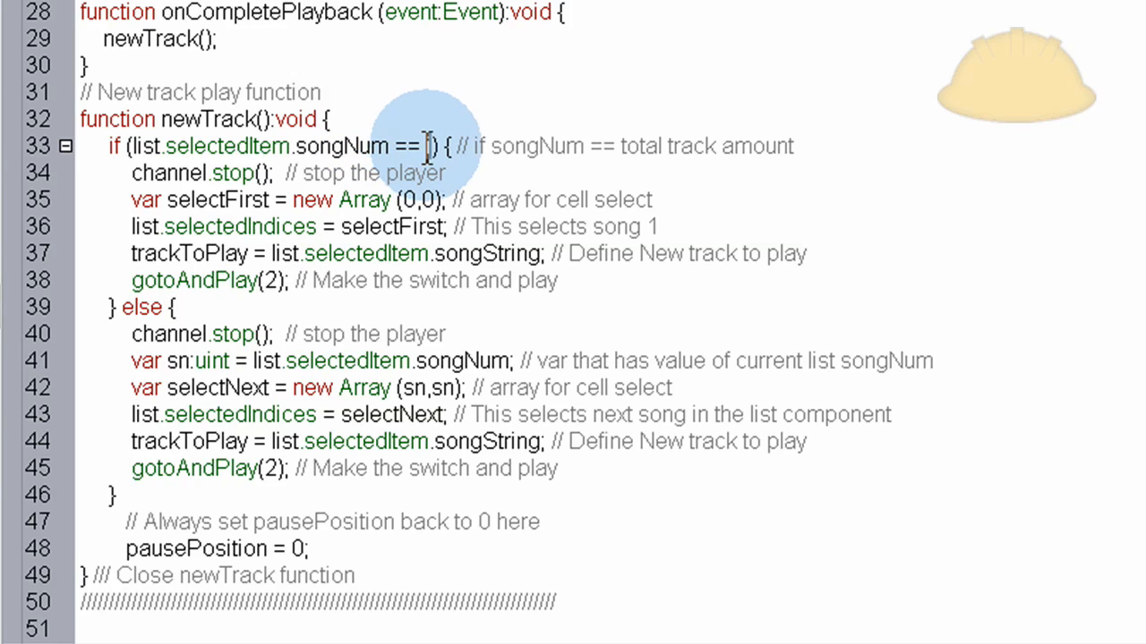
pyautogui.moveTo(732, 146)
pyautogui.write('i')
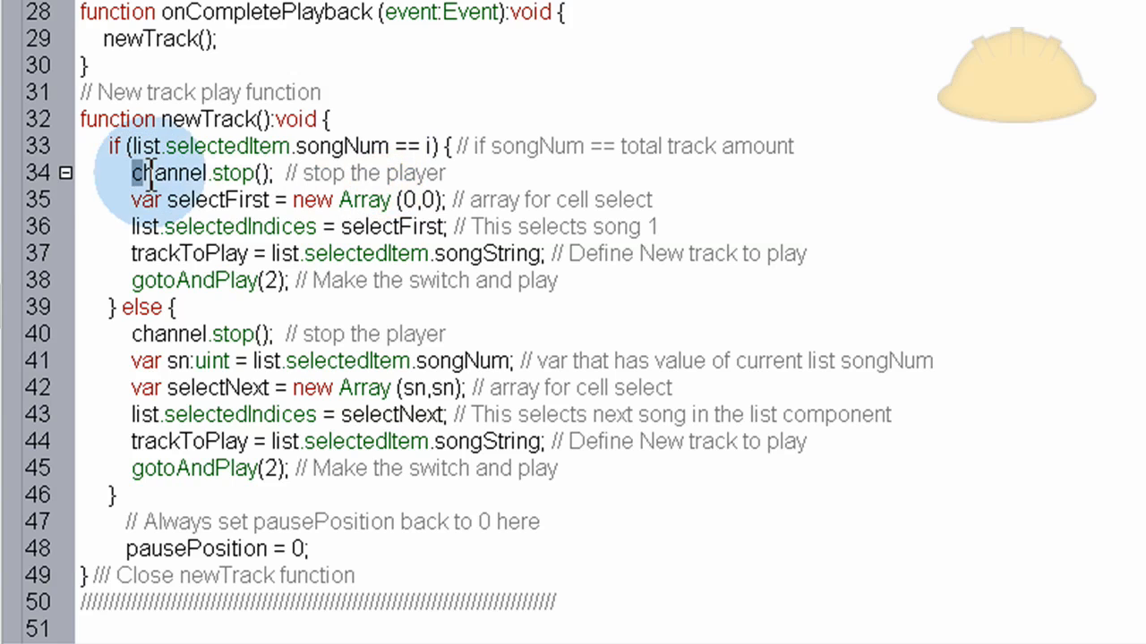
pyautogui.moveTo(130, 173); pyautogui.dragTo(555, 281)
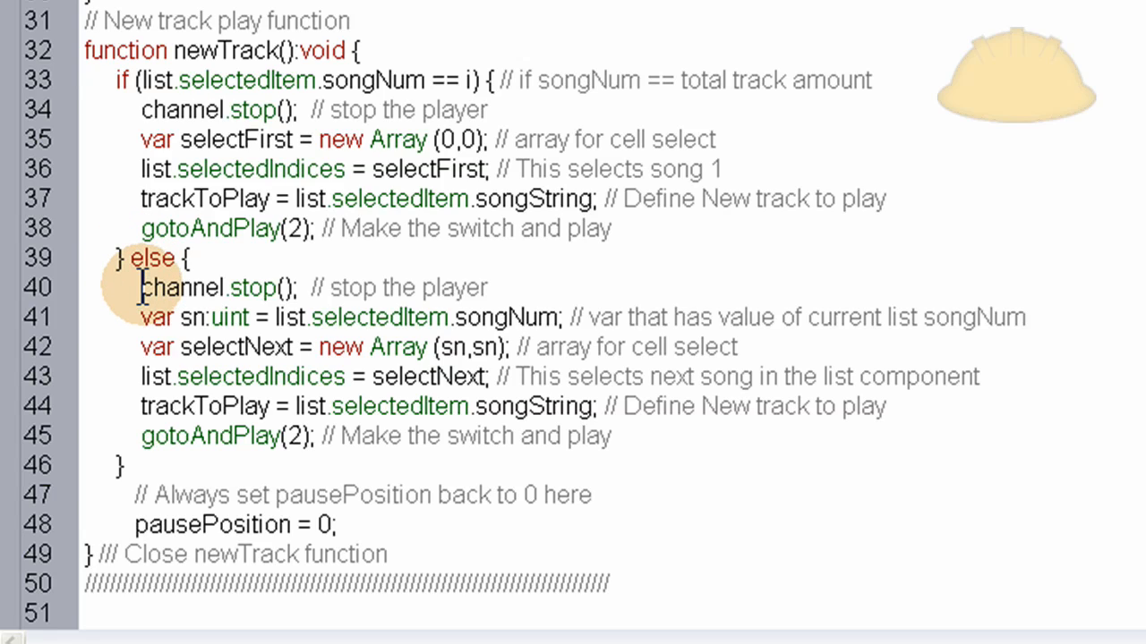
pyautogui.click(285, 228)
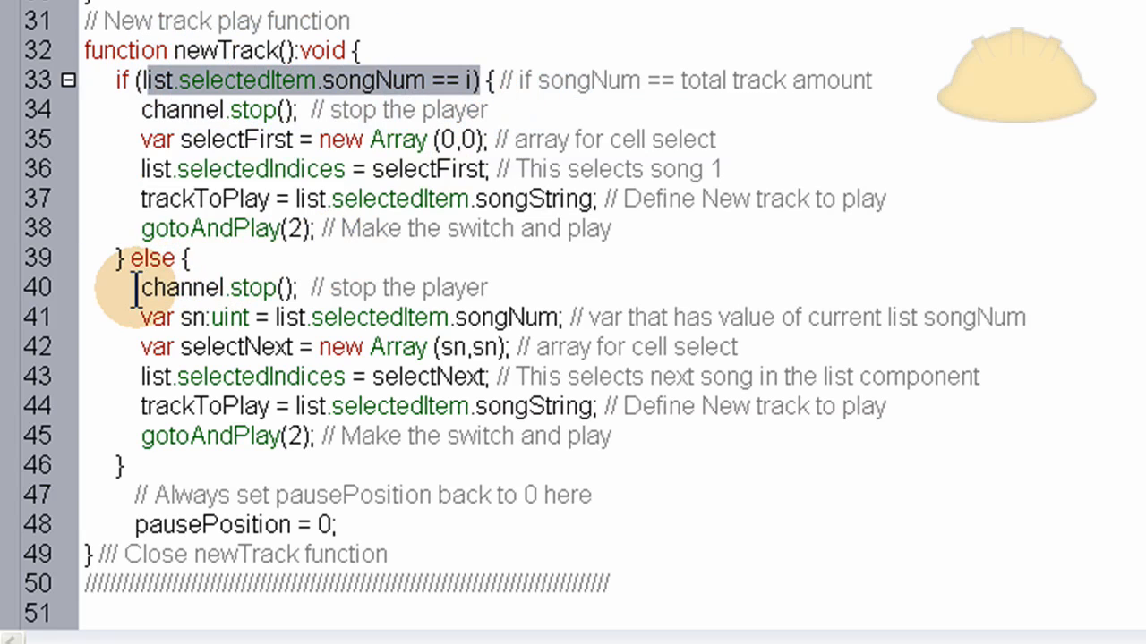
pyautogui.moveTo(141, 287); pyautogui.dragTo(613, 436)
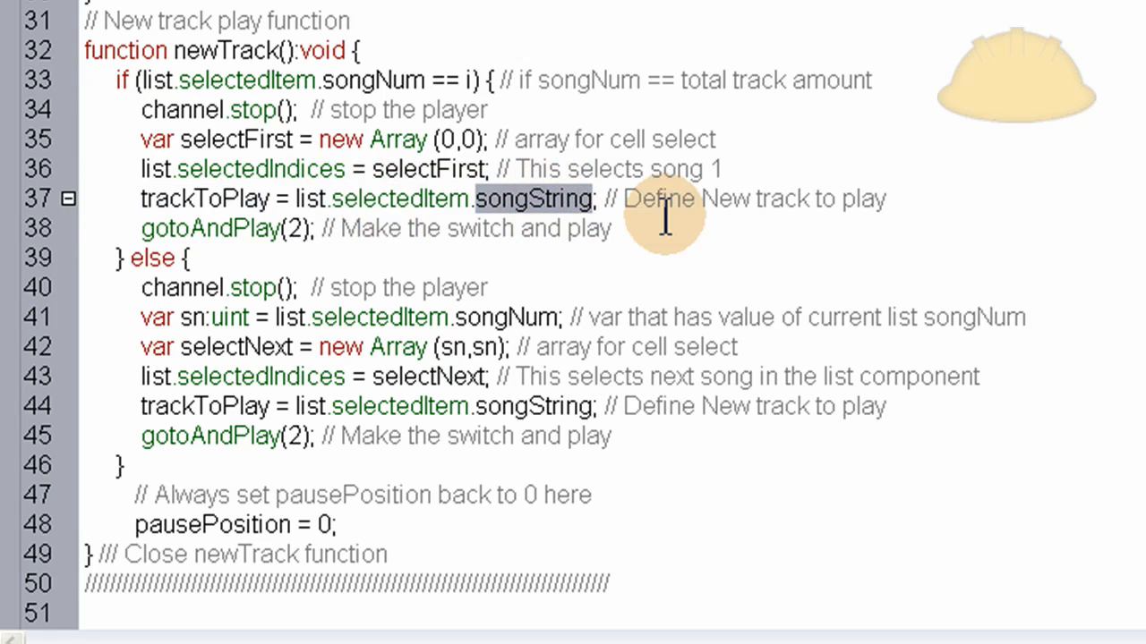
pyautogui.moveTo(170, 79)
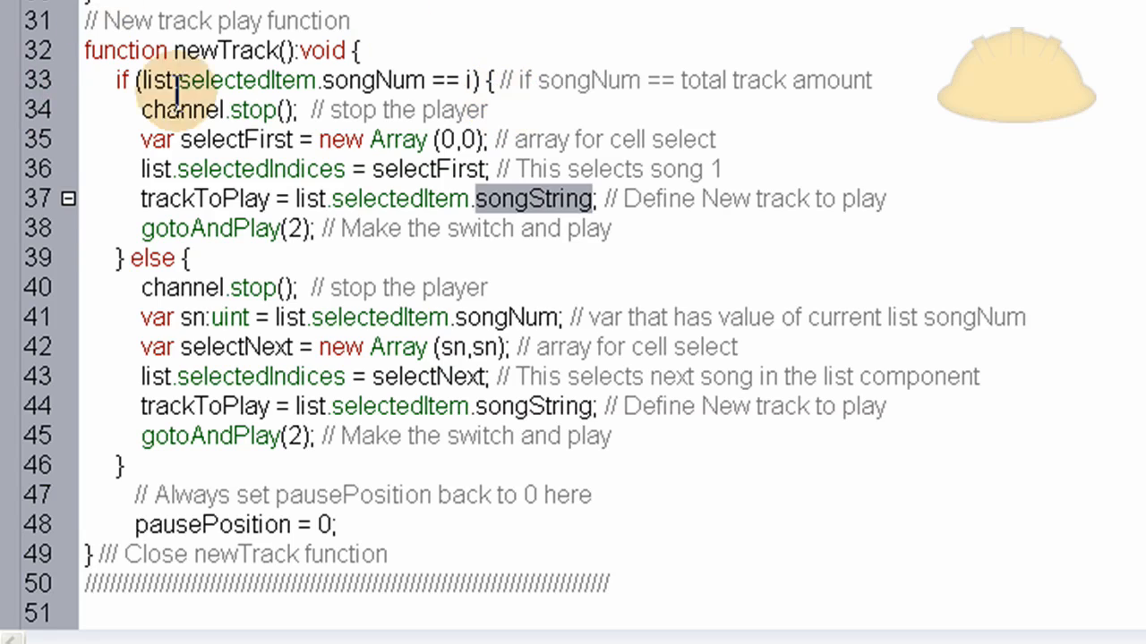
pyautogui.moveTo(532, 201)
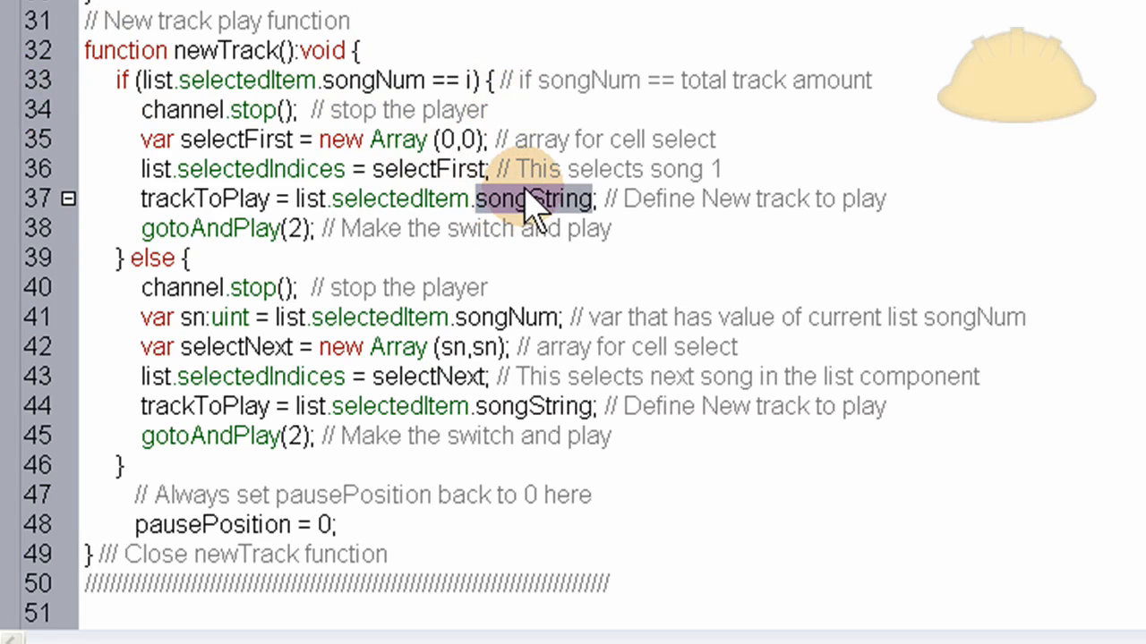
pyautogui.moveTo(524, 161)
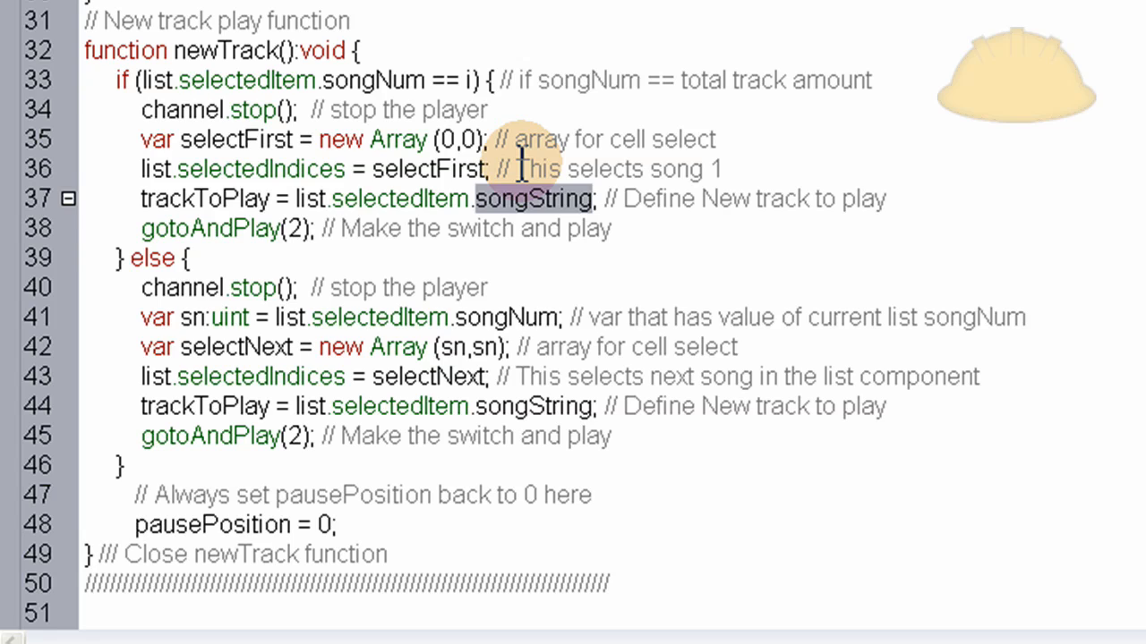
pyautogui.moveTo(681, 219)
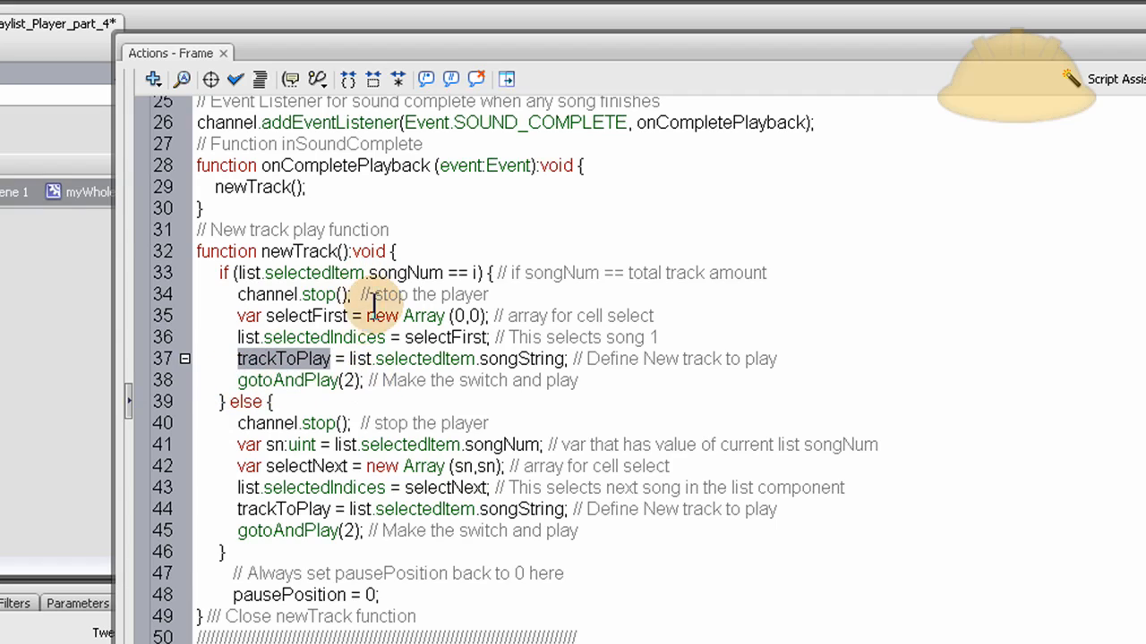
pyautogui.scroll(3)
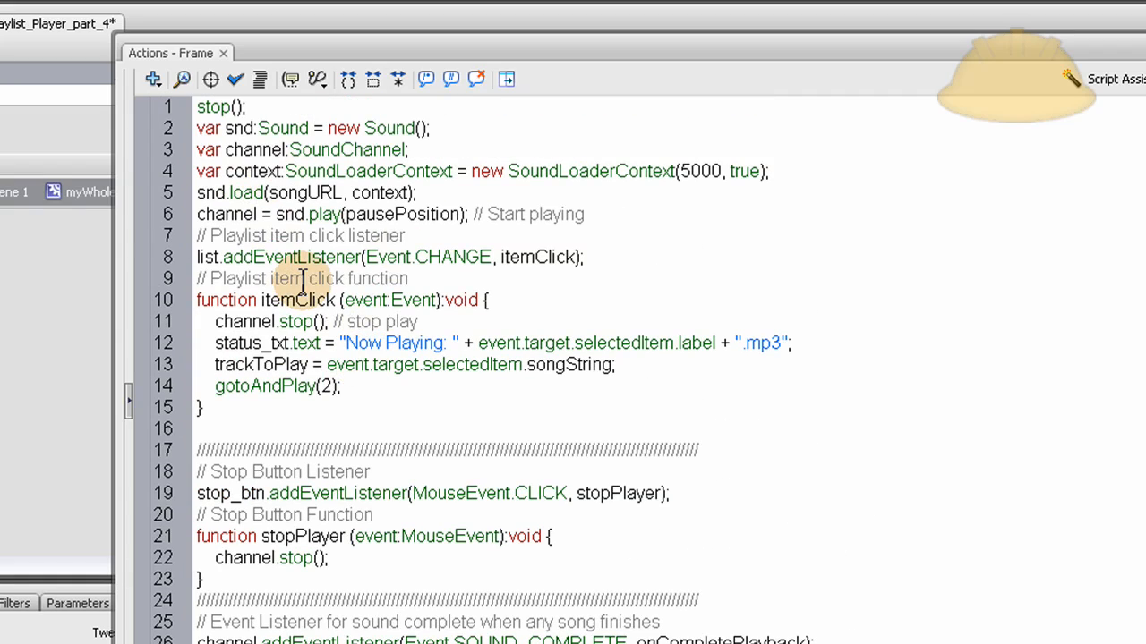
pyautogui.scroll(-3)
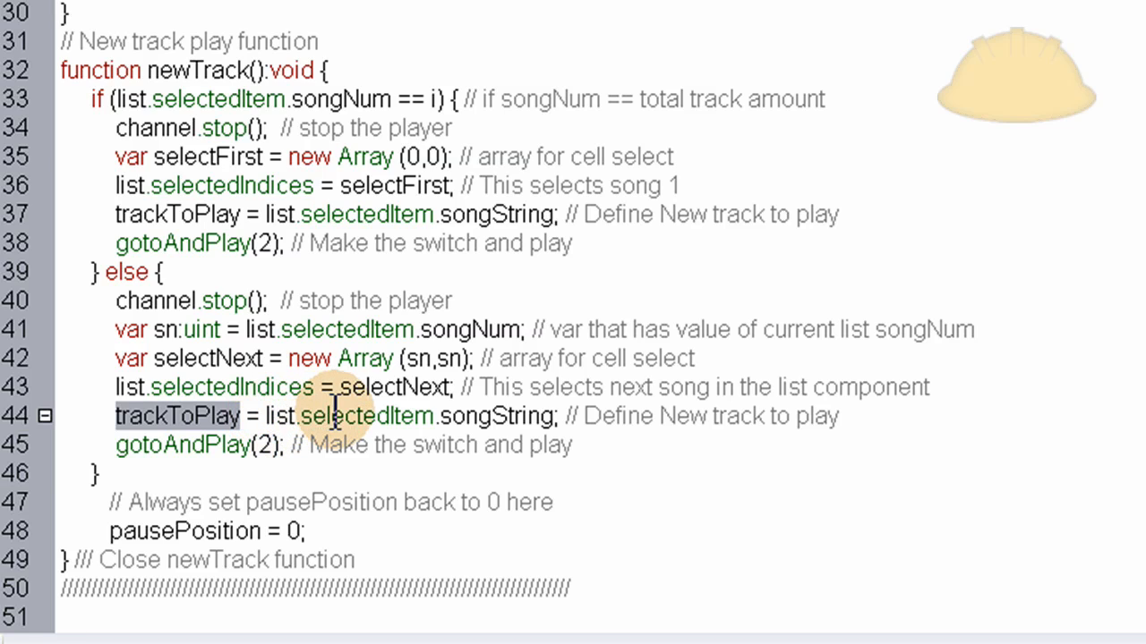
pyautogui.moveTo(492, 426)
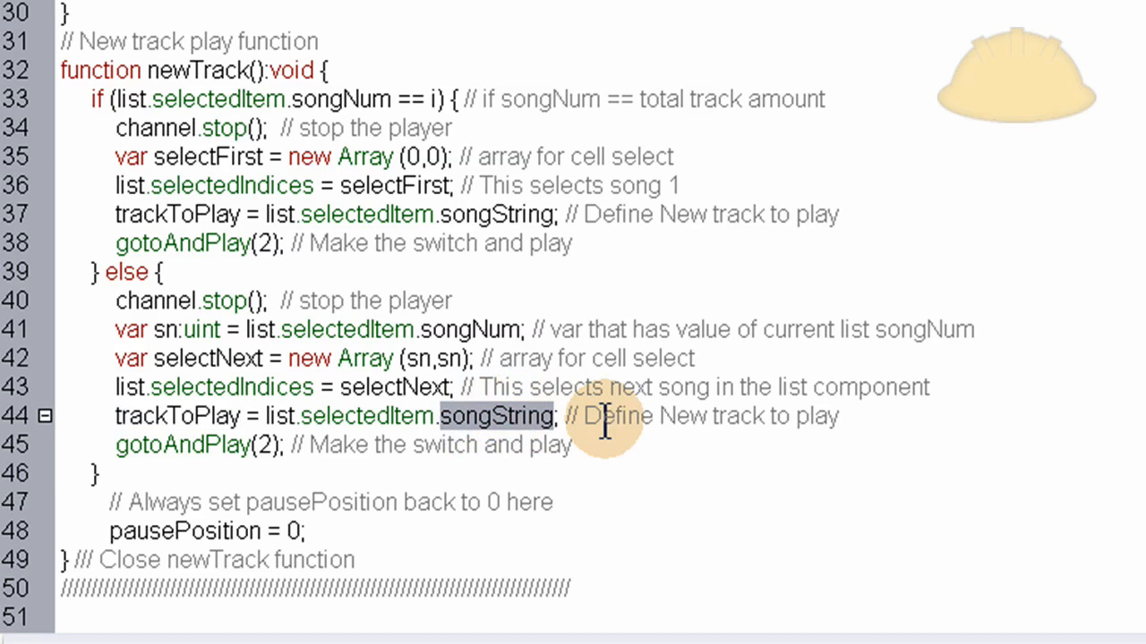
pyautogui.doubleClick(365, 416)
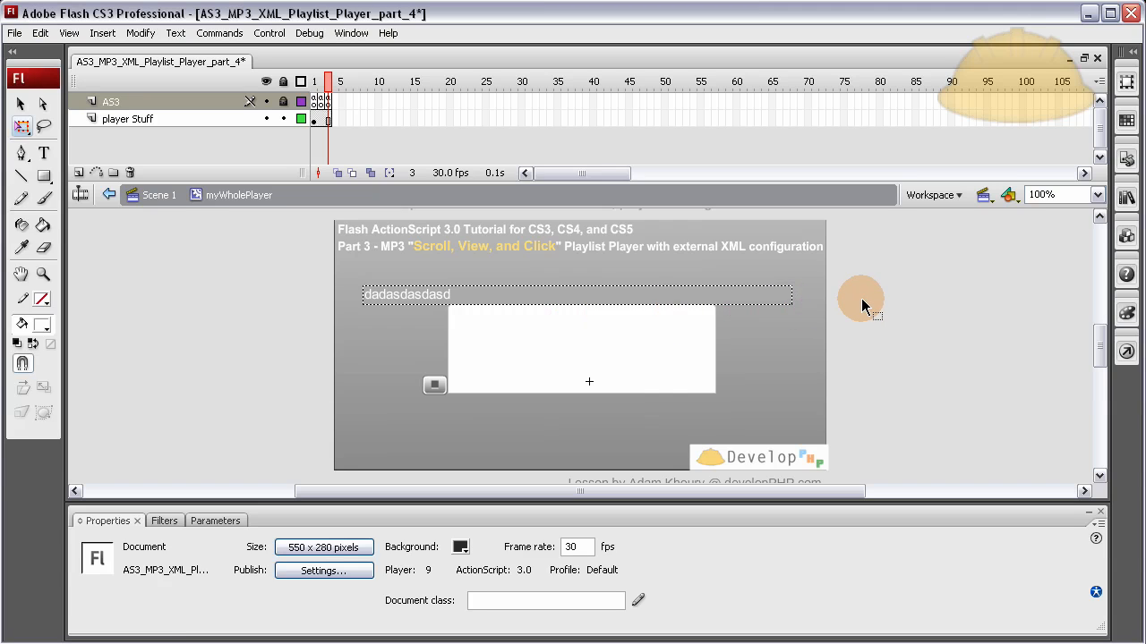
pyautogui.moveTo(877, 300)
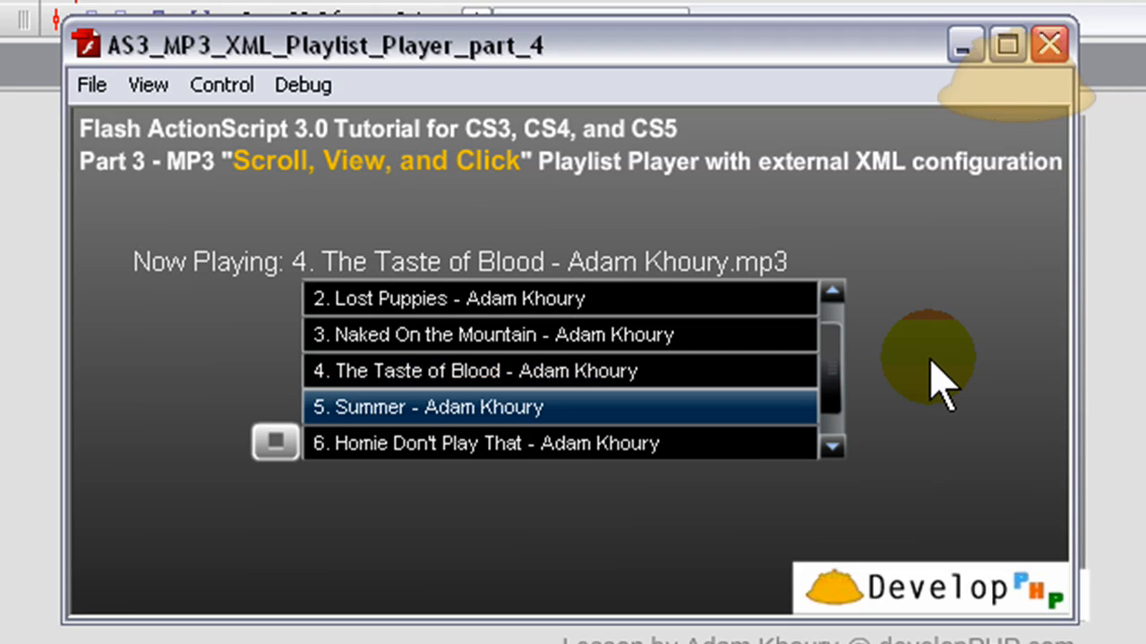
pyautogui.moveTo(833, 376)
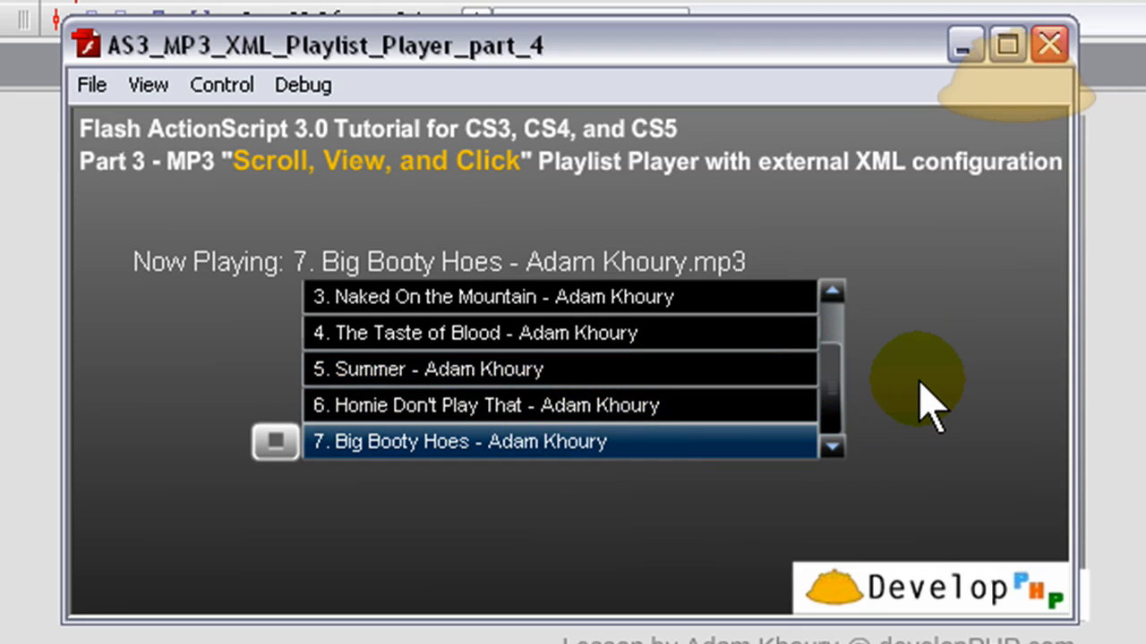
# - Watch the test movie auto-advance until track 7, Big Booty Hoes, is playing
pyautogui.click(832, 293)
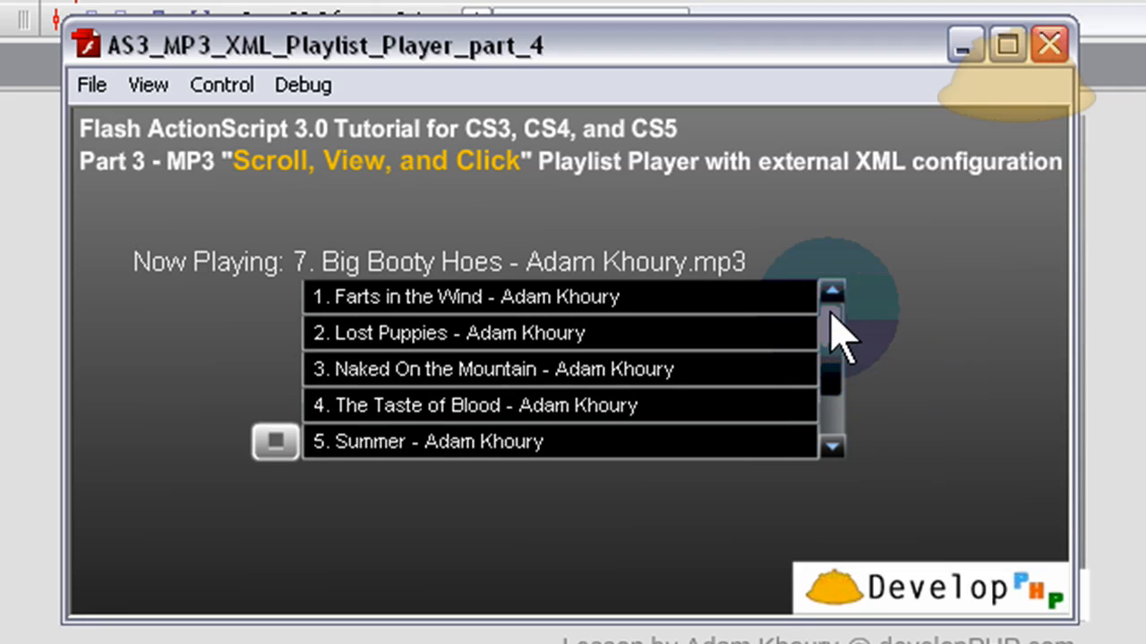
pyautogui.moveTo(957, 412)
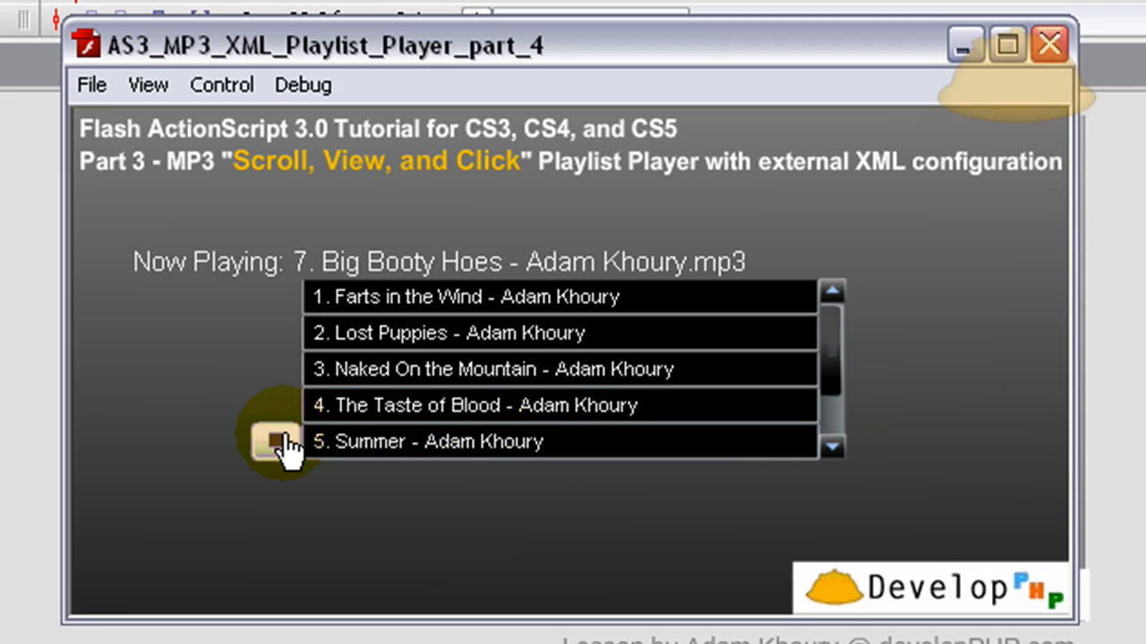
pyautogui.moveTo(917, 443)
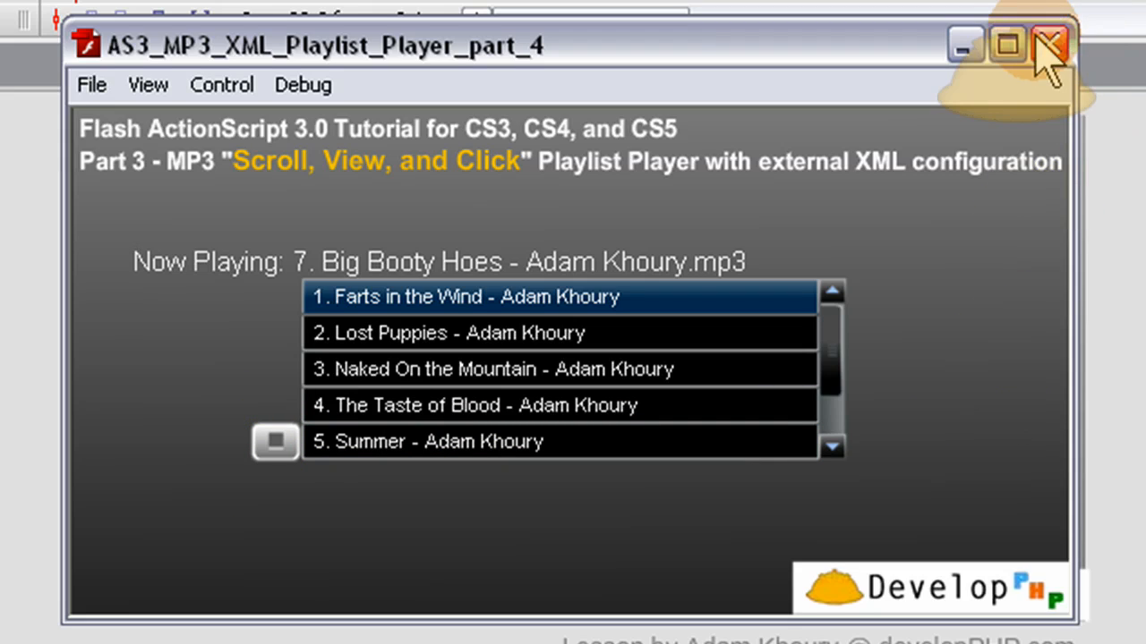
# - Close the test movie window to return to the myWholePlayer stage
pyautogui.click(1048, 44)
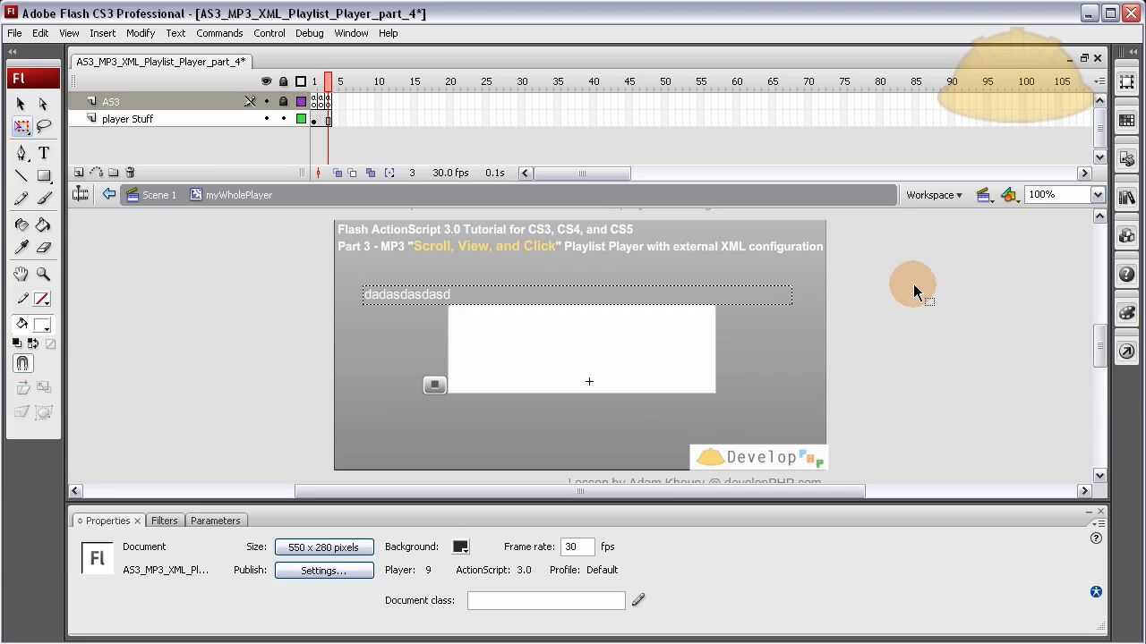
pyautogui.moveTo(782, 285)
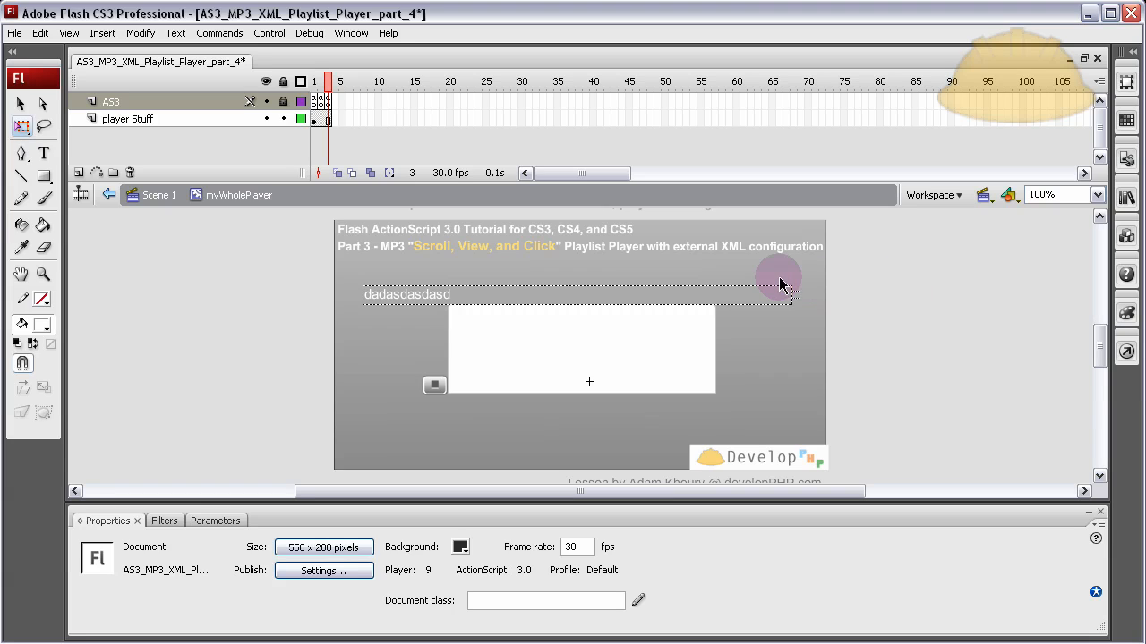
pyautogui.moveTo(960, 316)
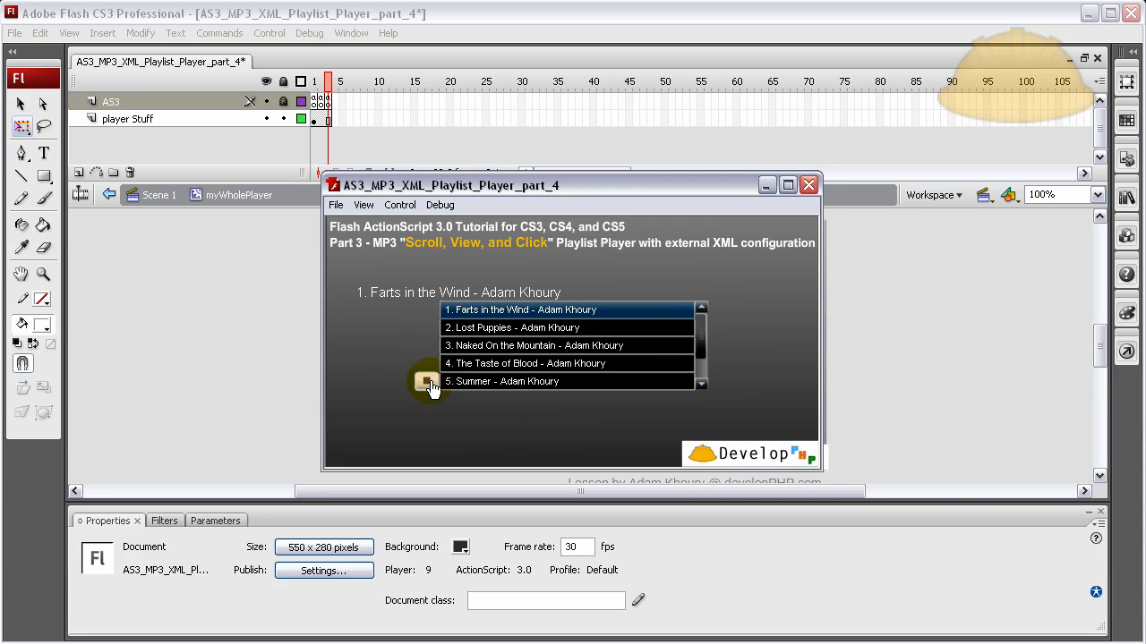
pyautogui.moveTo(647, 336)
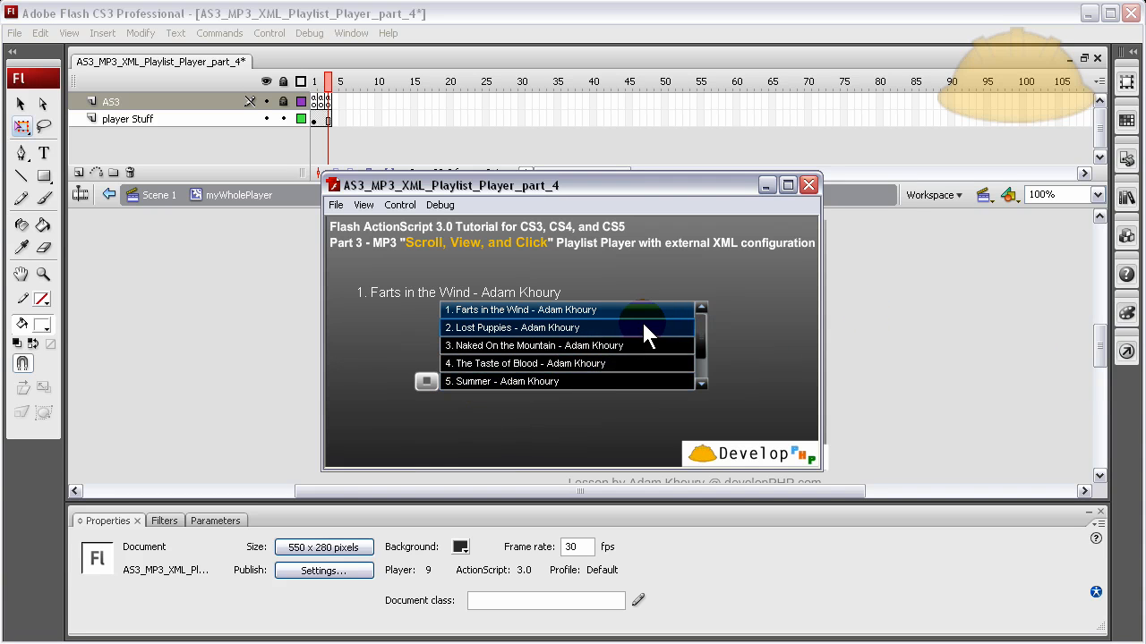
pyautogui.moveTo(748, 349)
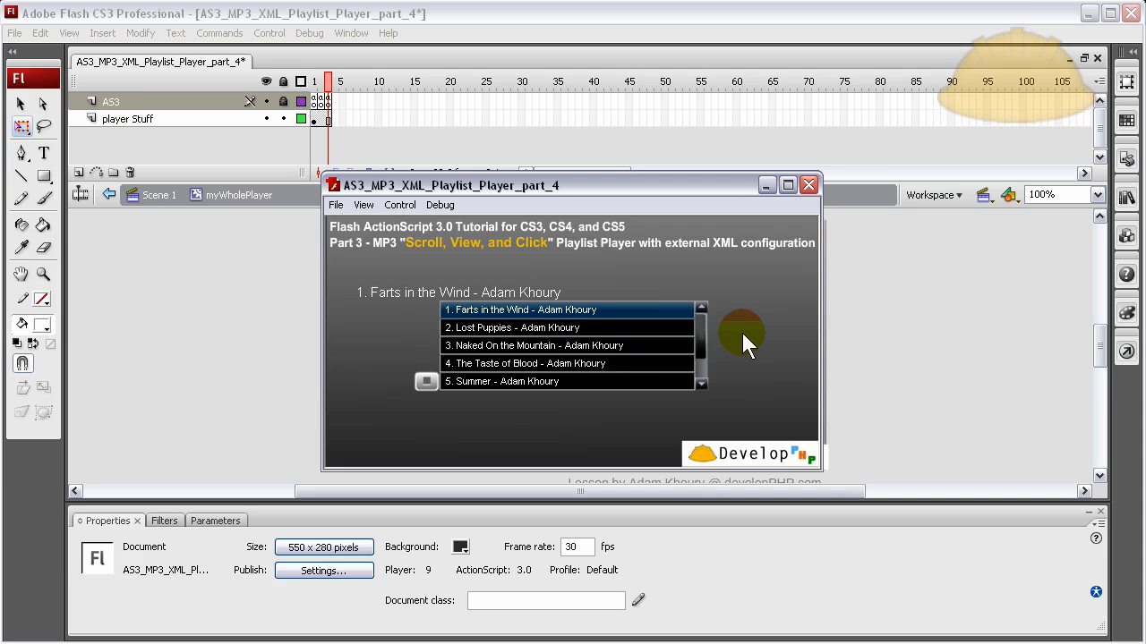
pyautogui.click(808, 185)
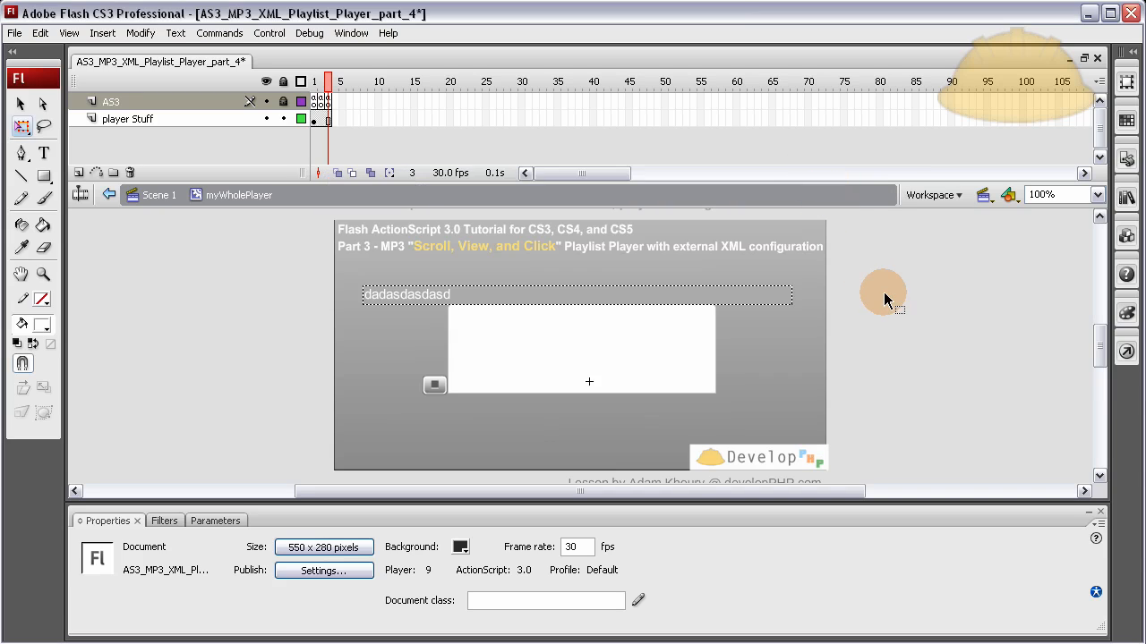